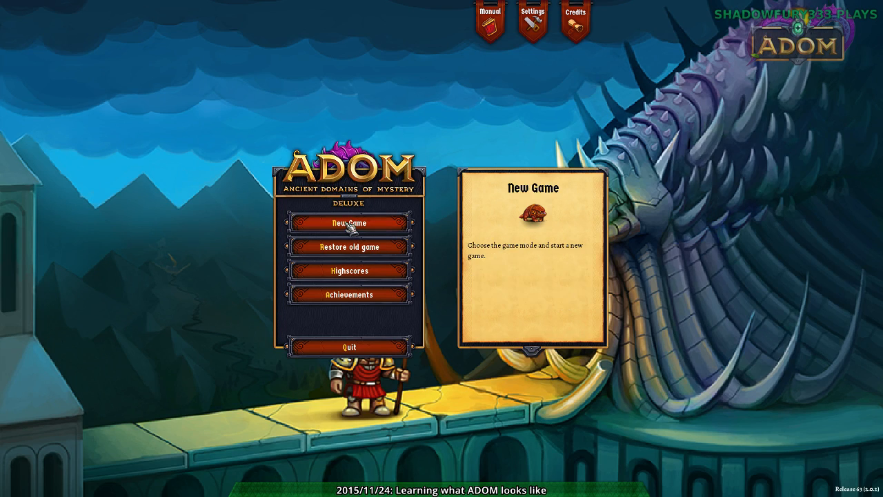
pyautogui.moveTo(410, 193)
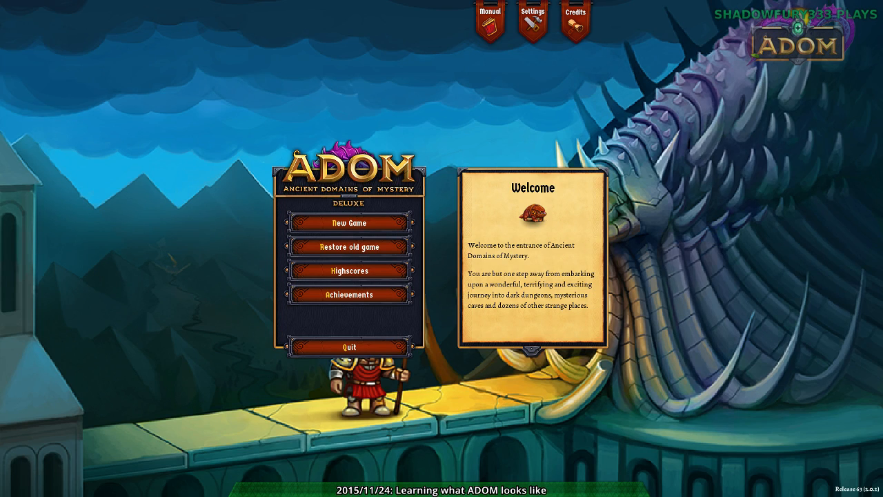
# - Start a new standard game and choose to generate a new character
pyautogui.click(349, 223)
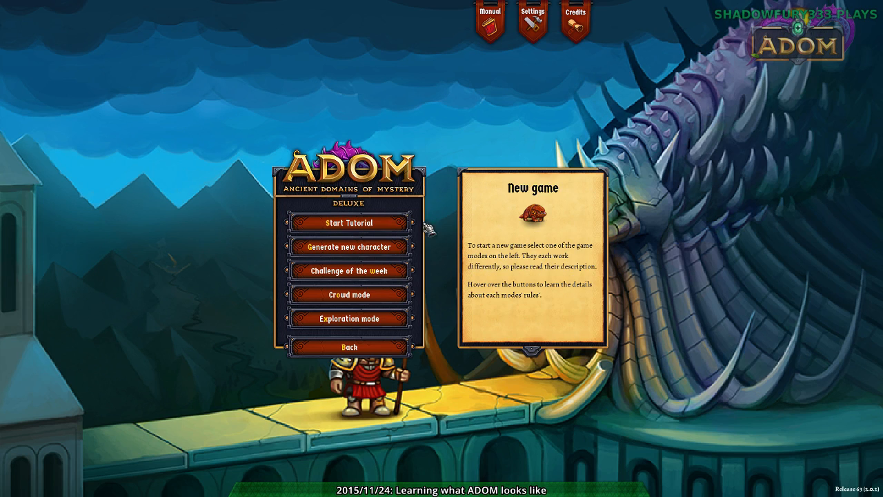
pyautogui.click(350, 347)
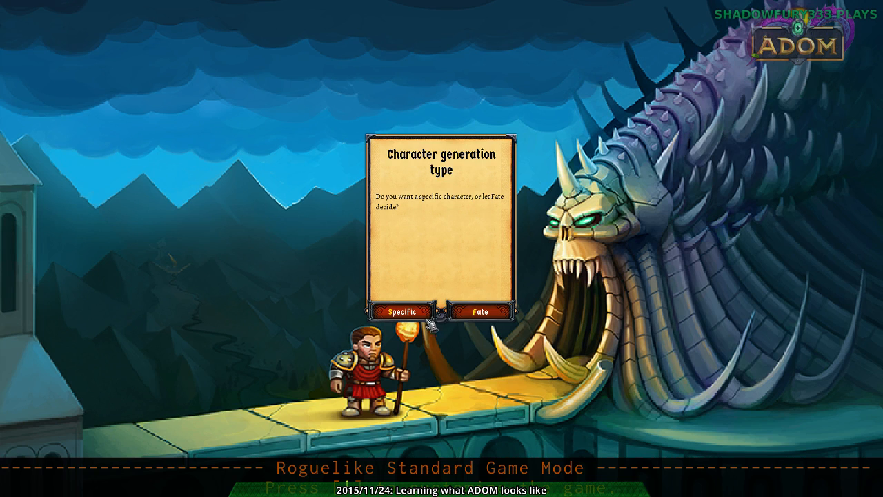
# - Pick the character generation type and make the dark elf elementalist male
pyautogui.click(404, 311)
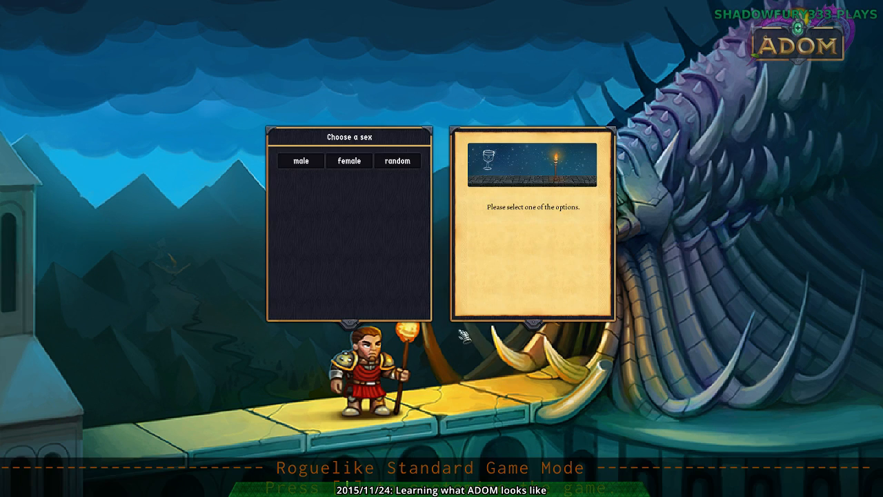
pyautogui.click(299, 160)
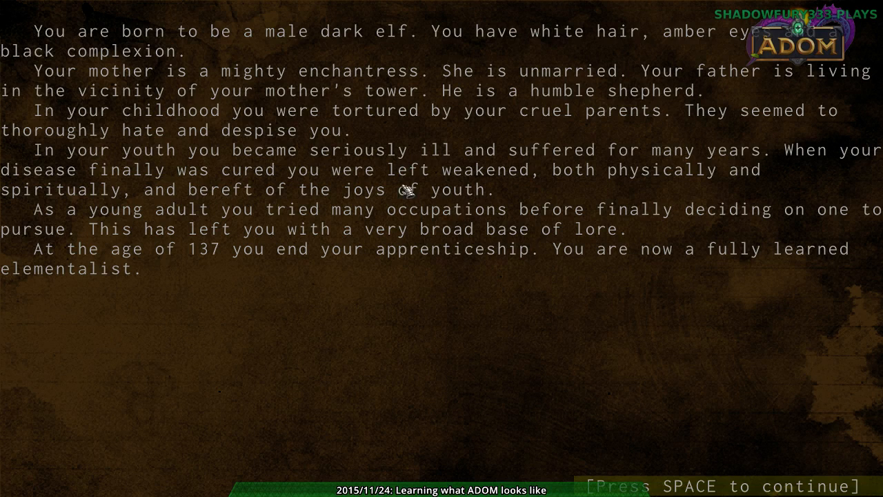
pyautogui.moveTo(403, 277)
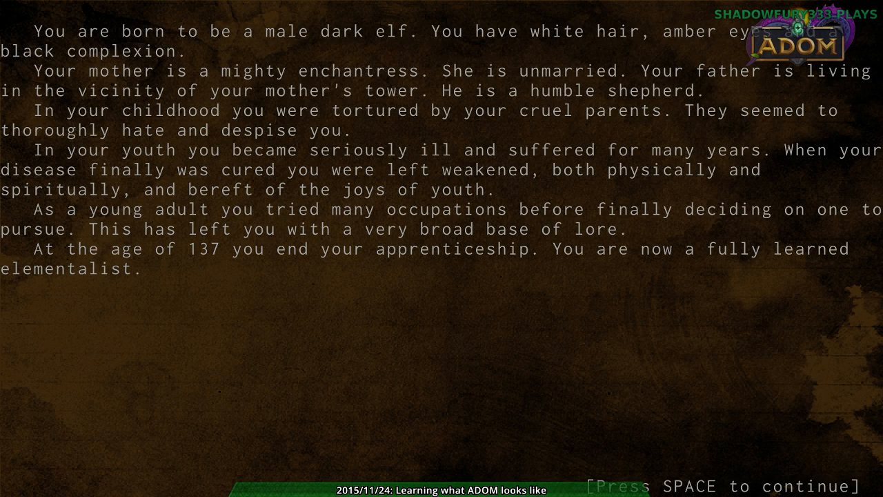
pyautogui.moveTo(402, 438)
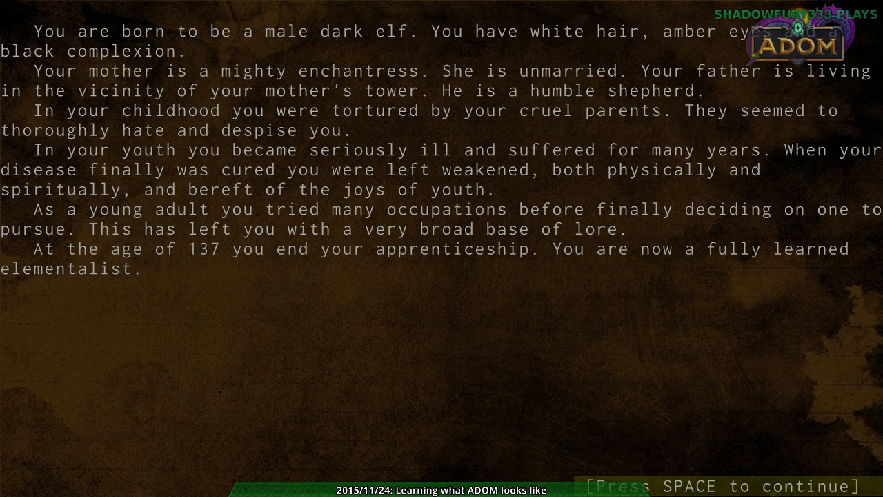
# - Continue past the elementalist's background story to the attribute modification prompt
pyautogui.press('space')
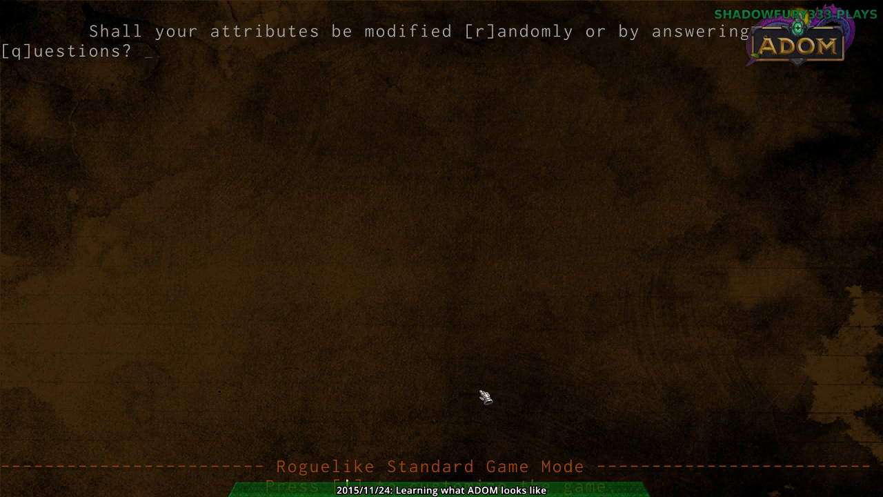
pyautogui.moveTo(503, 331)
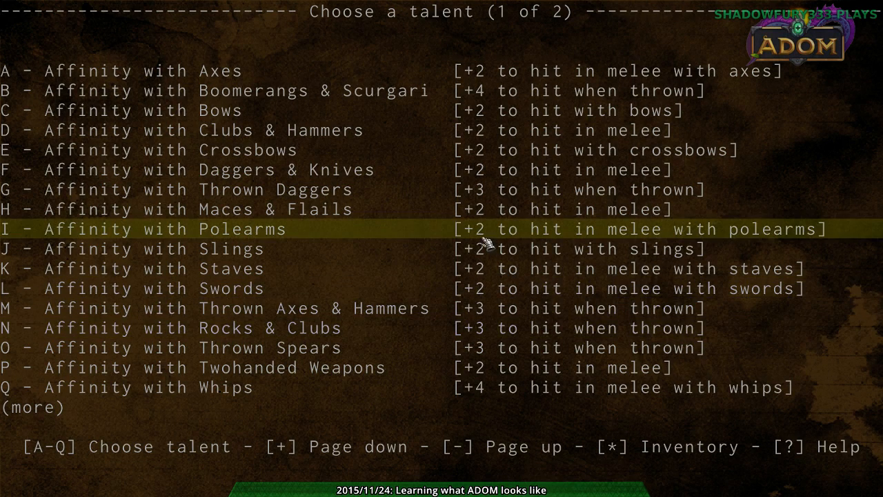
pyautogui.moveTo(428, 210)
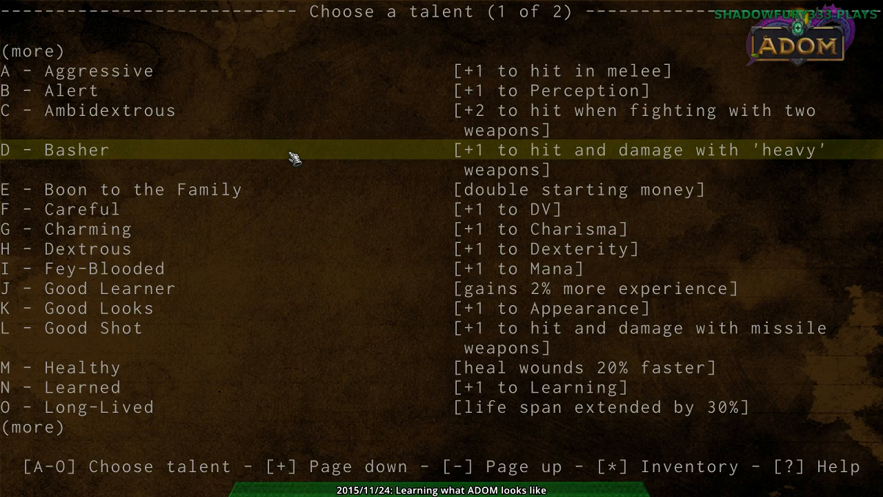
pyautogui.moveTo(316, 268)
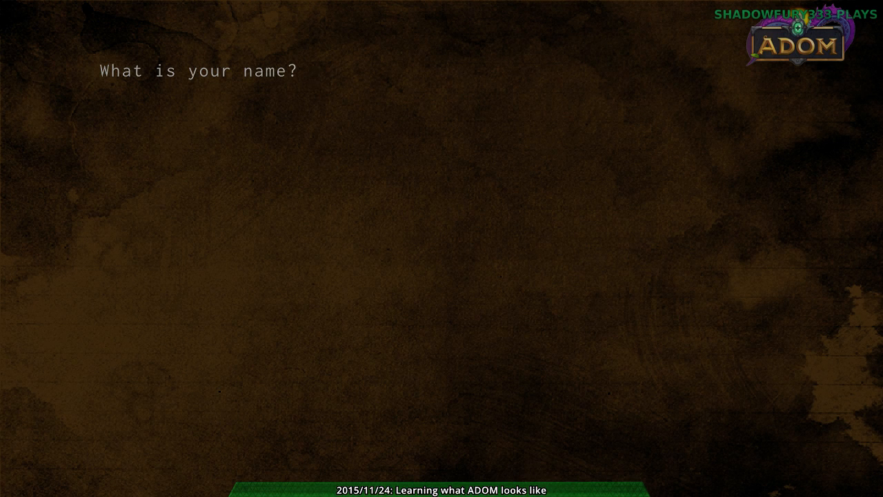
# - Name the character 'Greg' and enter the grassy starting area
pyautogui.write('Greg')
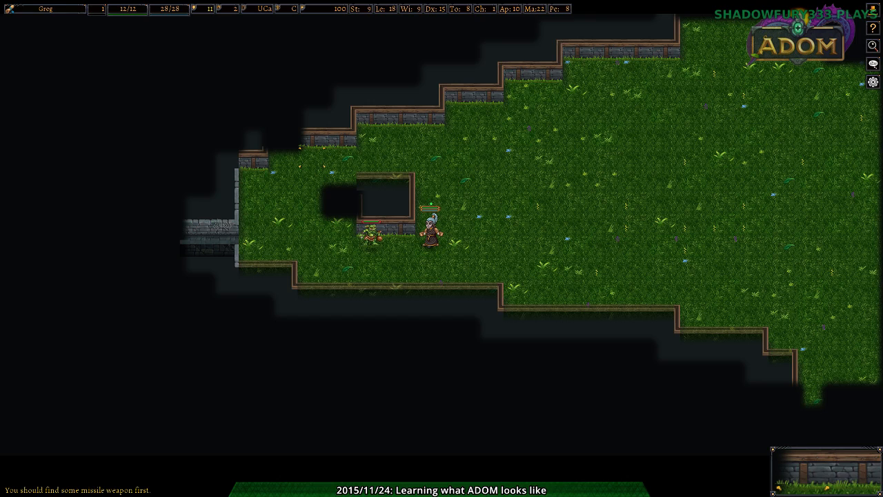
# - Equip the dagger and the rings of fire resistance and searching from the backpack
pyautogui.press('i')
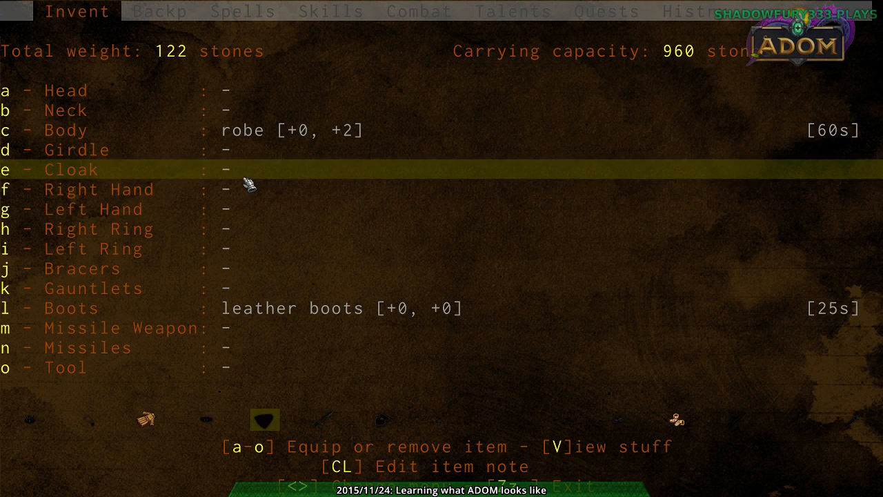
pyautogui.click(160, 12)
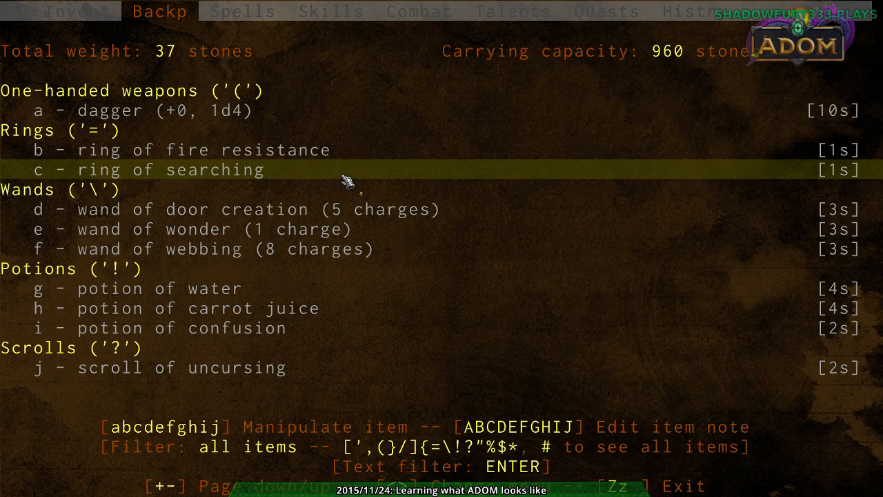
pyautogui.click(75, 11)
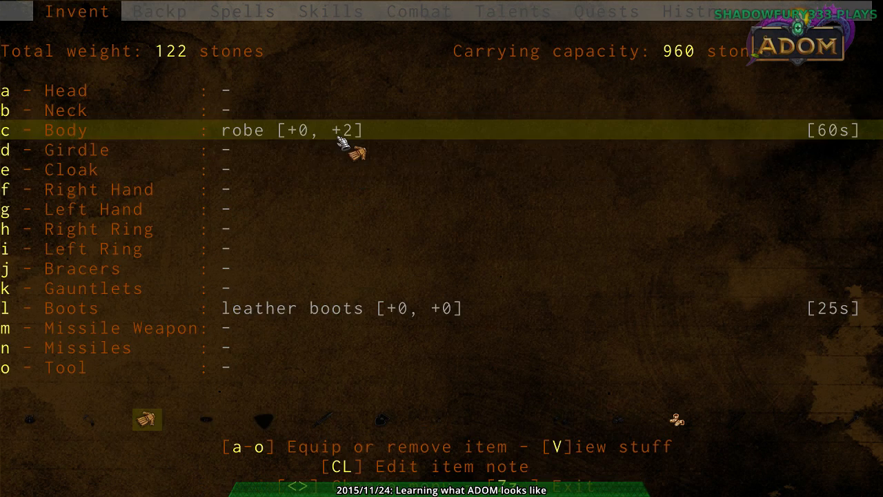
pyautogui.click(160, 11)
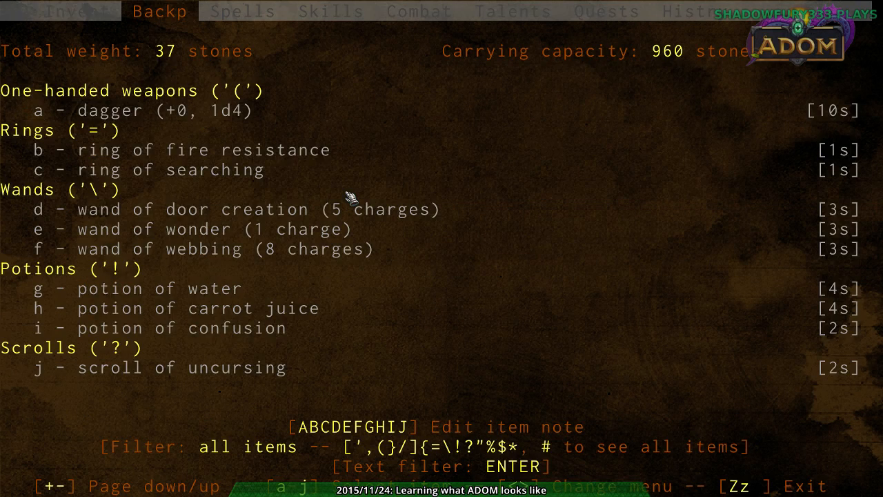
pyautogui.click(75, 11)
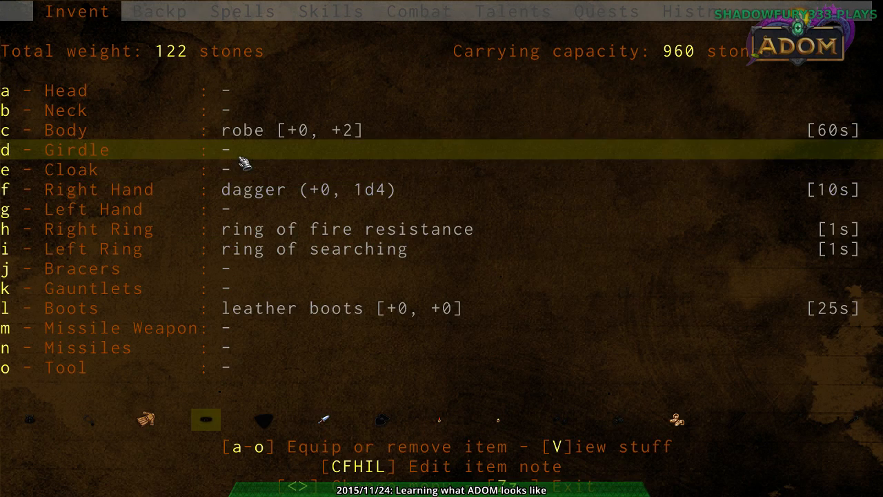
pyautogui.click(160, 11)
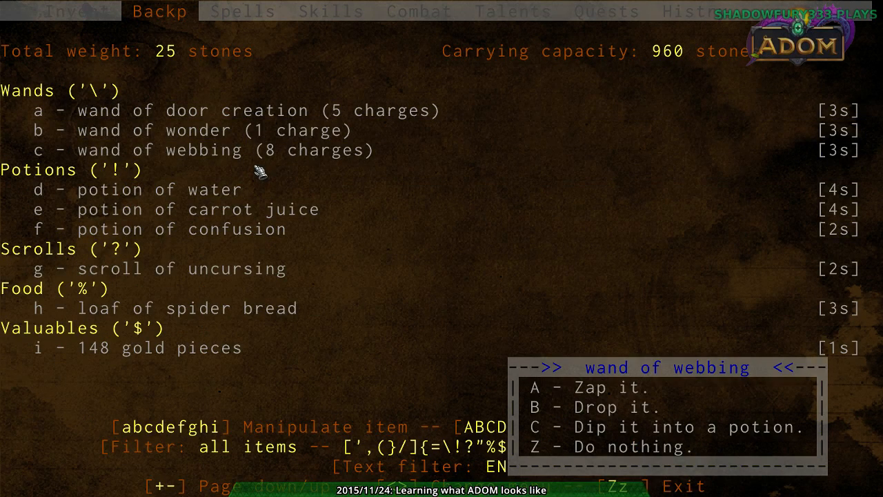
pyautogui.moveTo(283, 308)
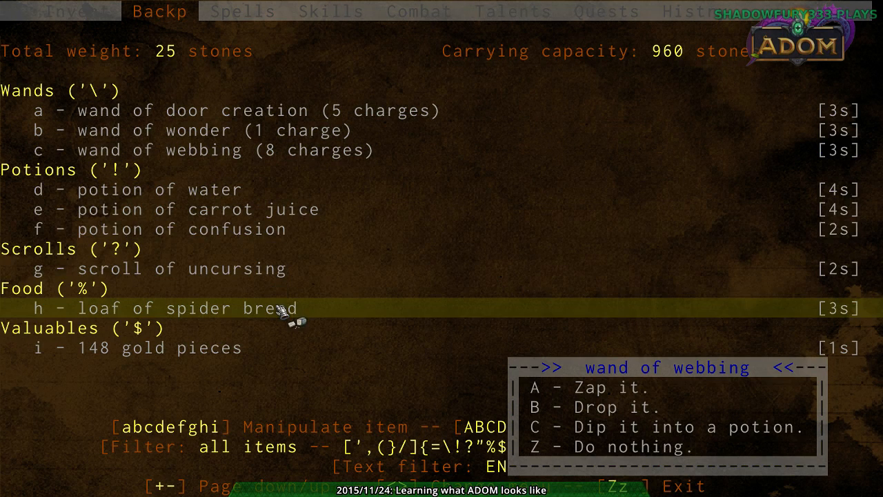
pyautogui.moveTo(314, 150)
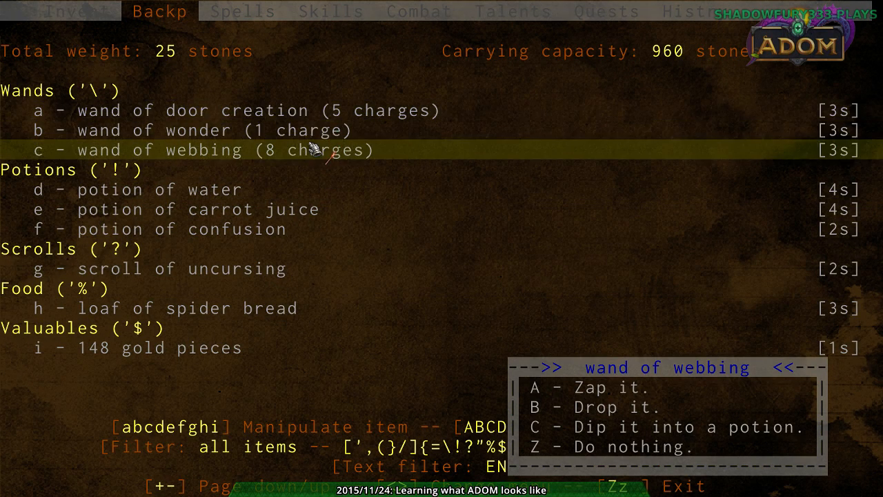
pyautogui.click(76, 12)
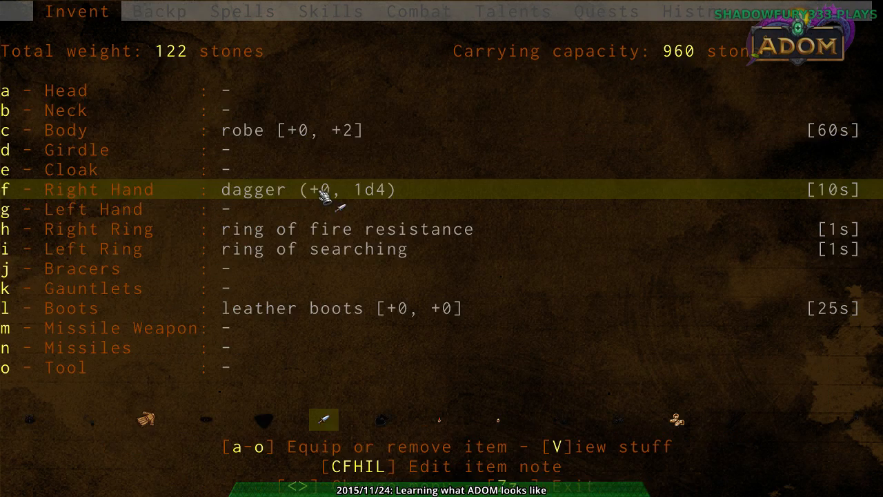
# - Read the unknown scroll, check the backpack, and walk Greg into Terinyo
pyautogui.press('z')
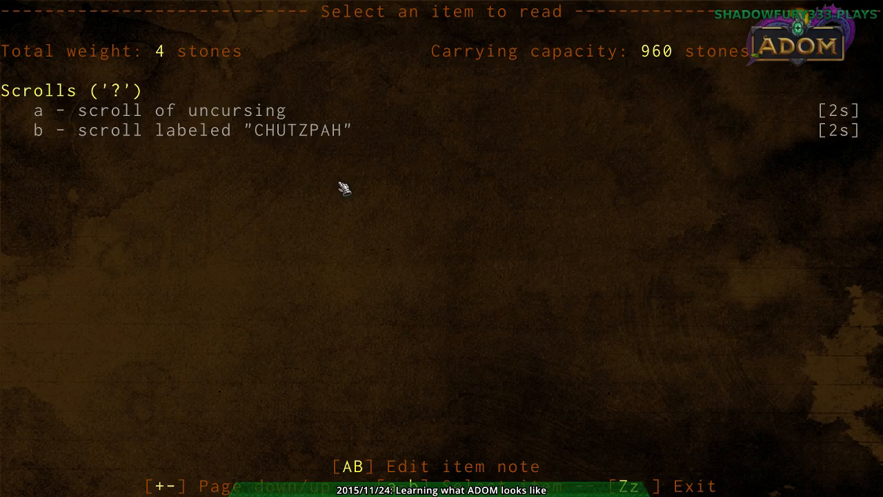
pyautogui.press('b')
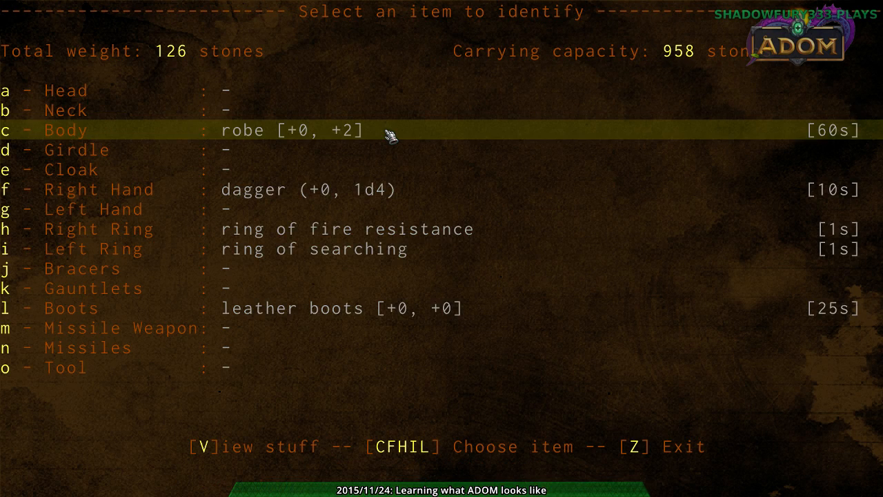
pyautogui.moveTo(371, 143)
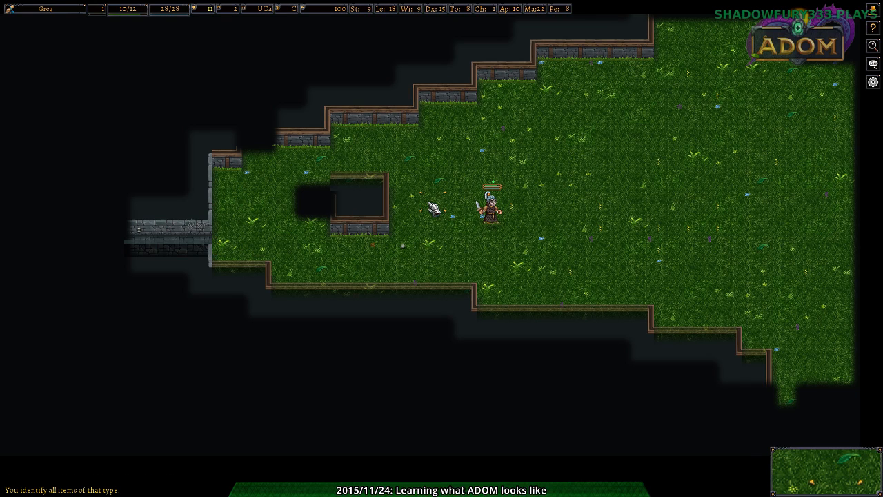
pyautogui.press('i')
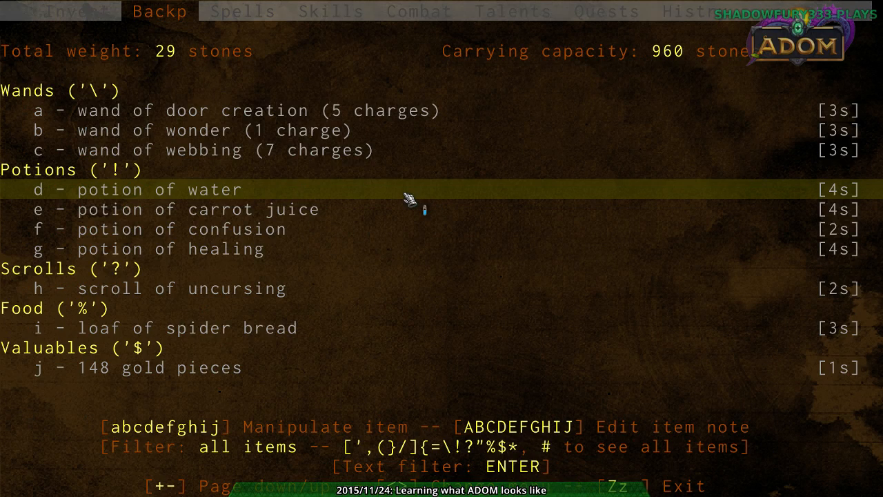
pyautogui.click(75, 12)
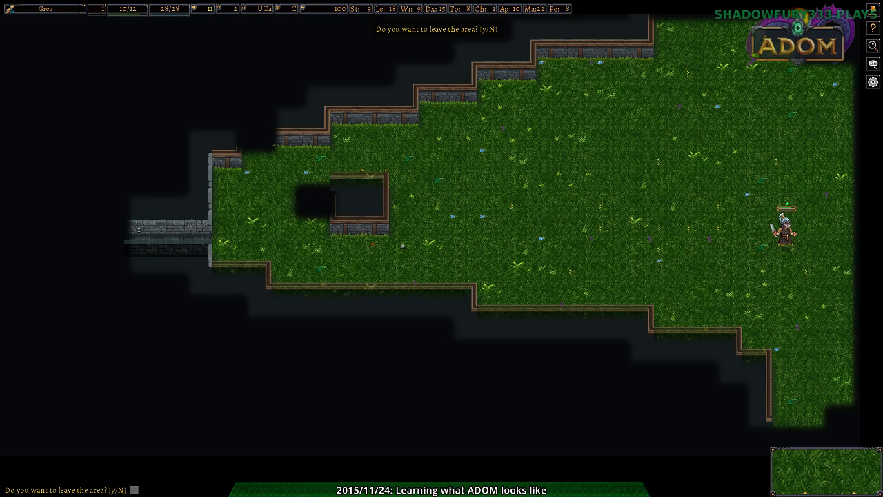
pyautogui.press('y')
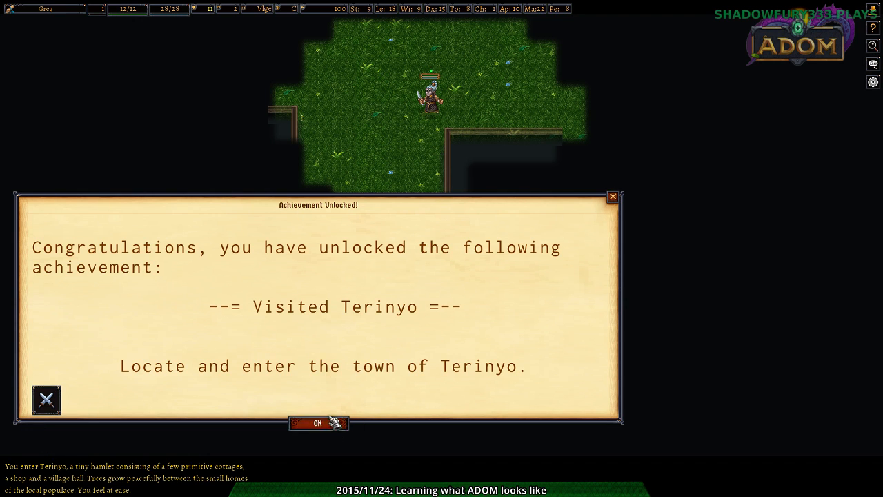
pyautogui.click(318, 423)
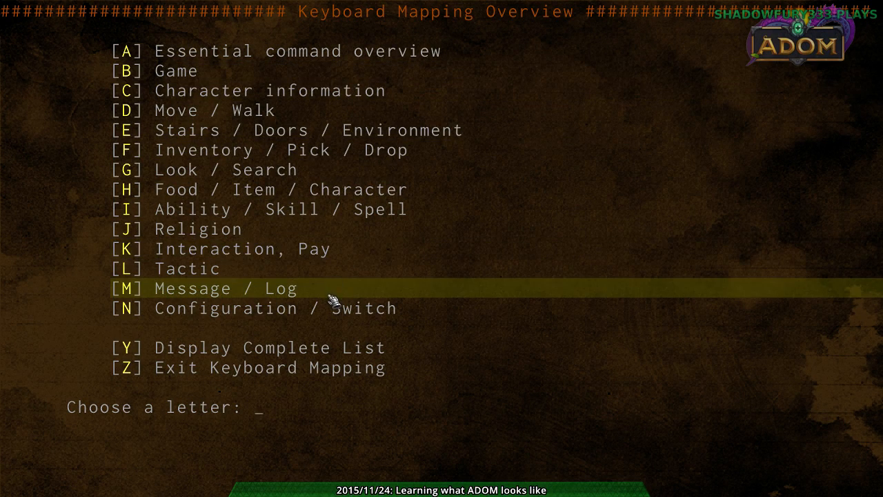
# - Exit the keyboard mapping overview and walk Greg to Terinyo's border
pyautogui.press('m')
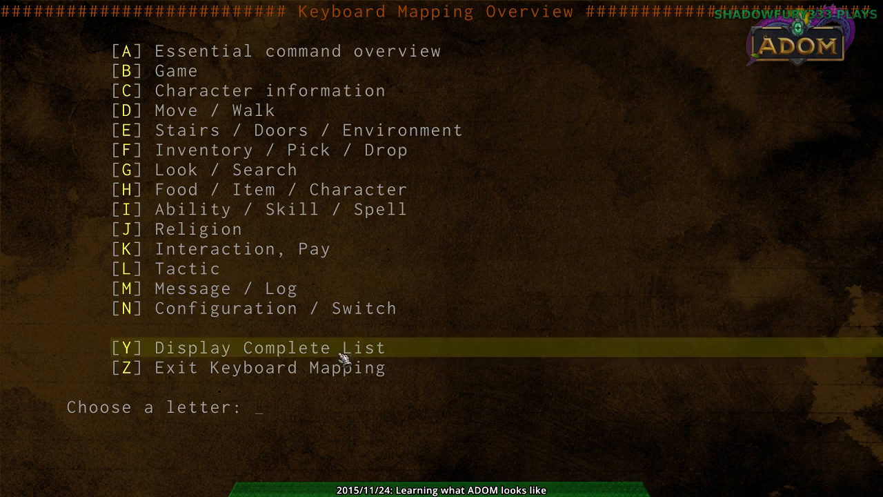
pyautogui.moveTo(311, 100)
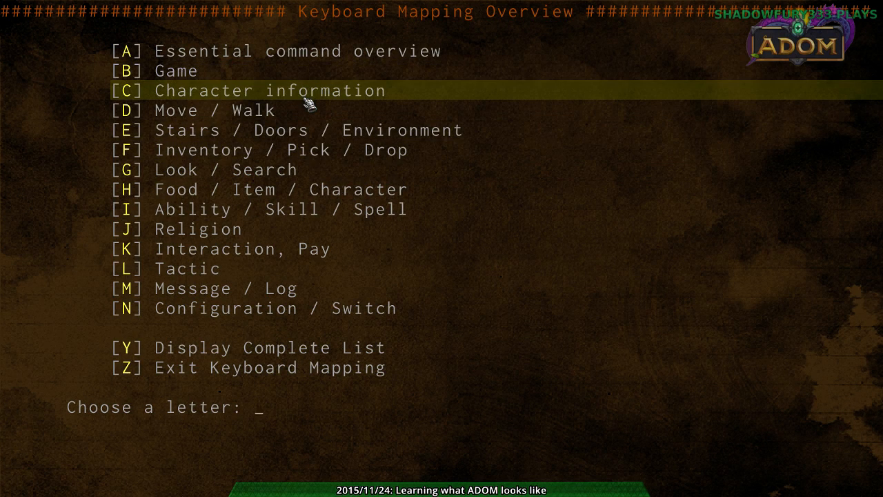
pyautogui.press('c')
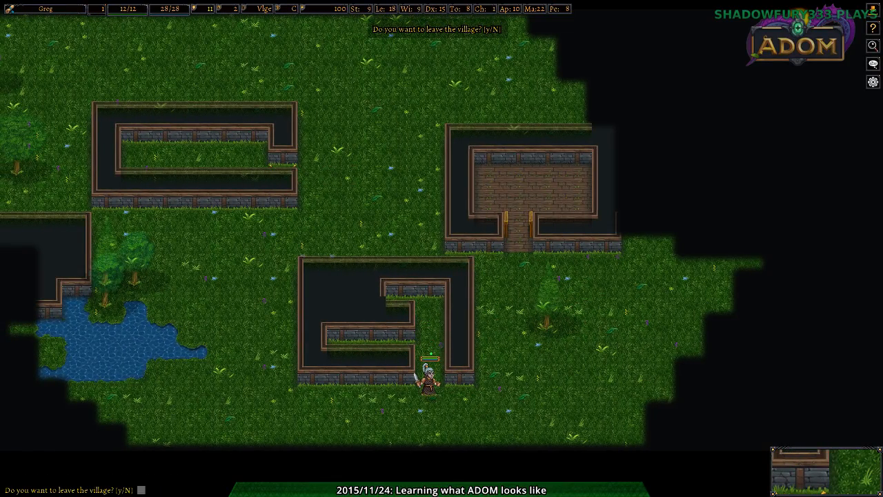
# - Decline leaving Terinyo, walk into the large-ration food shop, and view equipped gear
pyautogui.press('n')
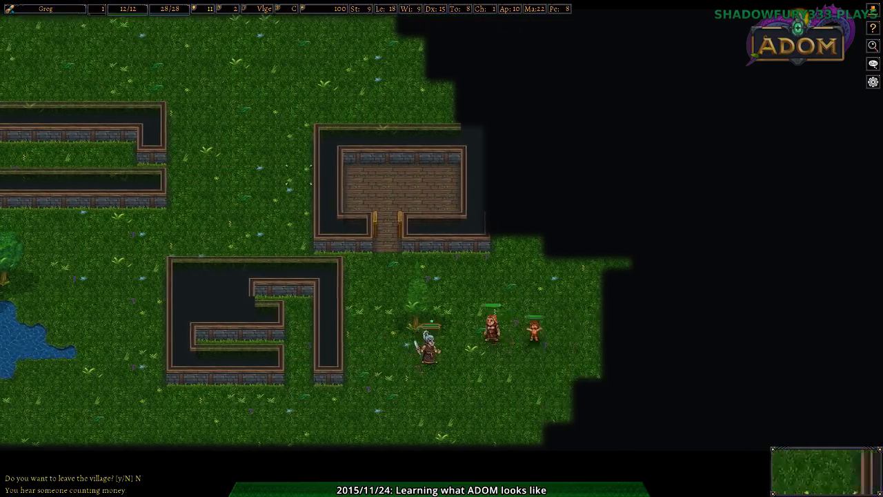
pyautogui.press('up')
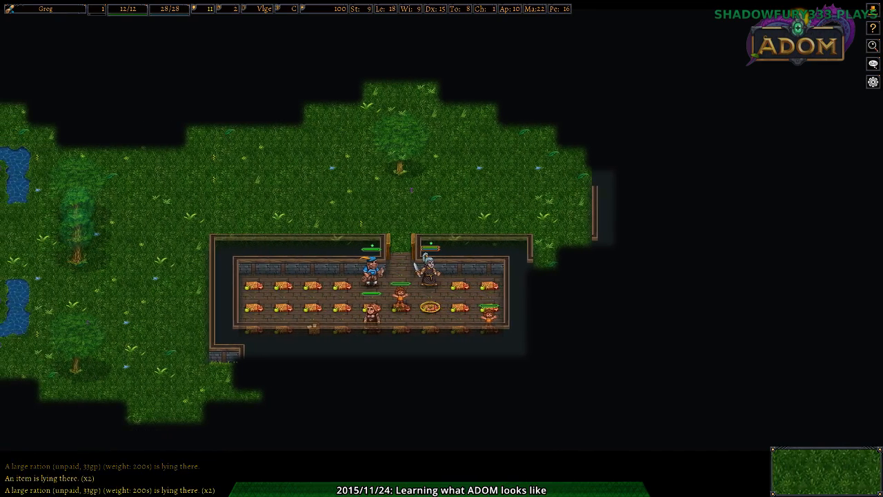
pyautogui.press('i')
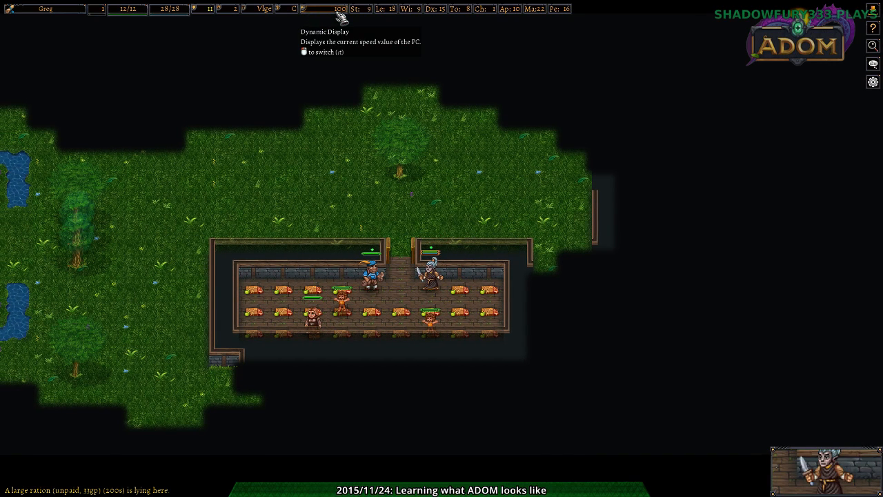
pyautogui.moveTo(169, 9)
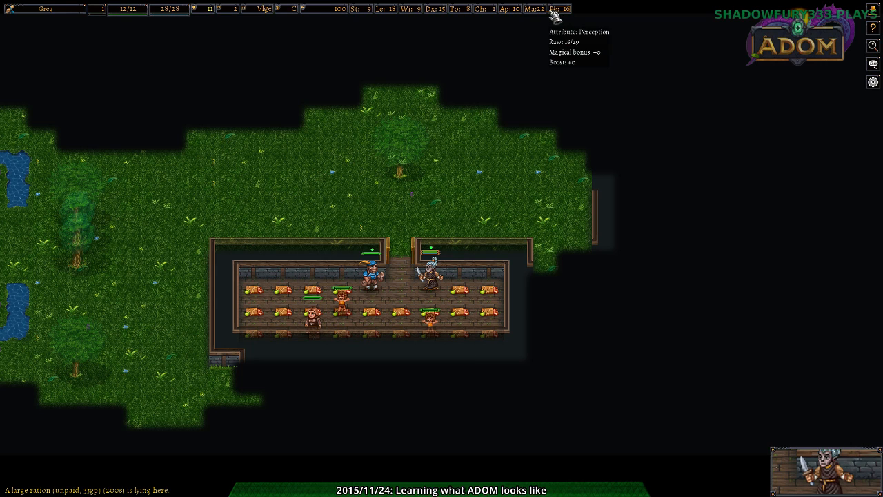
pyautogui.moveTo(295, 9)
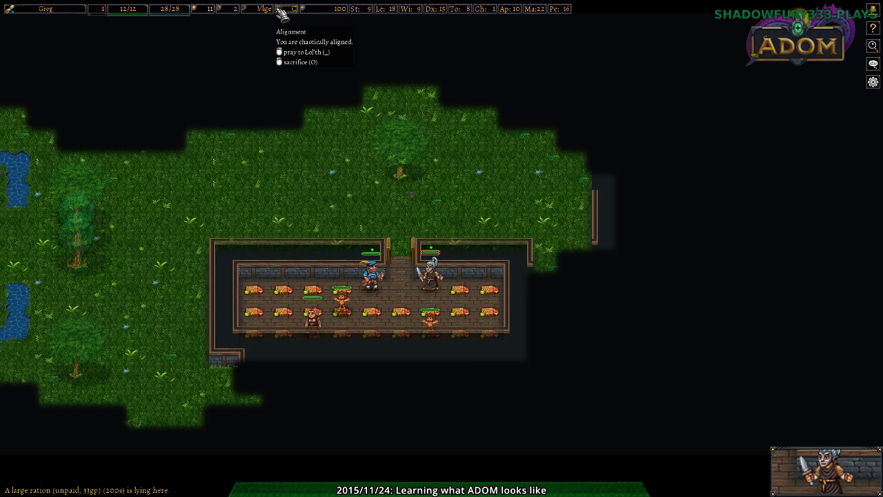
# - Return to the shop map and talk to Munxip about the 66 gold owed
pyautogui.press('i')
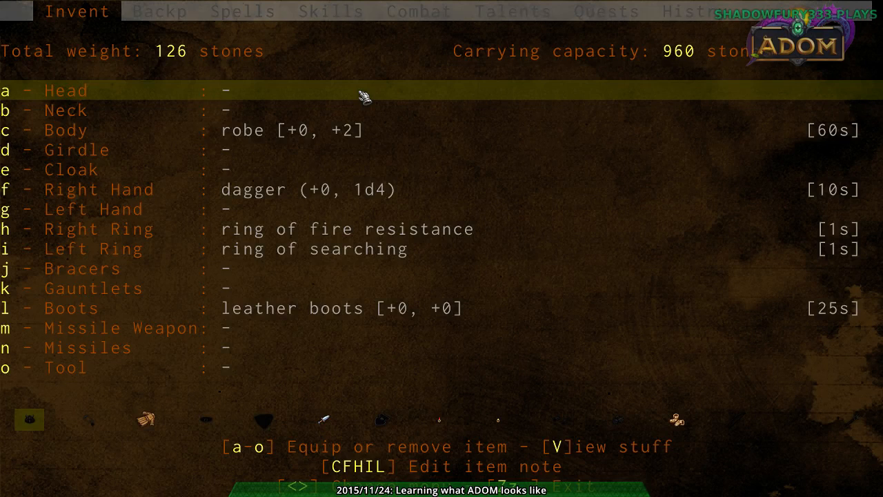
pyautogui.click(159, 11)
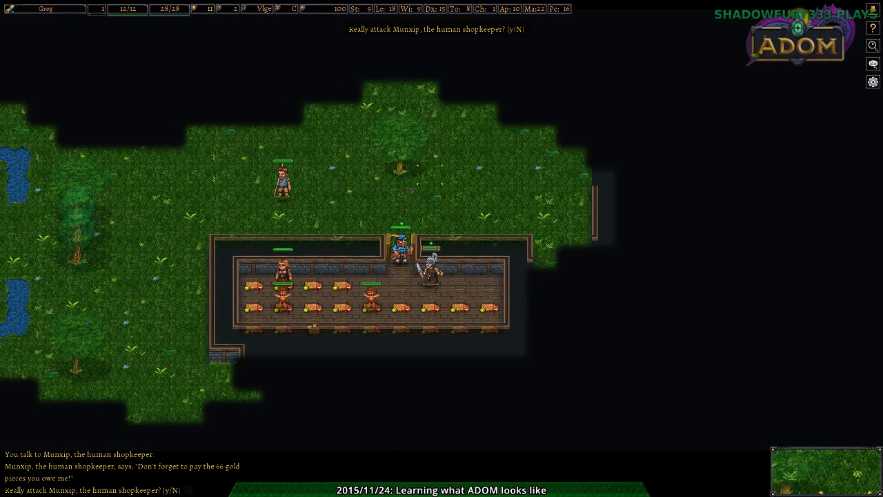
# - Spare Munxip, answer the prompt to pay for two large rations, and exit
pyautogui.press('n')
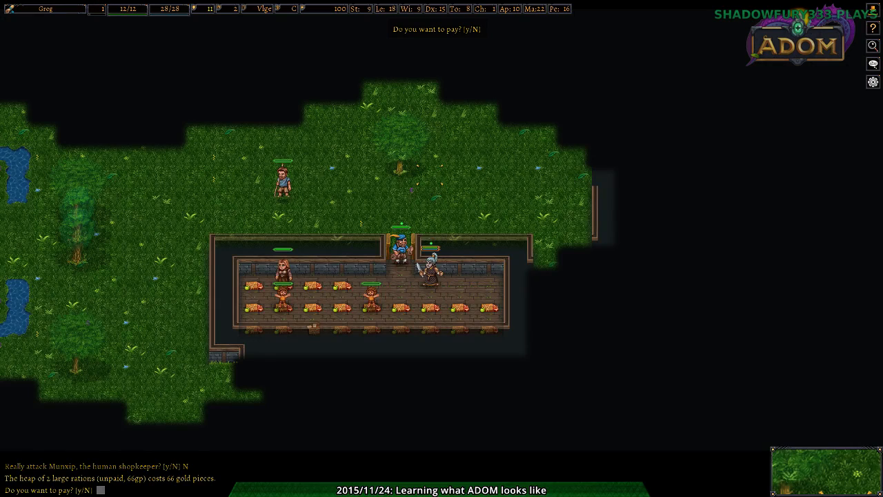
pyautogui.press('y')
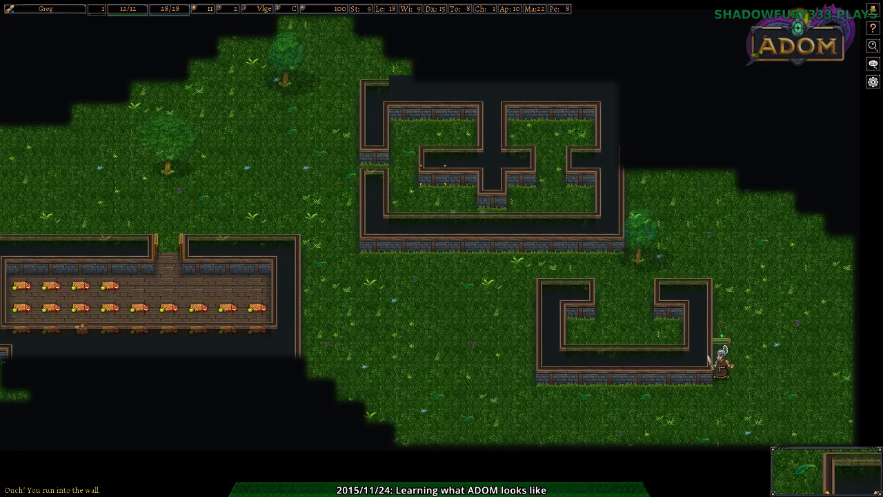
# - Walk past the villagers, decline attacking the baby water dragon, and leave Terinyo
pyautogui.press('up')
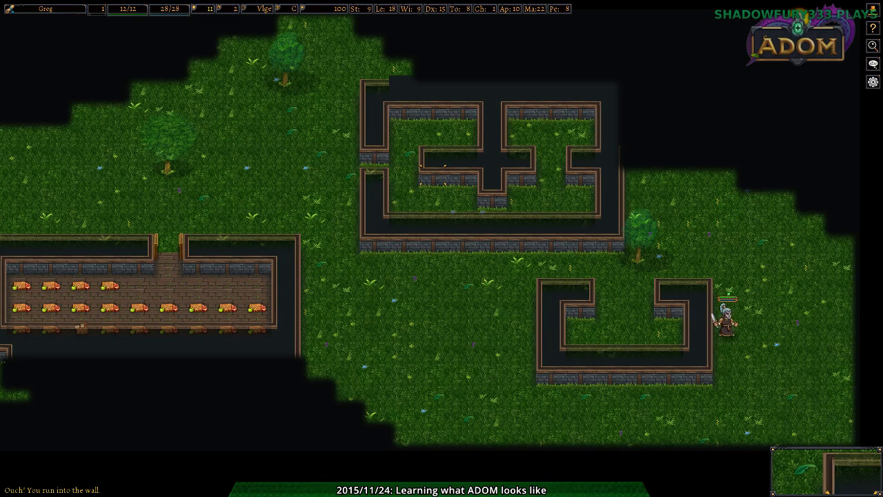
pyautogui.press('up')
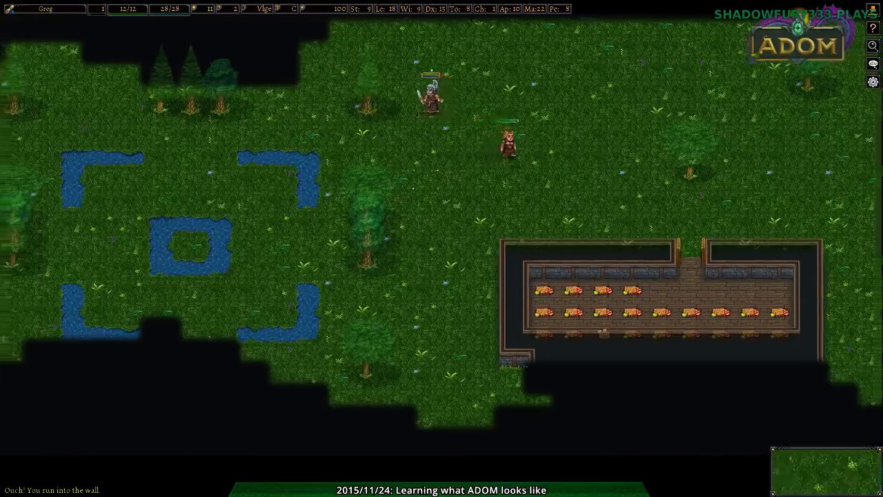
pyautogui.press('up')
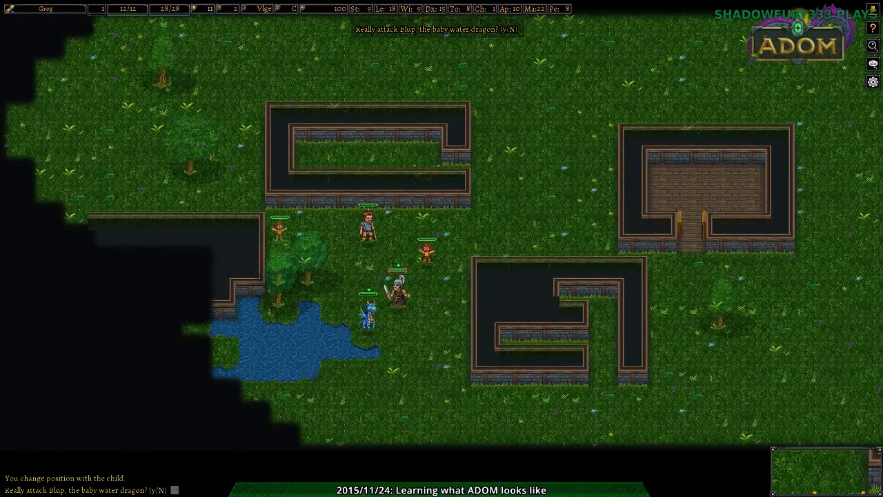
pyautogui.press('n')
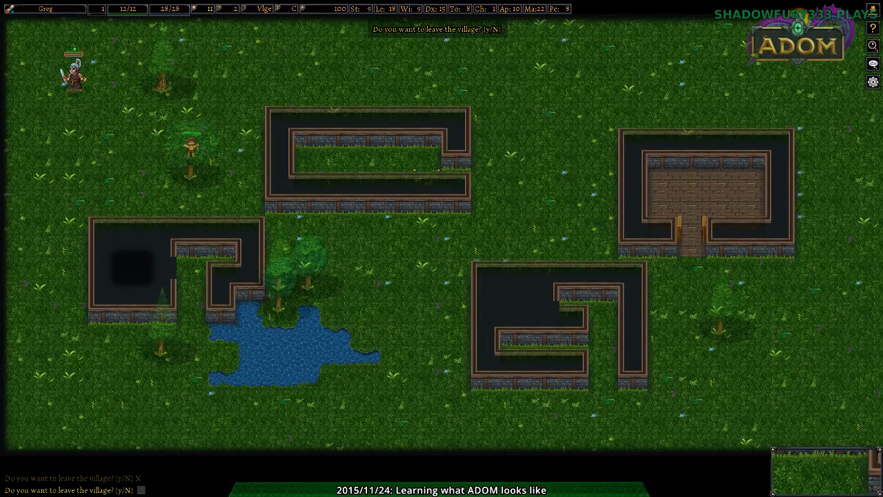
pyautogui.press('y')
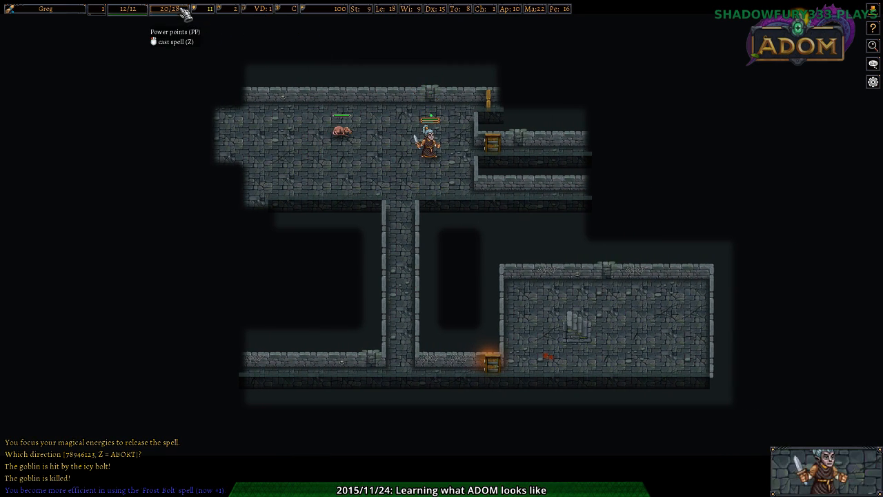
# - Attempt a Frost Bolt at the rat, but decline casting while exhausted
pyautogui.press('z')
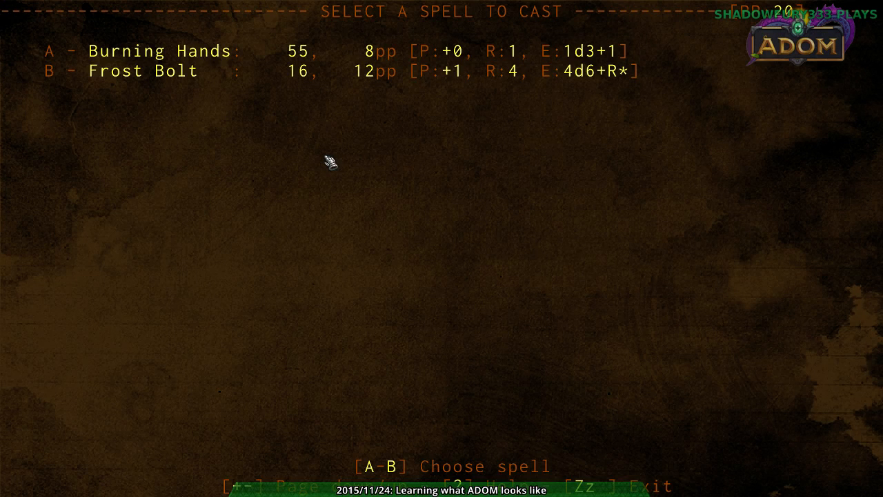
pyautogui.press('b')
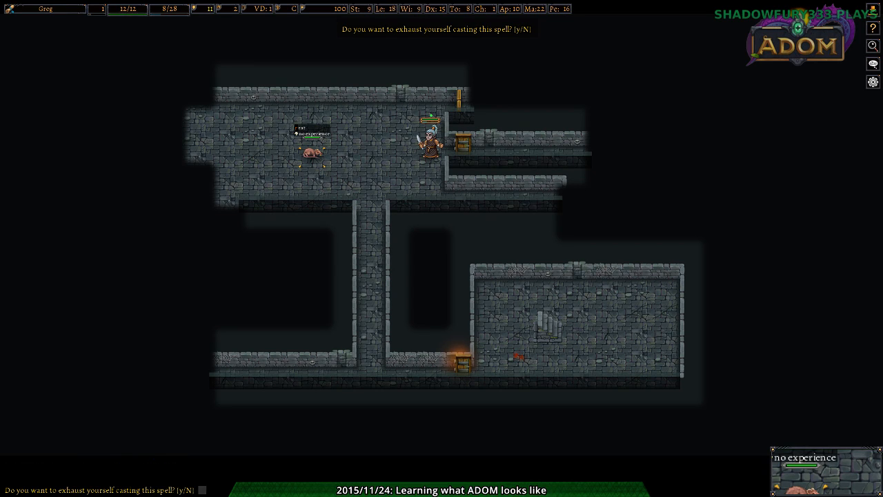
pyautogui.press('n')
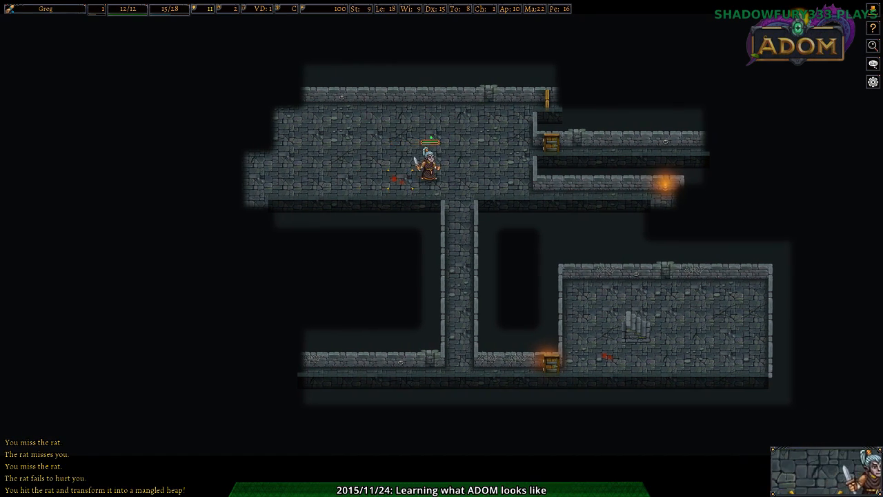
pyautogui.moveTo(100, 9)
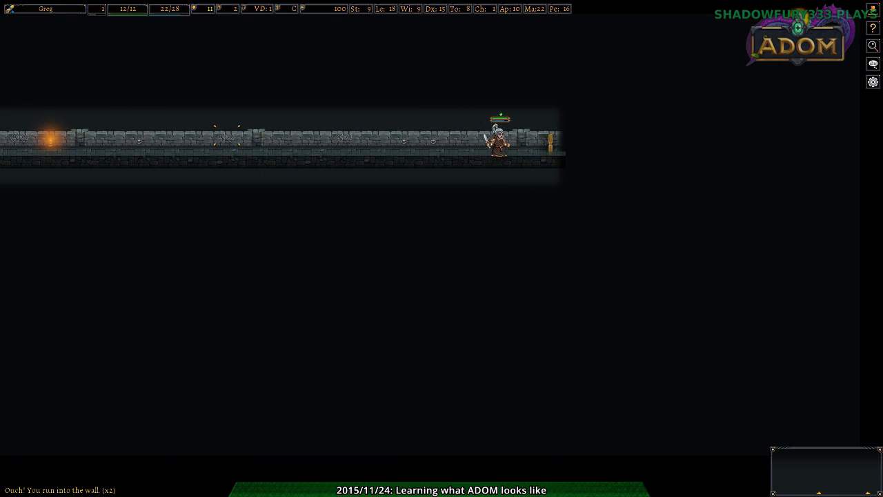
# - Try forcing the stuck door open three times
pyautogui.press('Y')
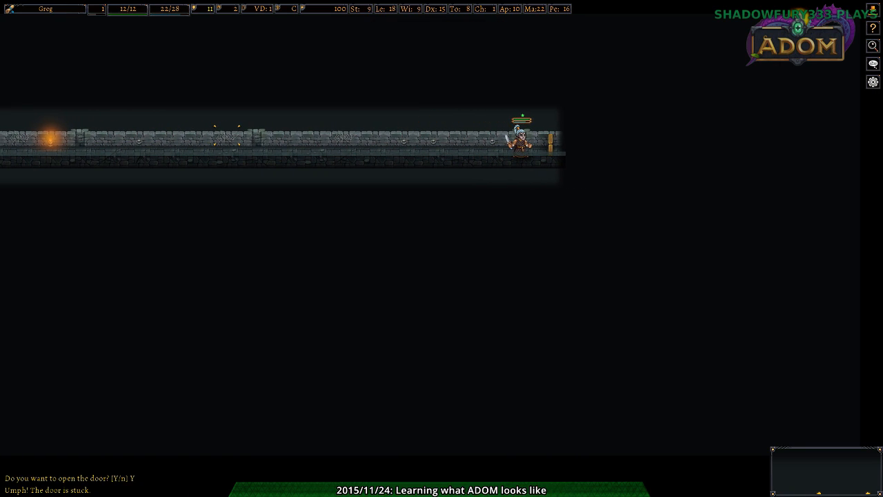
pyautogui.press('y')
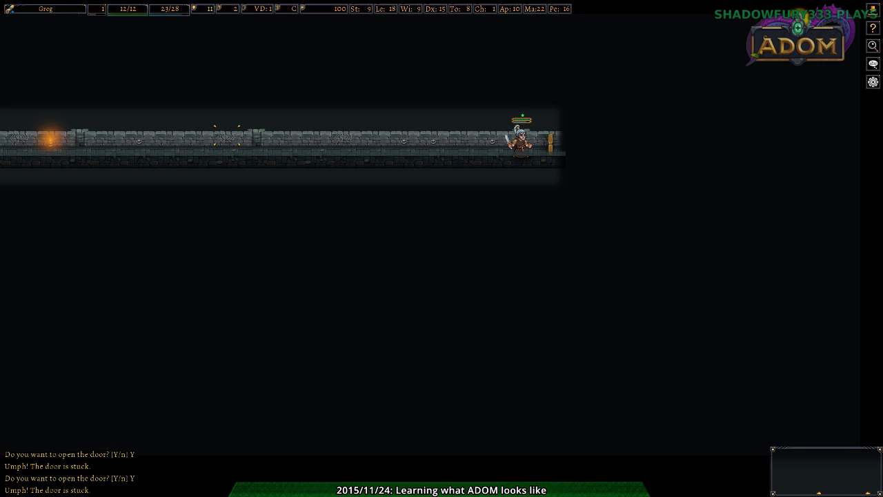
pyautogui.press('y')
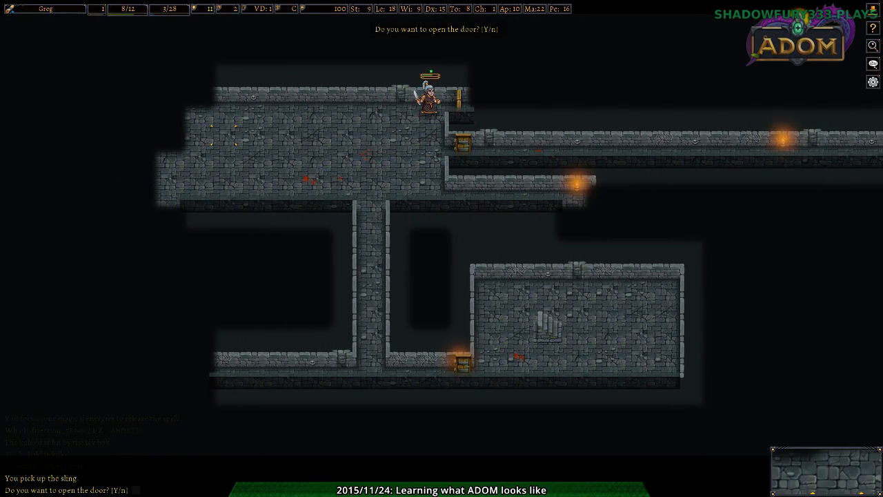
# - Force the stuck door open, go through, decline quitting, and head west along the corridor
pyautogui.press('y')
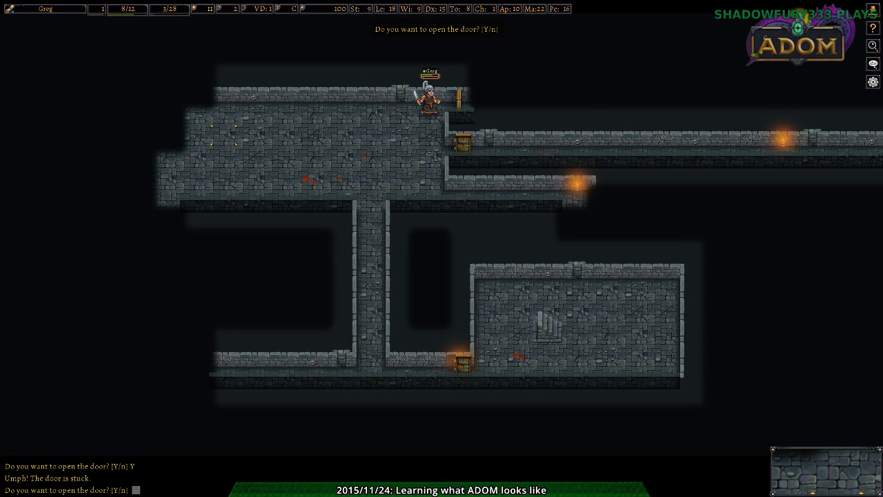
pyautogui.press('y')
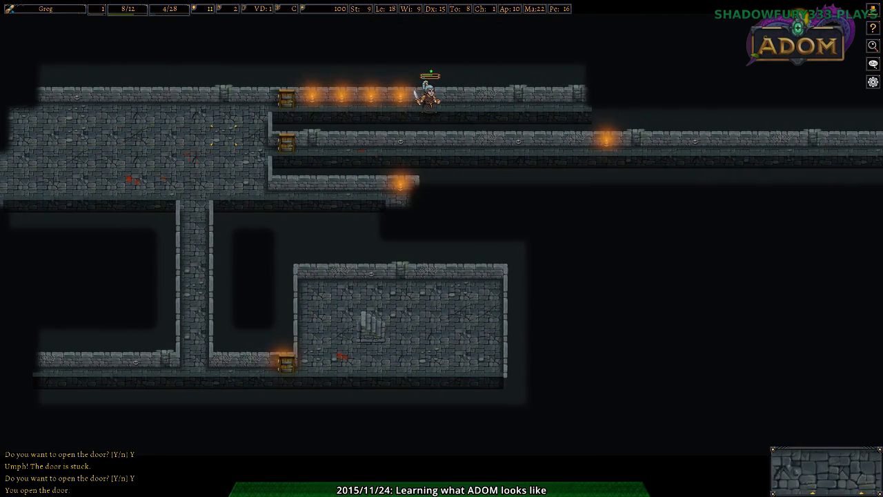
pyautogui.press('Right')
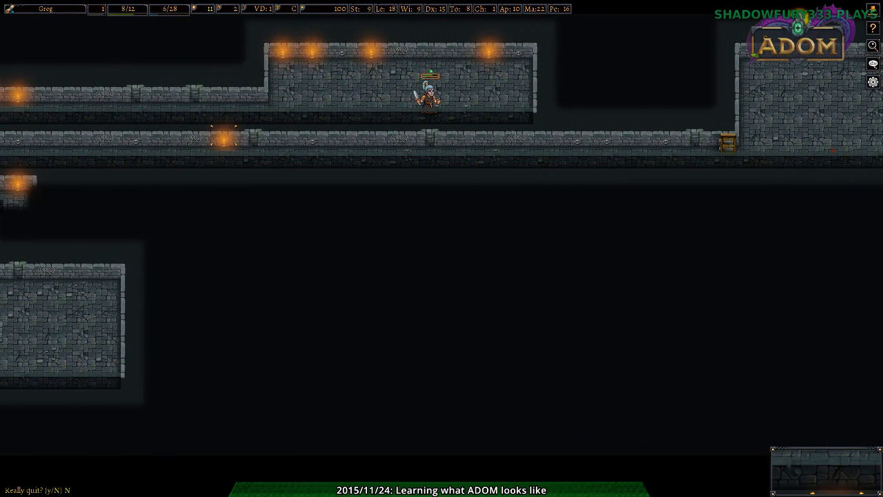
pyautogui.press('q')
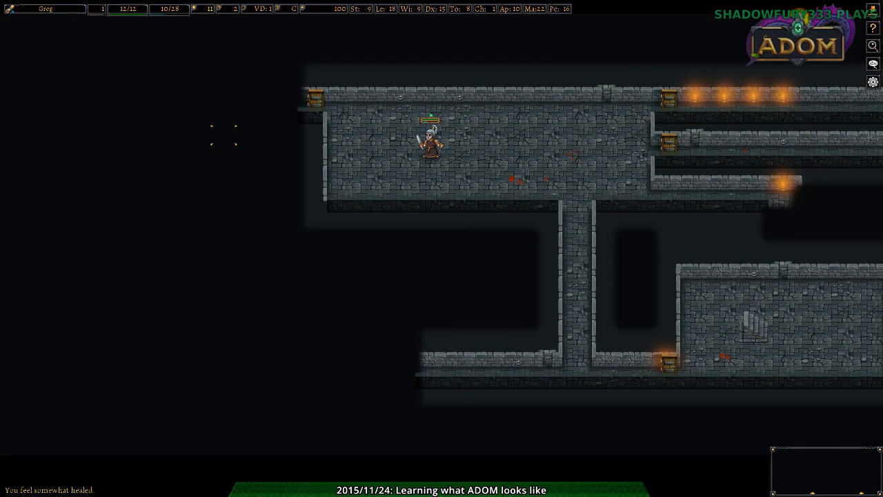
pyautogui.press('up')
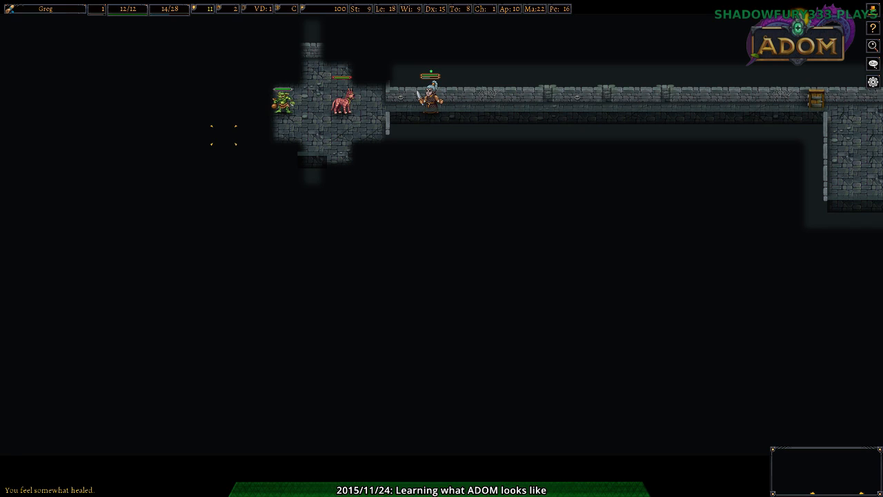
pyautogui.moveTo(343, 124)
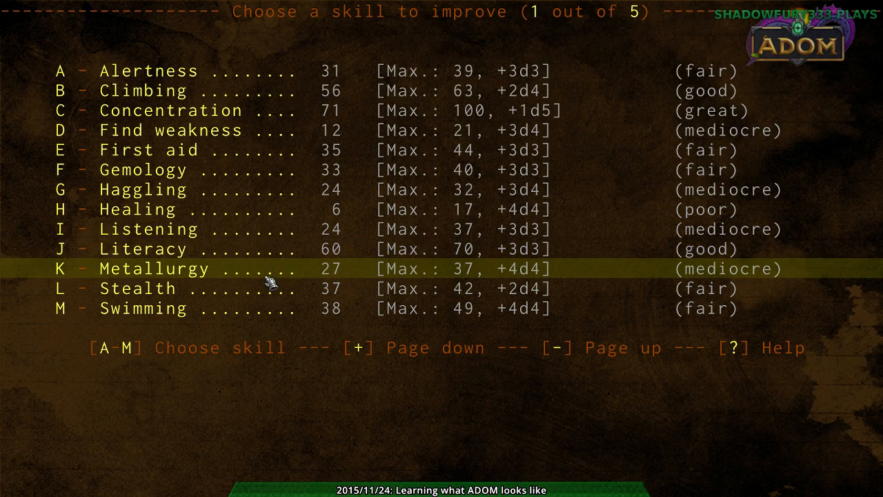
pyautogui.moveTo(249, 210)
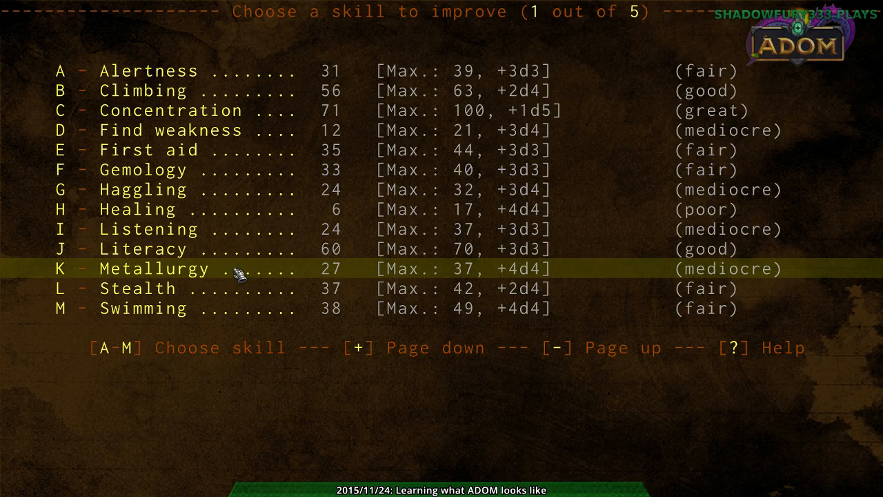
pyautogui.moveTo(232, 111)
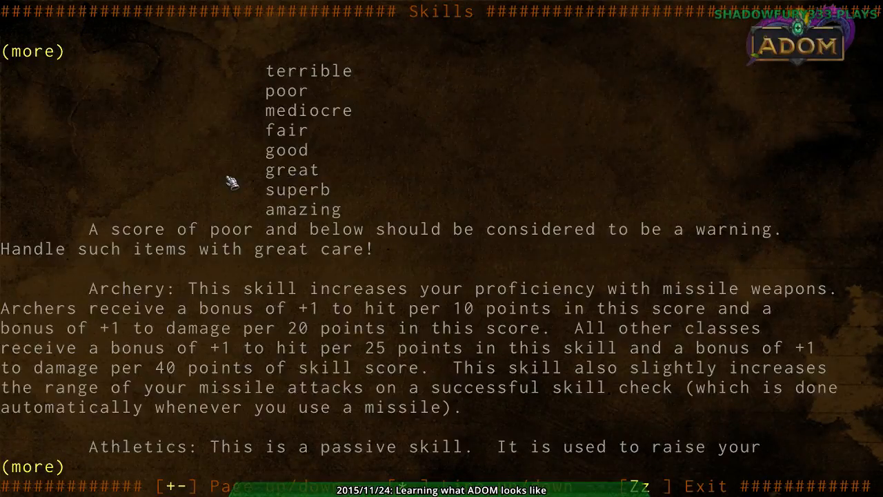
# - Return from the skill help to the 'Choose a skill to improve' screen
pyautogui.press('space')
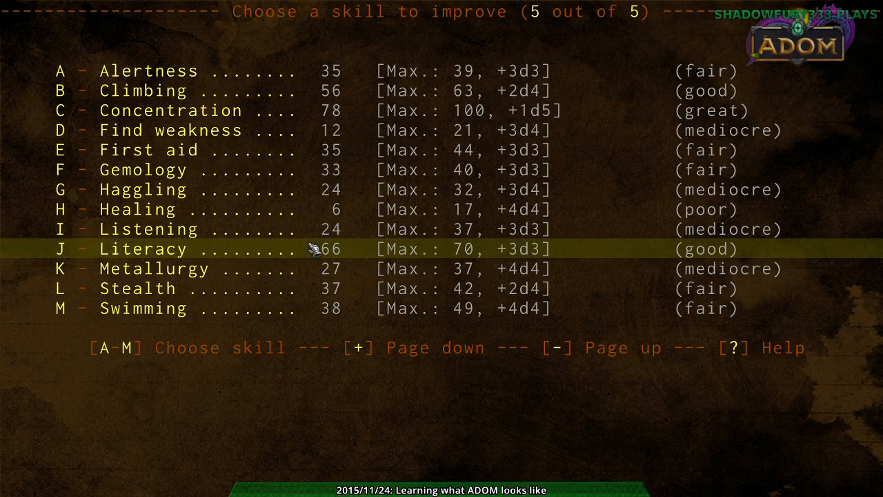
pyautogui.moveTo(266, 130)
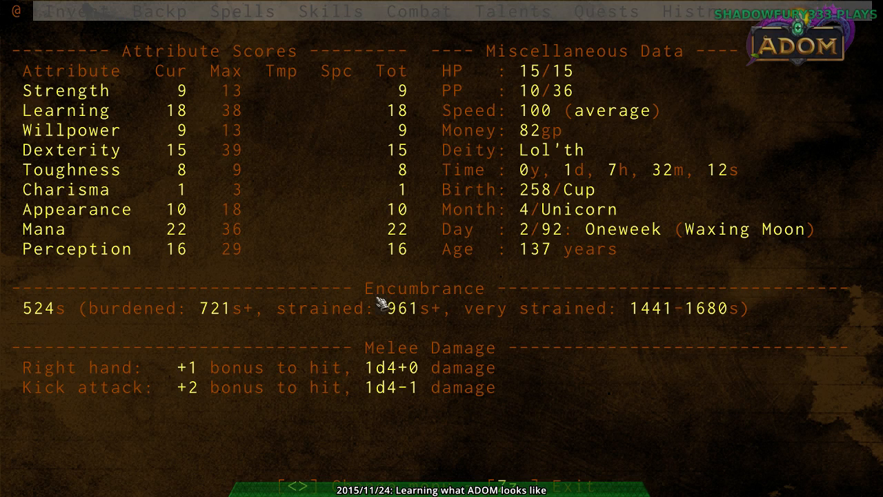
pyautogui.moveTo(111, 262)
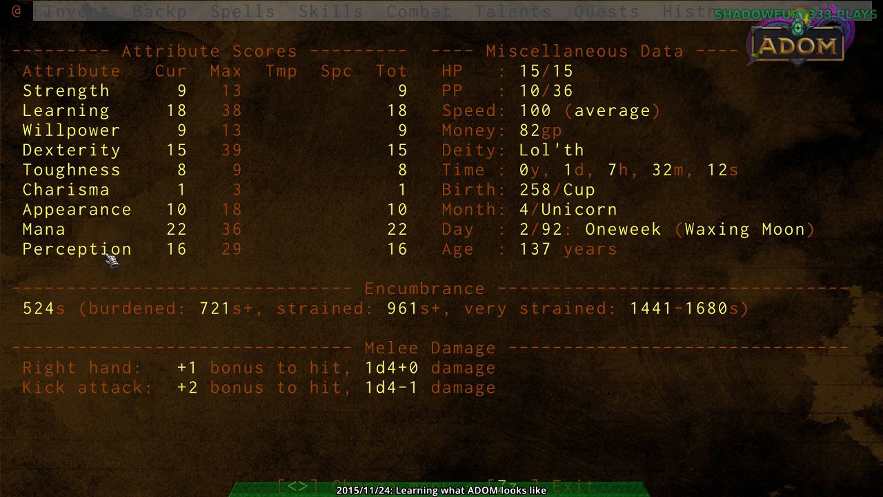
pyautogui.moveTo(372, 344)
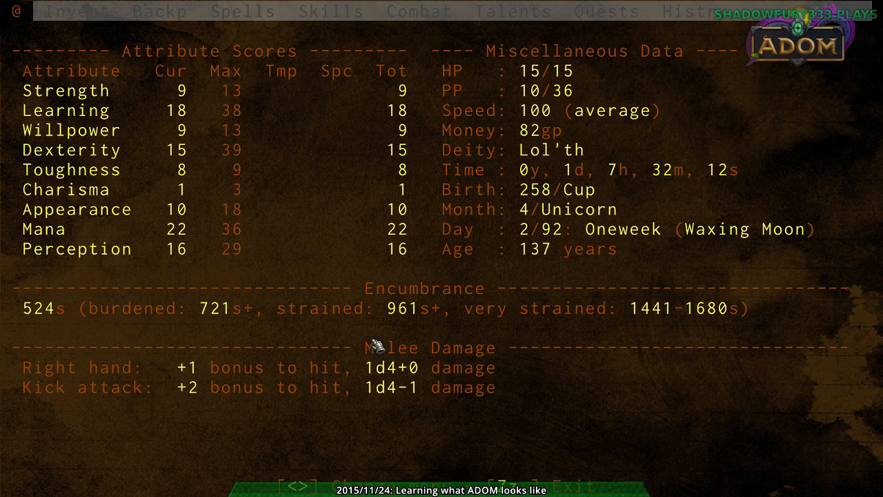
# - Bring up the character information screen with attribute scores
pyautogui.click(330, 12)
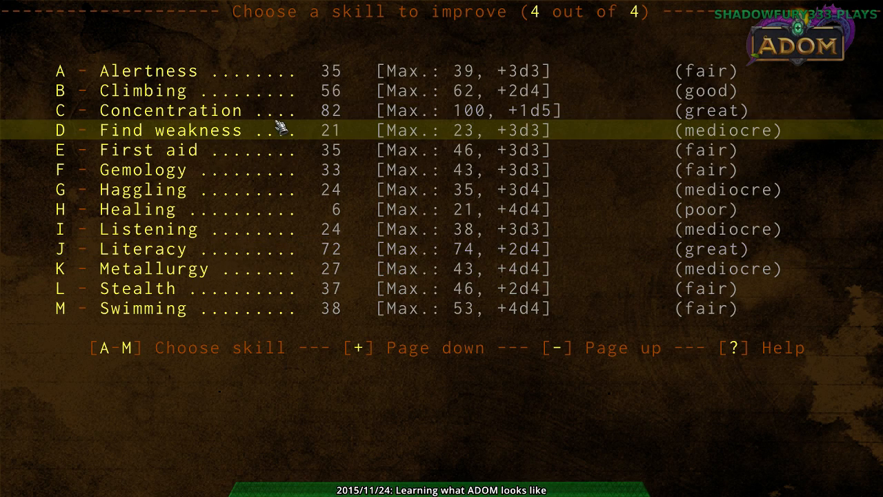
pyautogui.moveTo(335, 335)
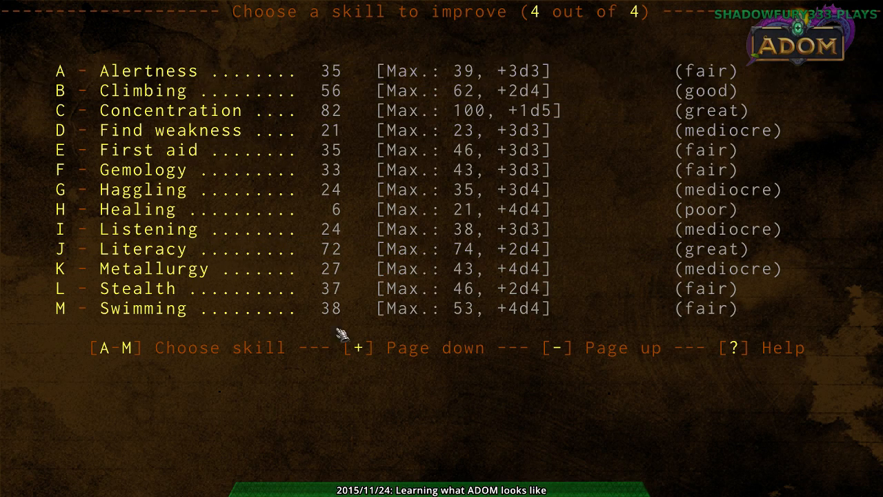
pyautogui.moveTo(366, 229)
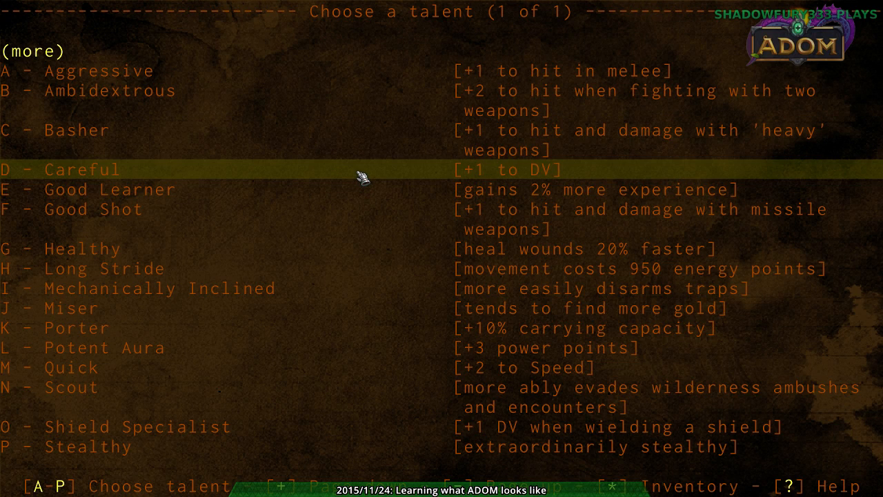
pyautogui.moveTo(393, 339)
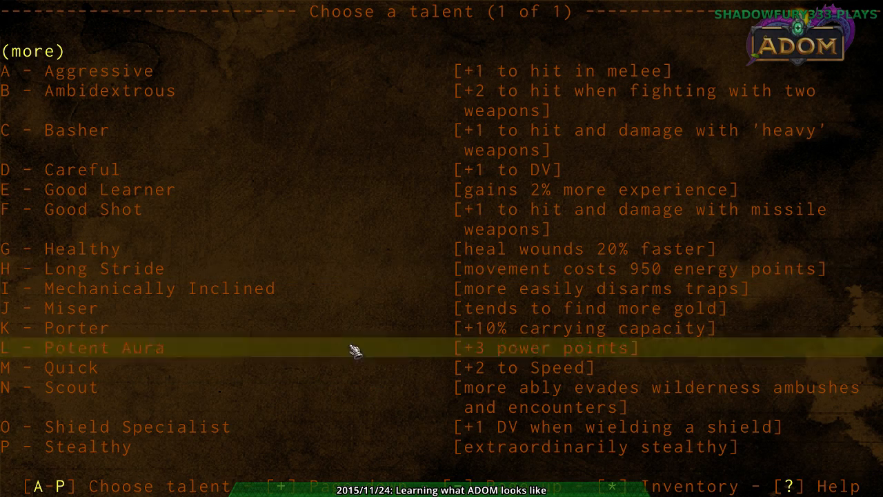
pyautogui.moveTo(369, 353)
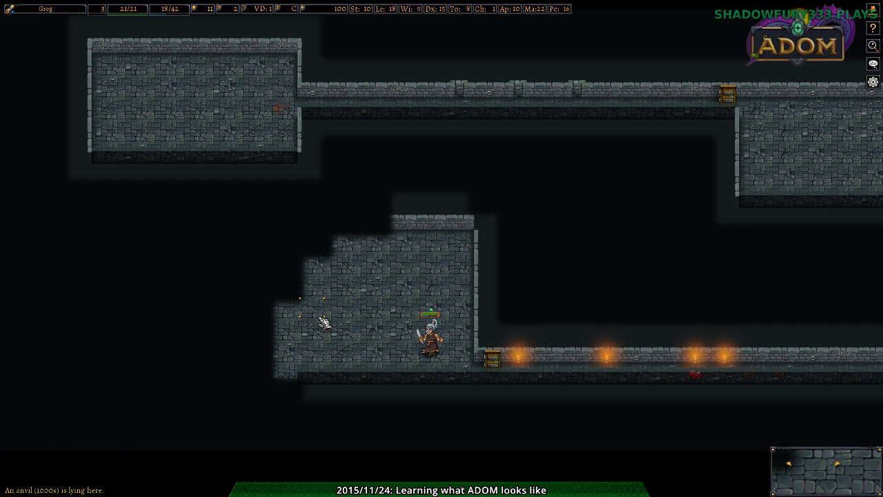
# - Walk to the western door and confirm trying to open it
pyautogui.press('i')
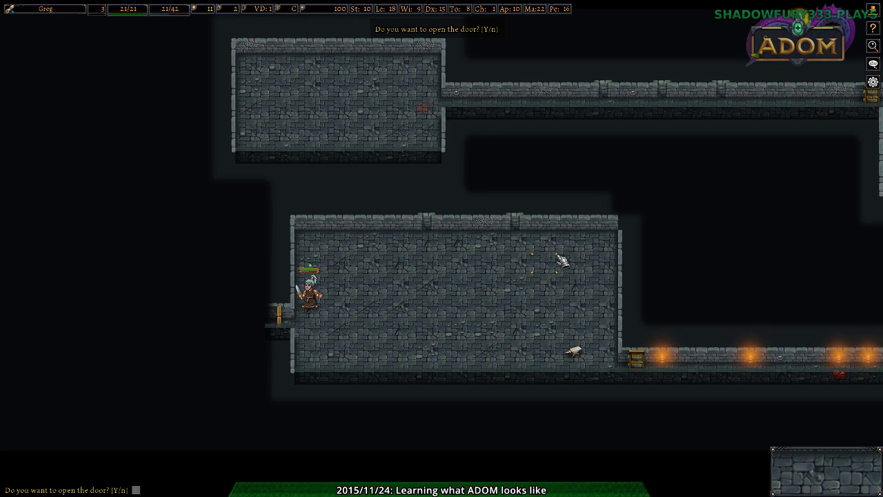
pyautogui.press('y')
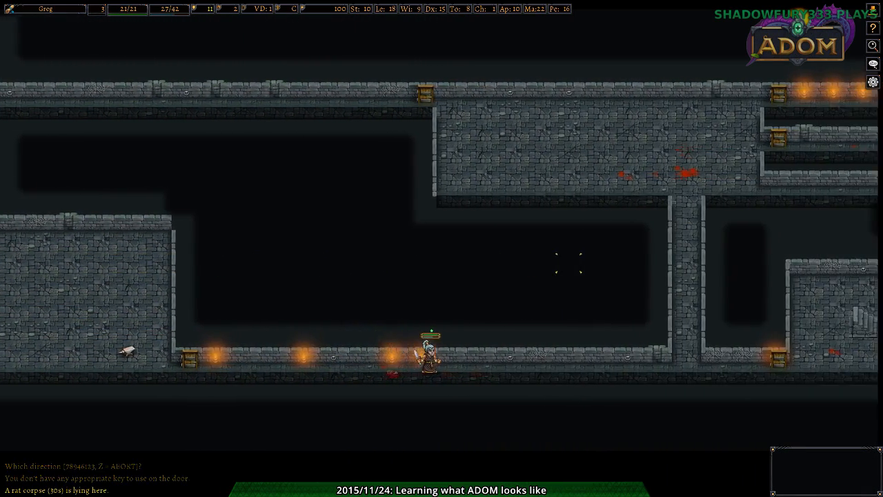
pyautogui.press('l')
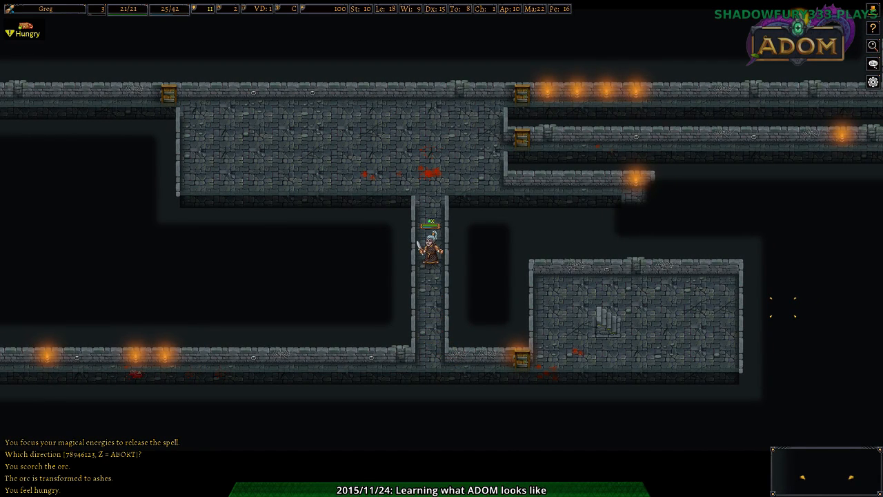
# - Cast a spell at the goblin rockthrower, then walk back toward the western door
pyautogui.press('E')
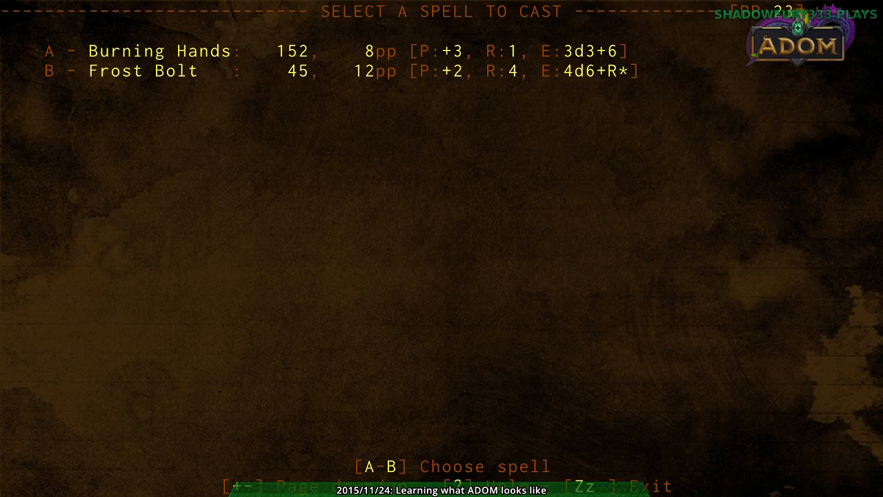
pyautogui.press('b')
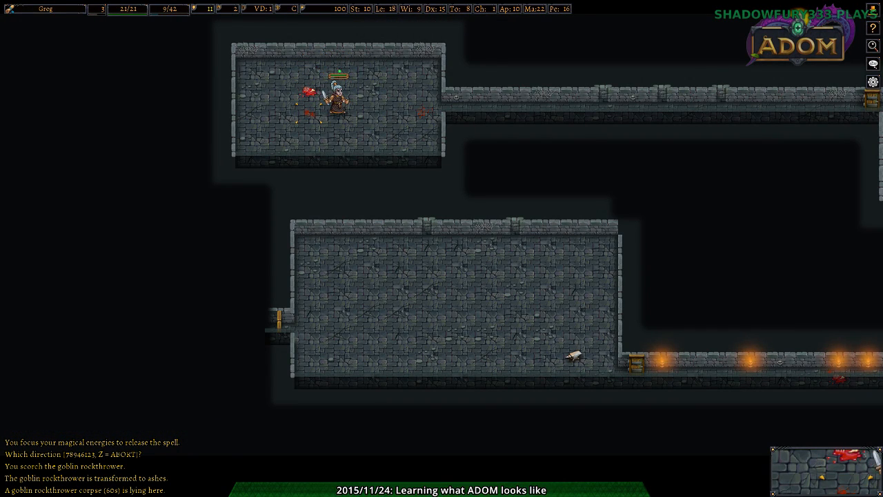
pyautogui.press('e')
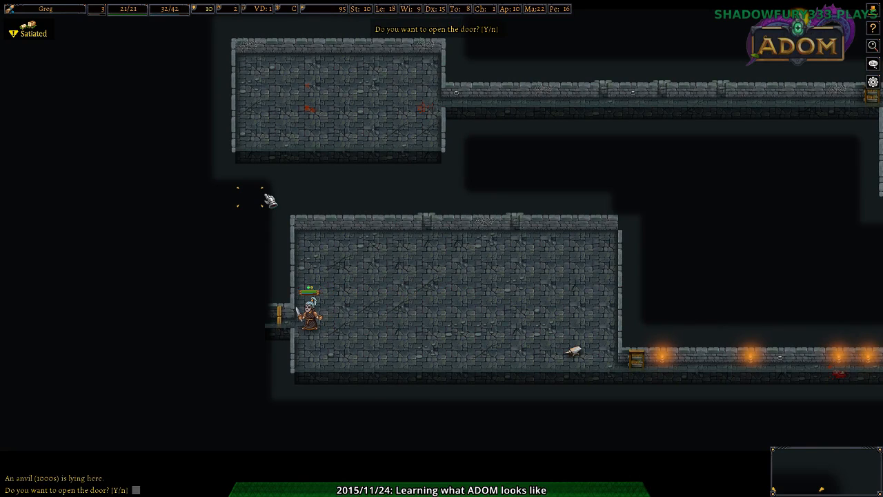
# - Try the locked door twice, then bring up the online help
pyautogui.press('y')
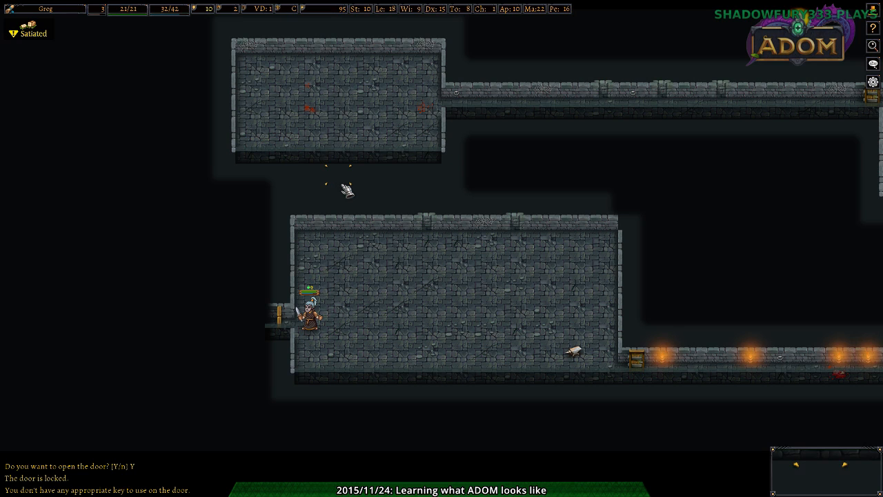
pyautogui.press('y')
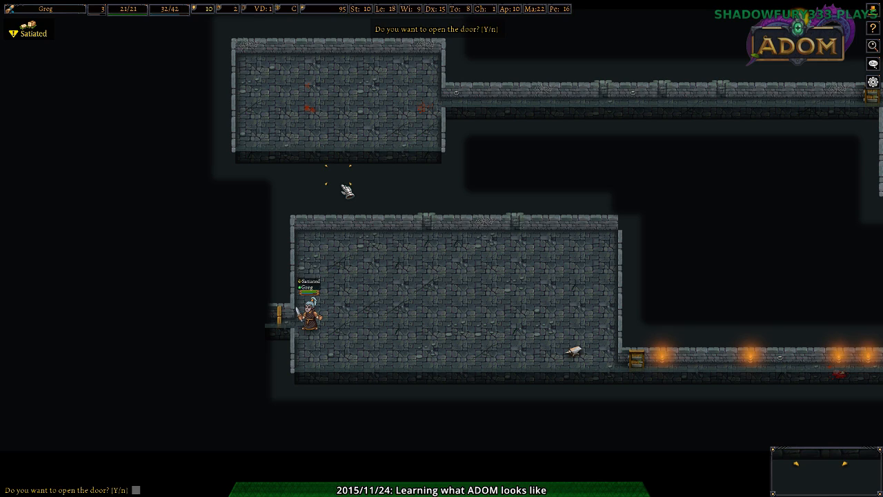
pyautogui.press('y')
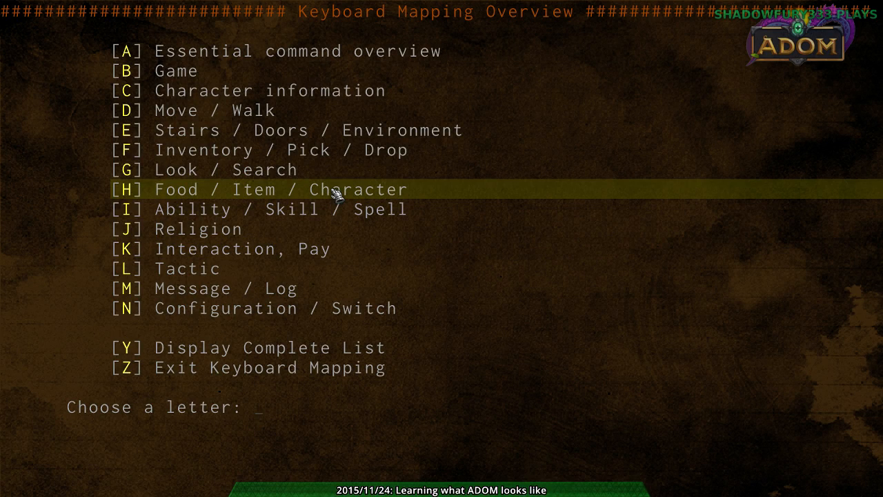
# - Browse the keyboard mapping help to the Food / Item / Character commands
pyautogui.press('e')
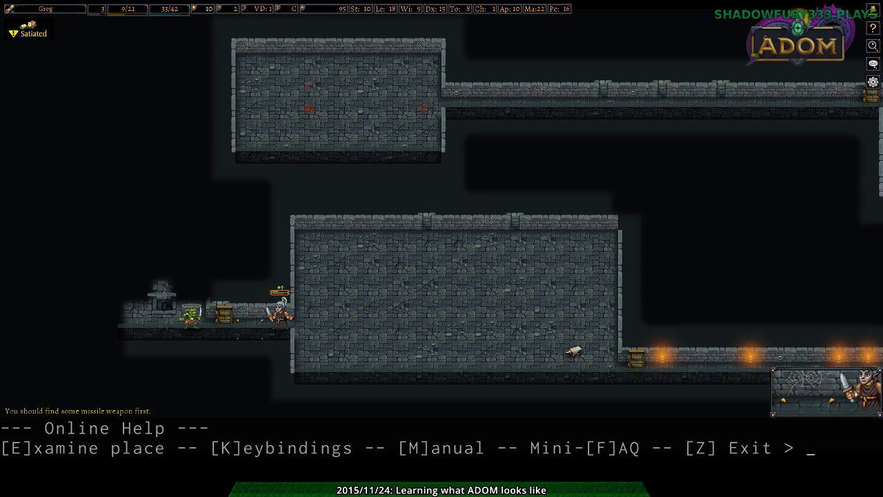
pyautogui.press('k')
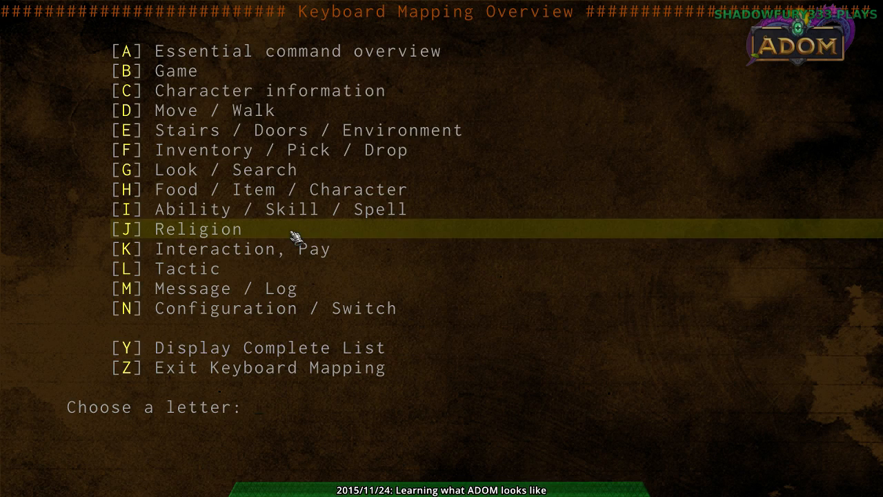
pyautogui.moveTo(331, 135)
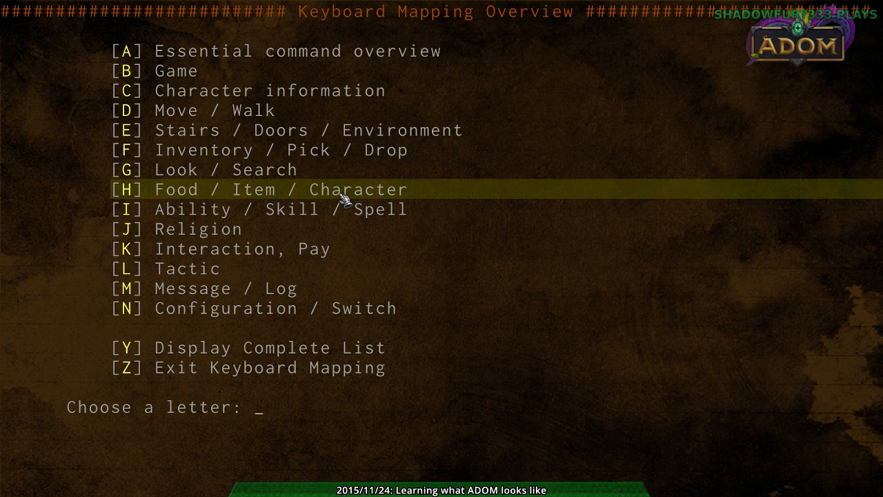
pyautogui.press('h')
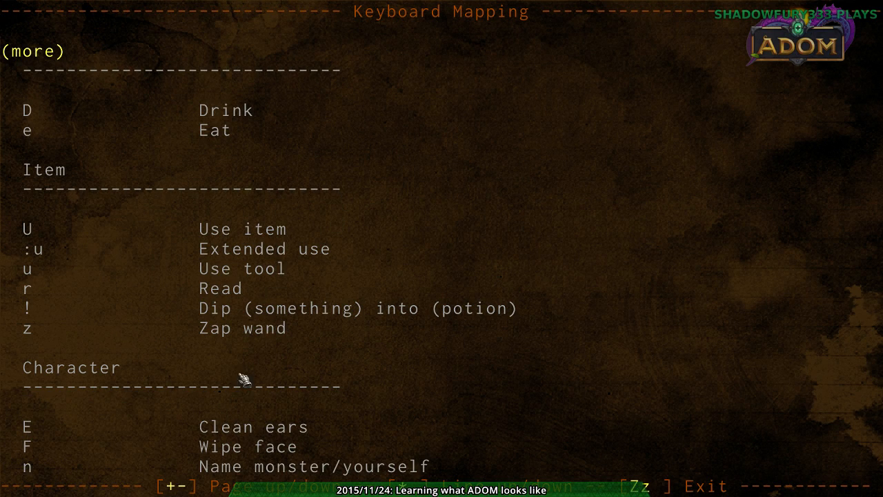
pyautogui.moveTo(286, 375)
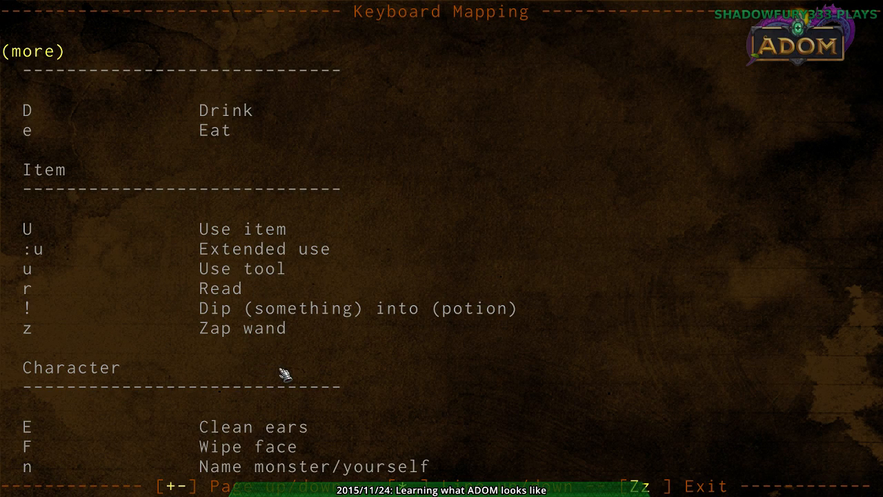
pyautogui.moveTo(265, 248)
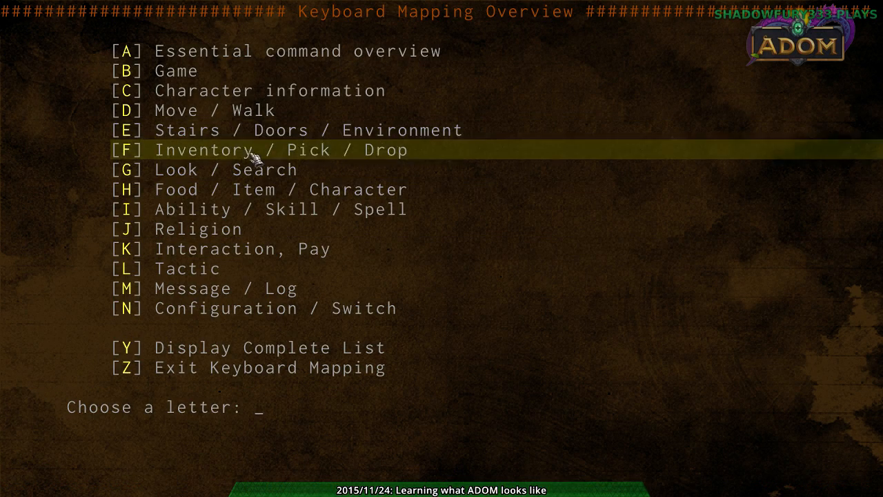
pyautogui.moveTo(260, 111)
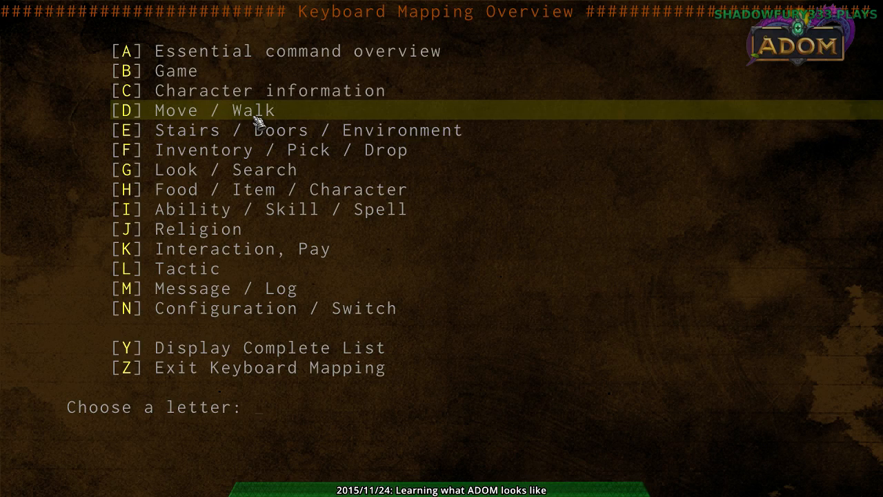
# - Check the equipped gear in the inventory and return to the map
pyautogui.press('l')
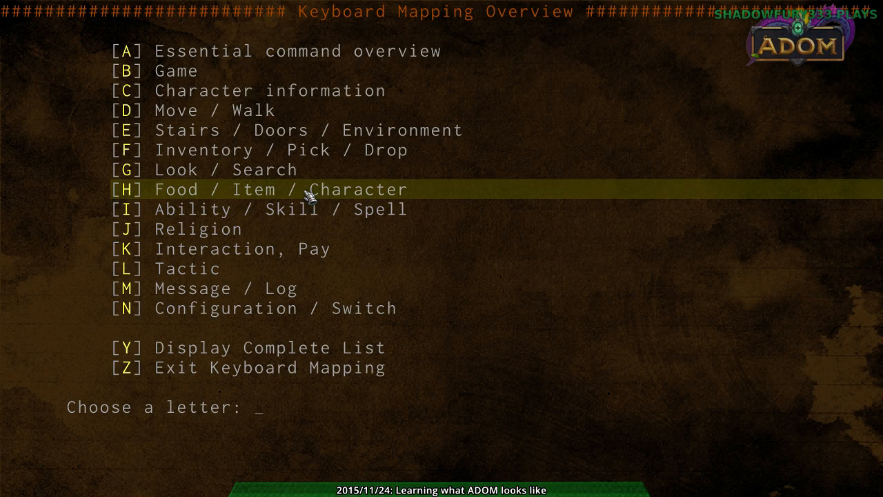
pyautogui.press('i')
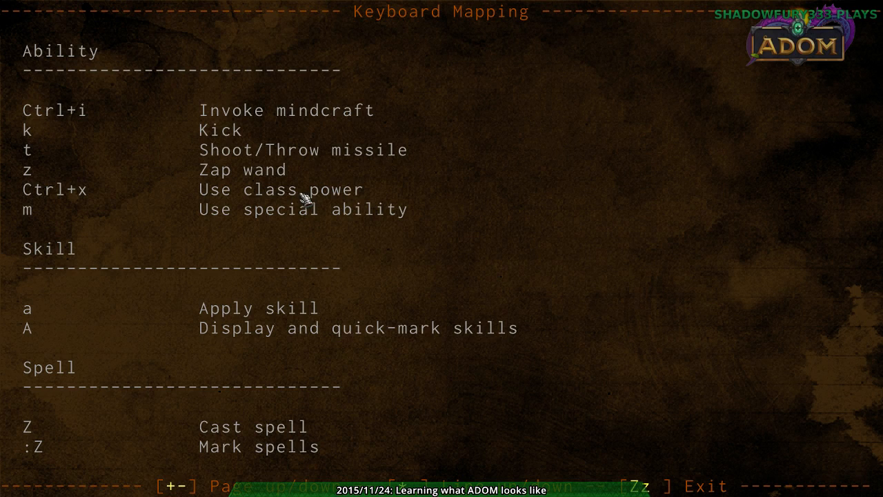
pyautogui.moveTo(418, 143)
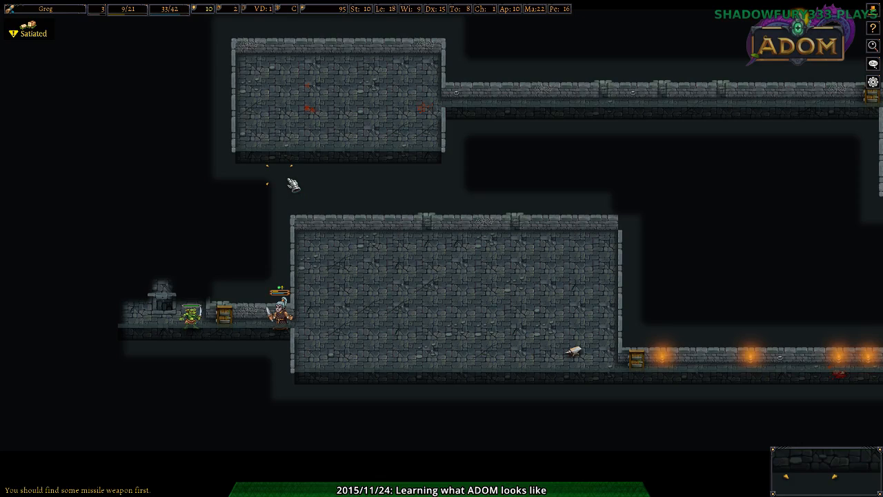
pyautogui.press('i')
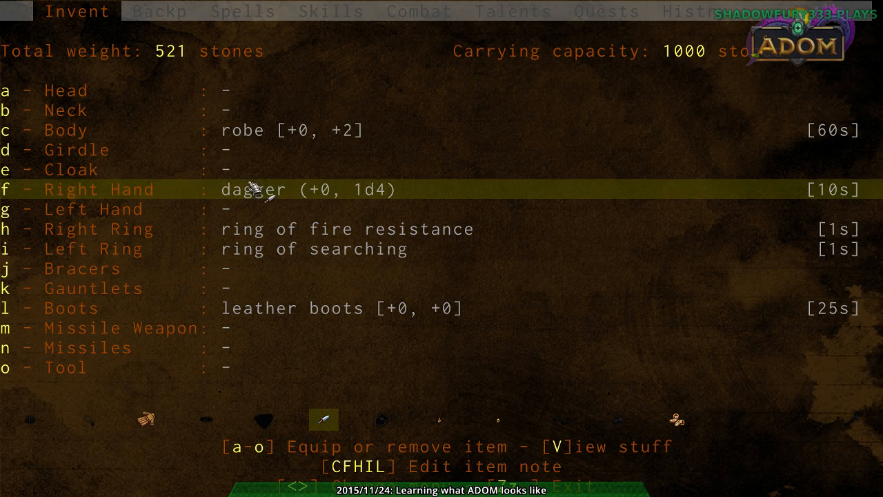
pyautogui.moveTo(359, 387)
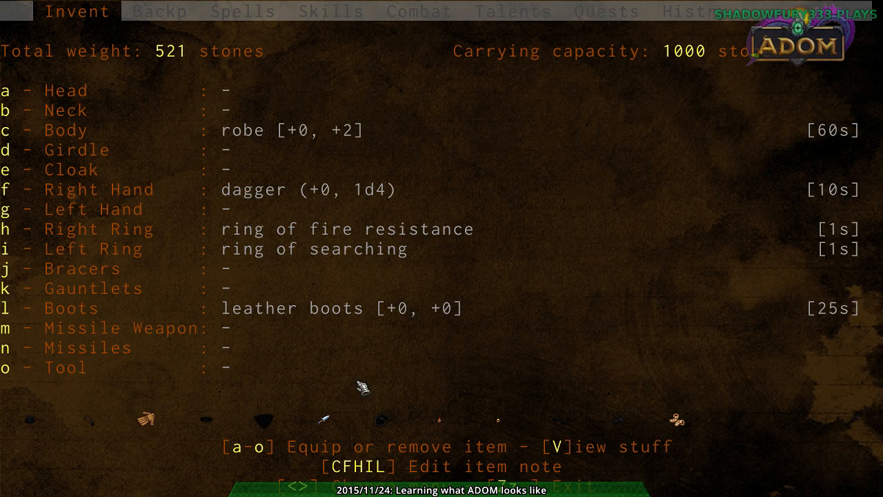
pyautogui.click(160, 12)
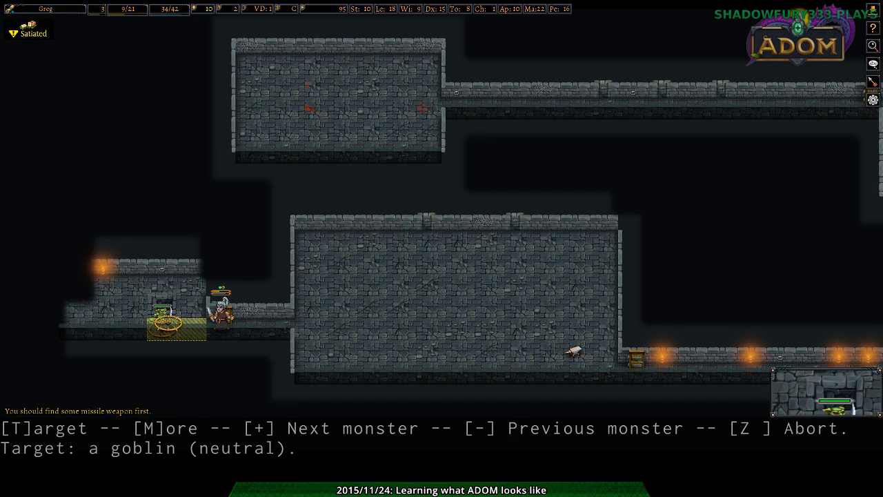
# - Attack the targeted goblin, pick up its long sword, and select it in the backpack
pyautogui.press('t')
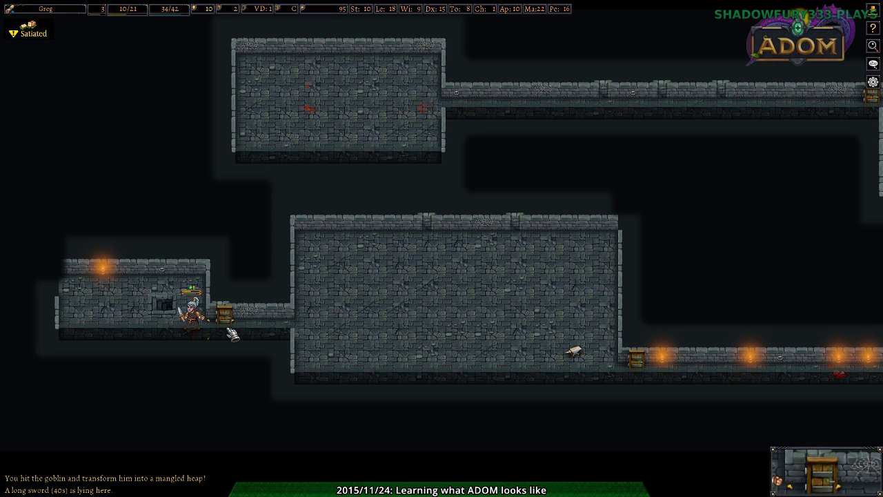
pyautogui.press('g')
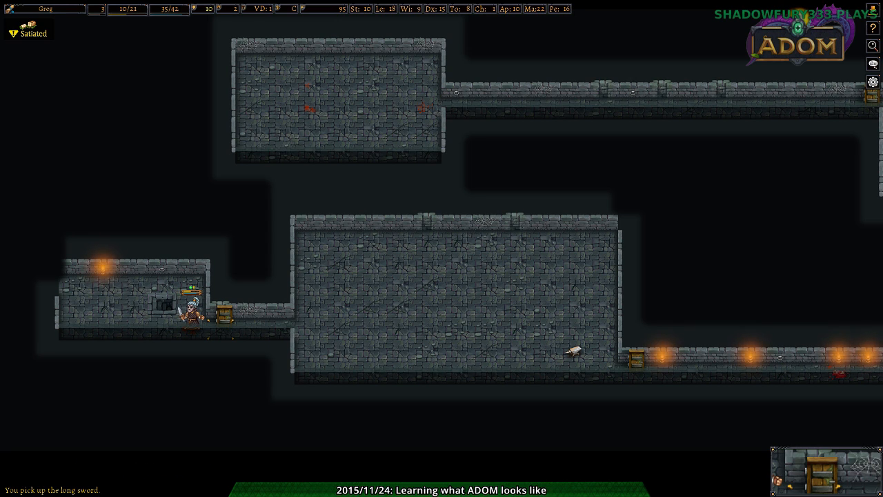
pyautogui.press('i')
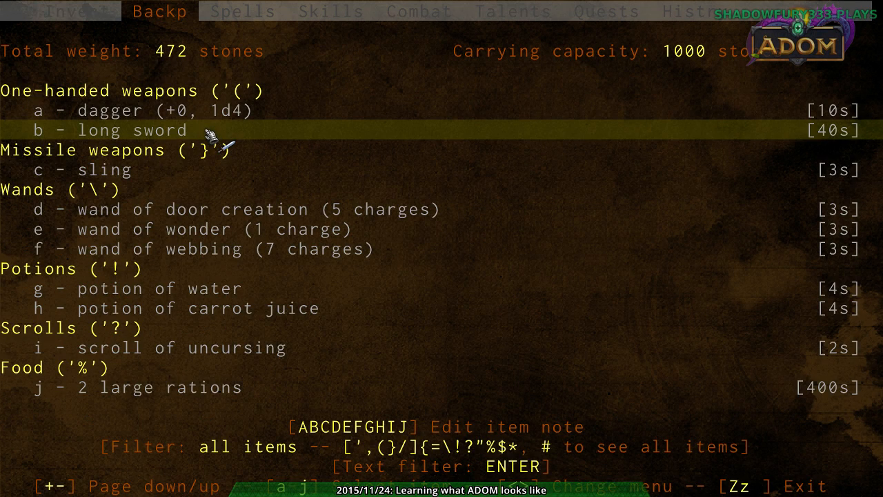
pyautogui.click(76, 12)
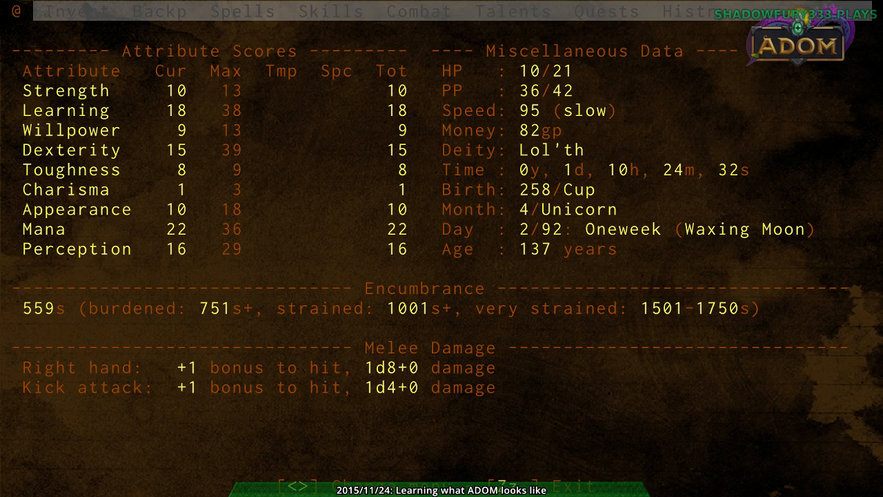
pyautogui.moveTo(387, 172)
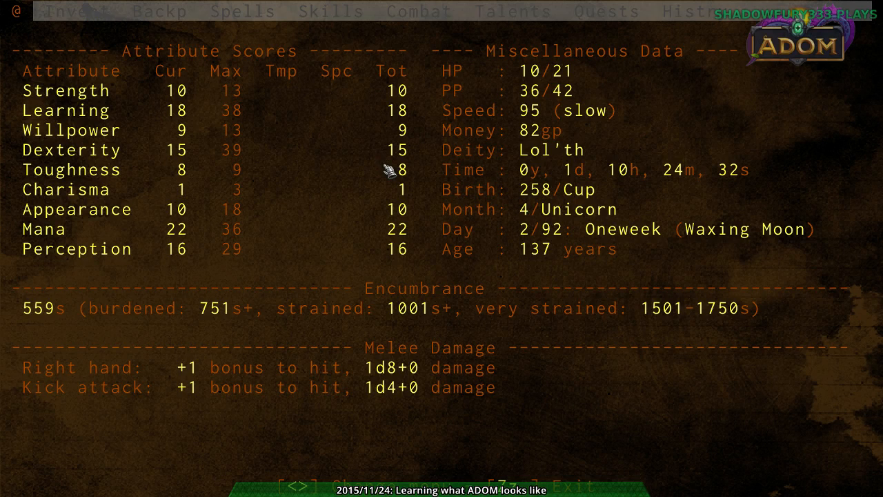
pyautogui.moveTo(494, 178)
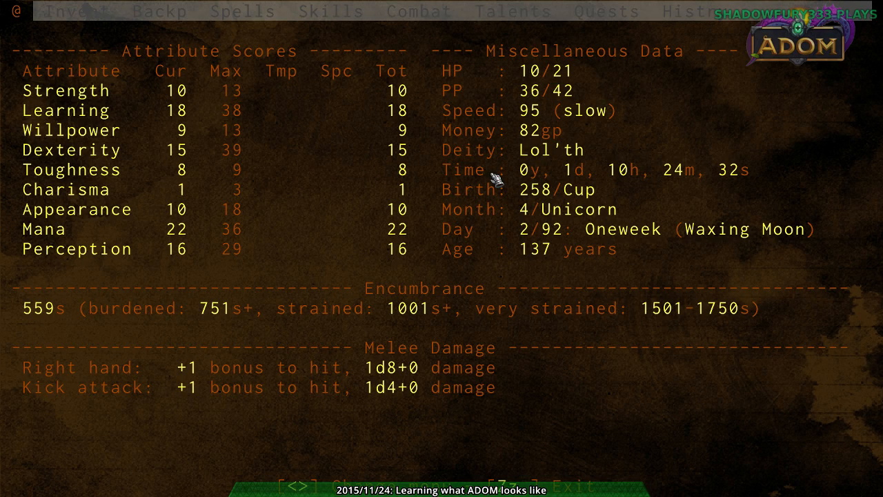
pyautogui.moveTo(335, 311)
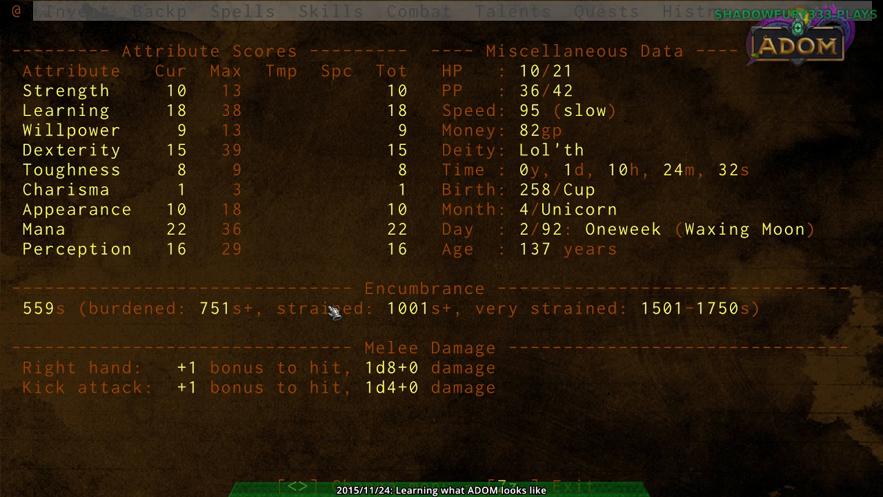
# - Close the character sheet showing long-sword damage and return to the dungeon map
pyautogui.press('Escape')
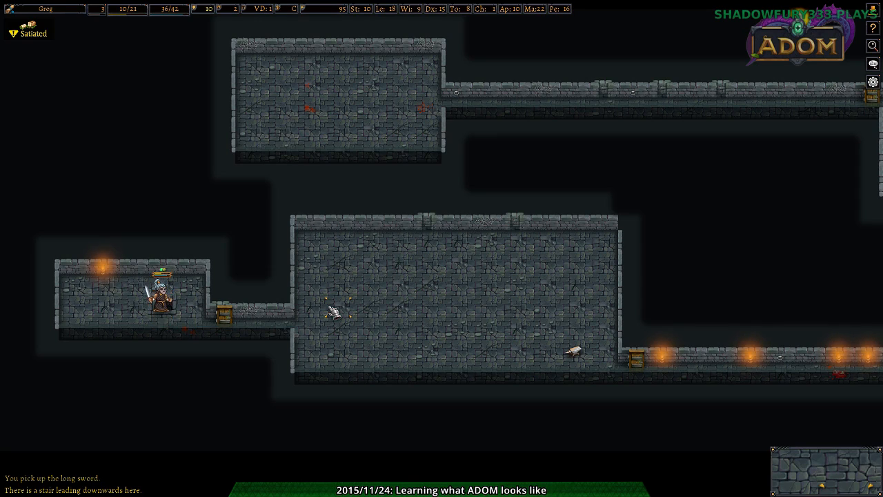
# - Descend to dungeon level 2 and attack the orc until Greg levels up
pyautogui.press('>')
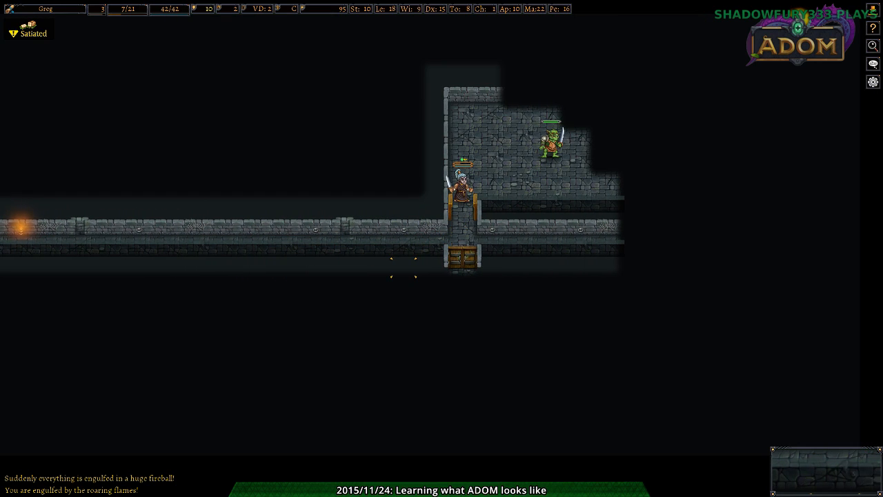
pyautogui.press('z')
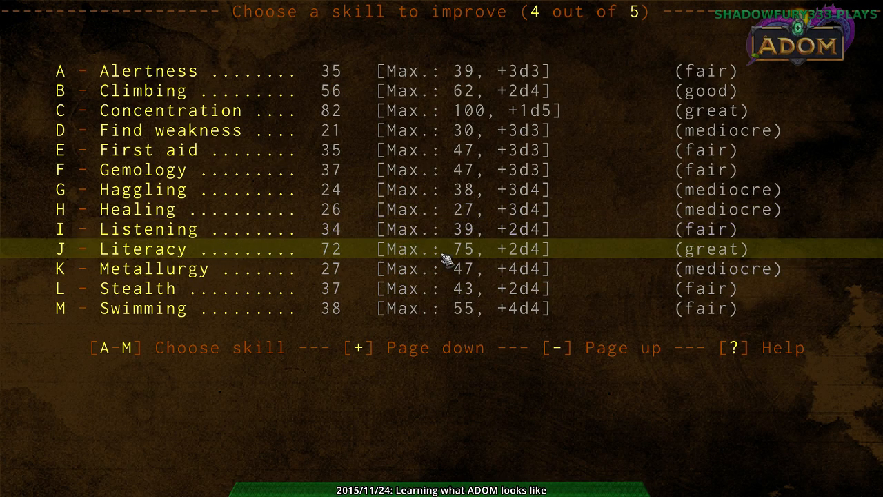
pyautogui.moveTo(407, 288)
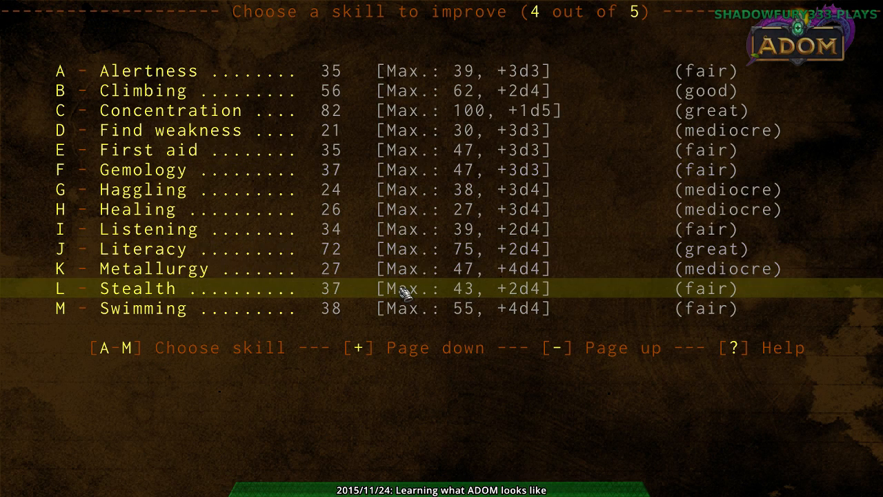
pyautogui.moveTo(431, 131)
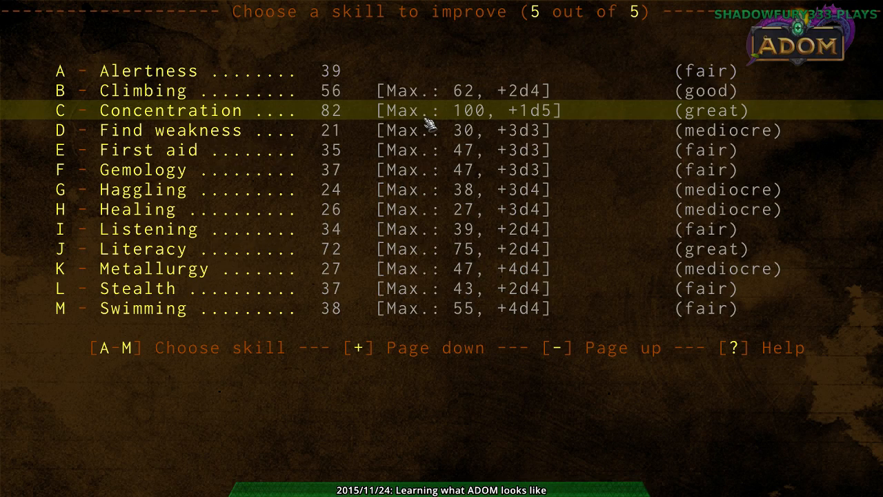
pyautogui.moveTo(421, 121)
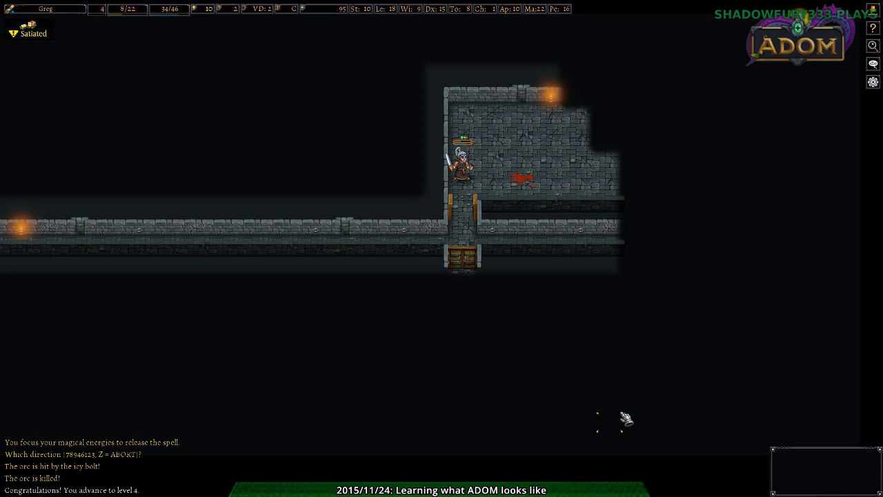
# - Pick up the hand axe and wield it in slot g beside the long sword
pyautogui.press('Right')
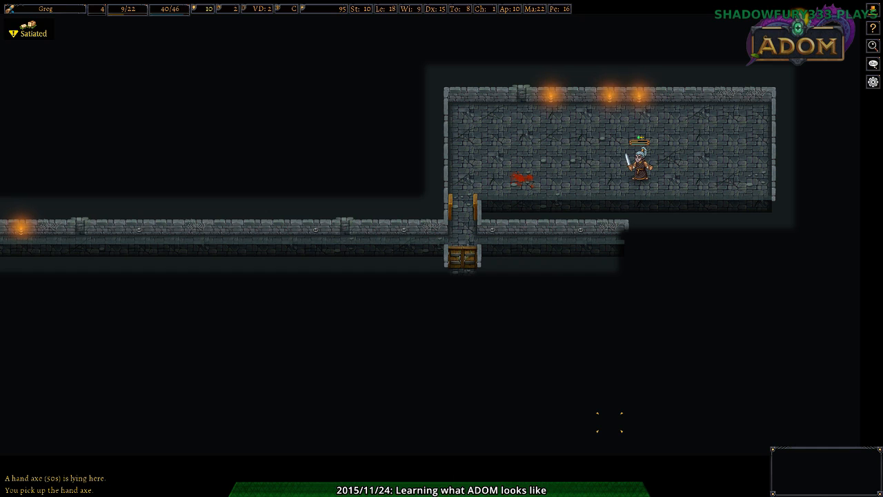
pyautogui.press('i')
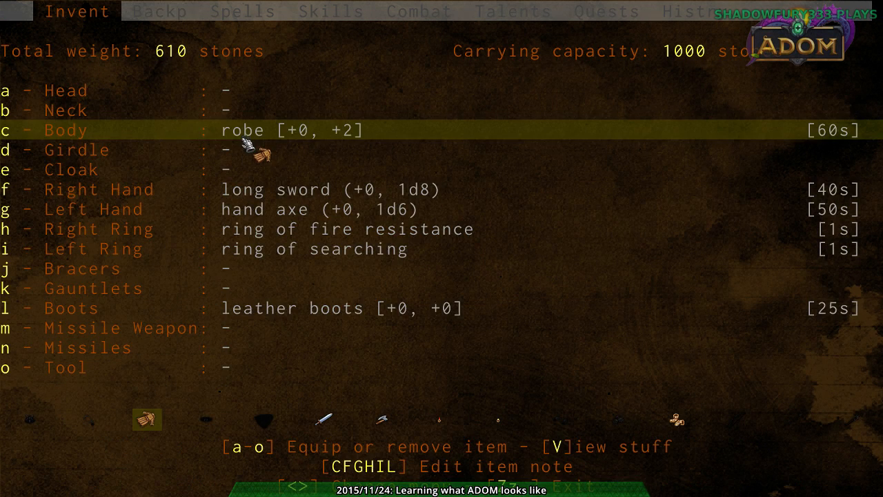
pyautogui.moveTo(331, 200)
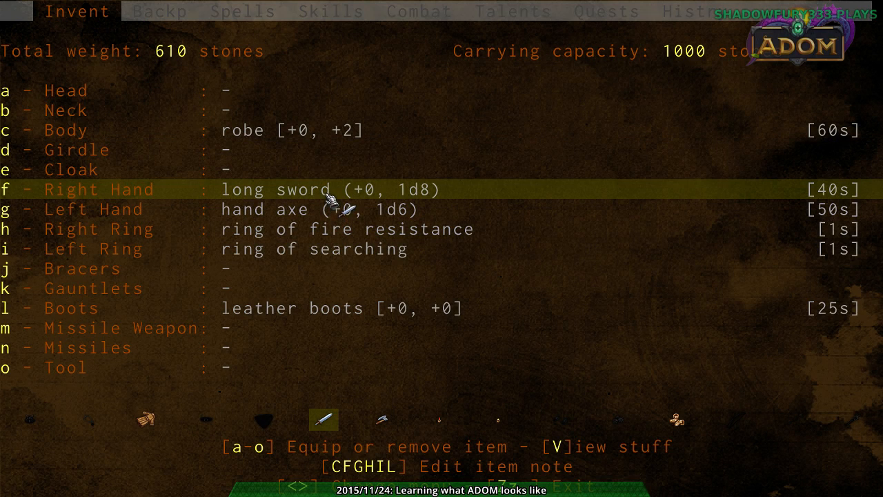
pyautogui.press('Escape')
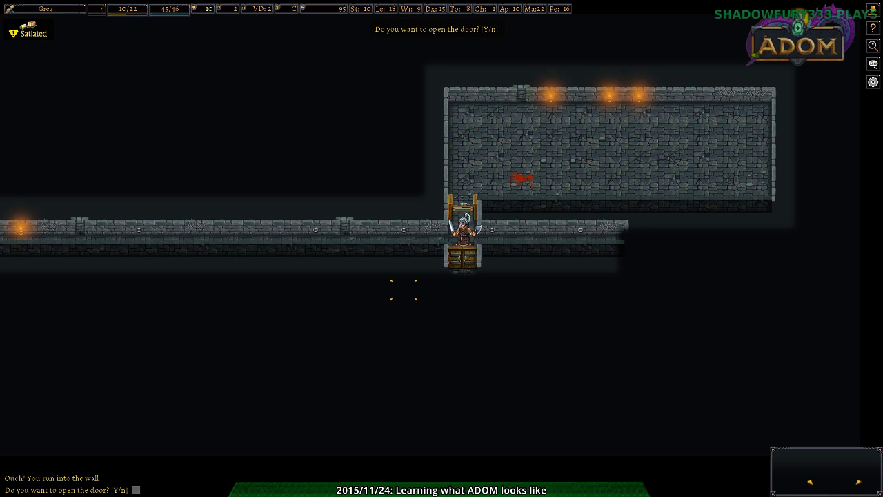
# - Try opening the door, find it locked with no key, and explore other corridors
pyautogui.press('n')
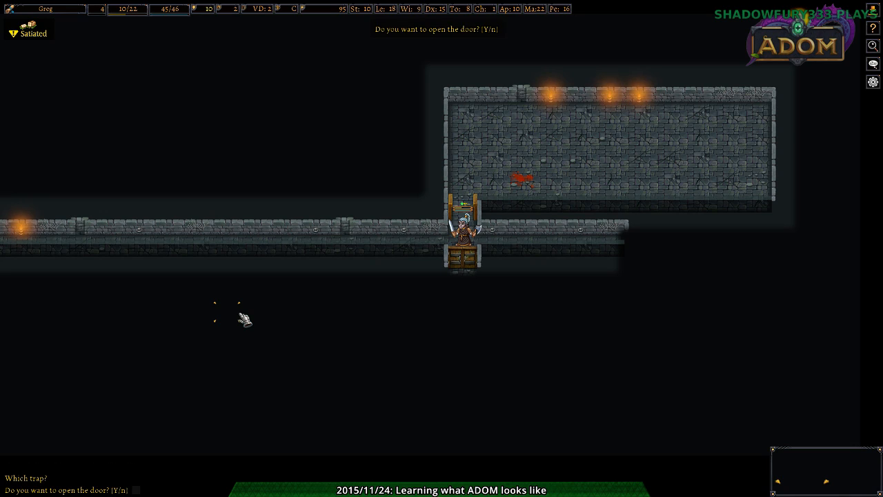
pyautogui.press('y')
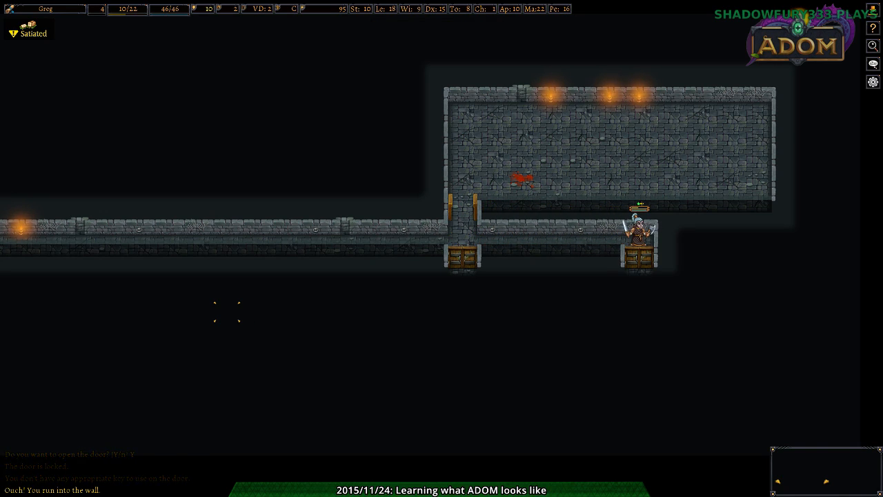
pyautogui.press('y')
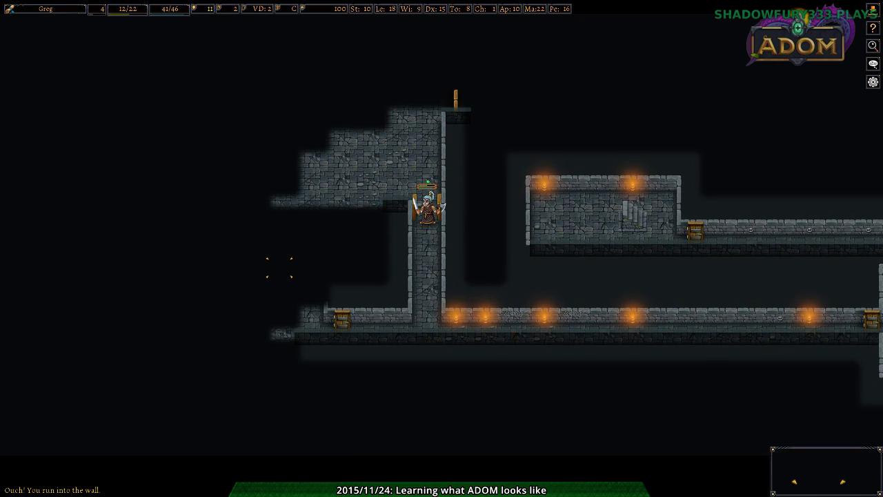
# - Burn the goblin, explore past the door, and decline putting arrows in the missile slot
pyautogui.press('up')
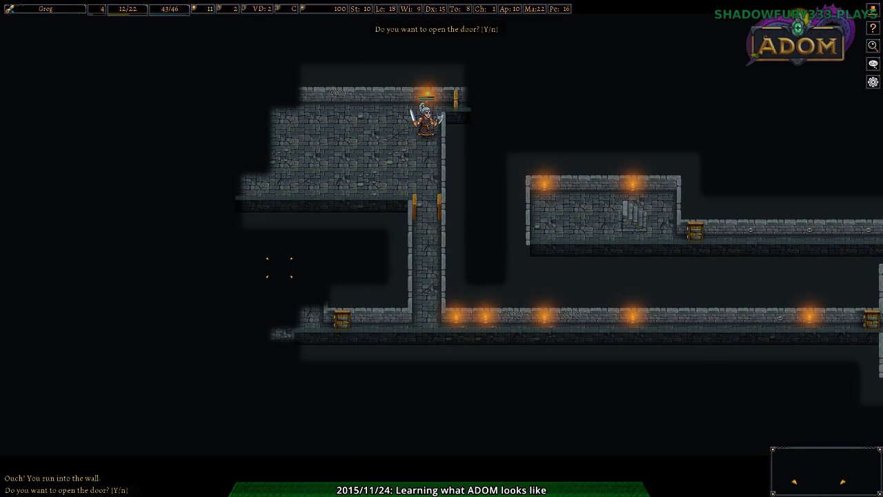
pyautogui.press('y')
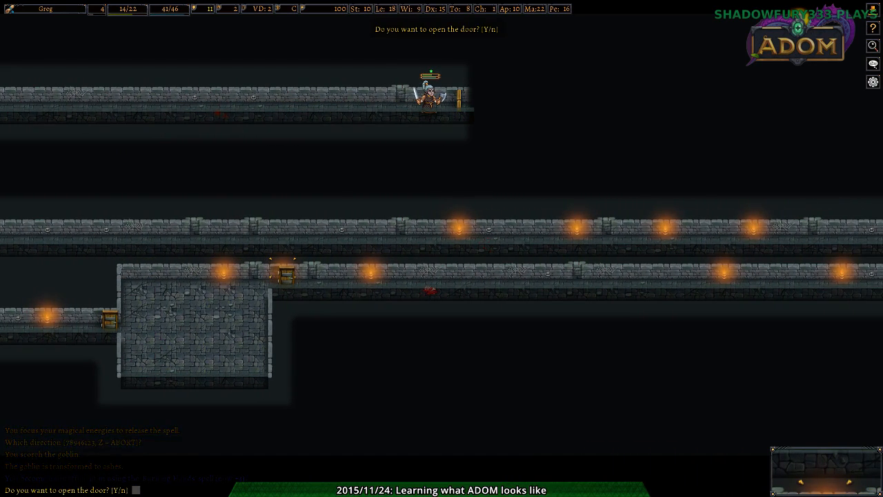
pyautogui.press('y')
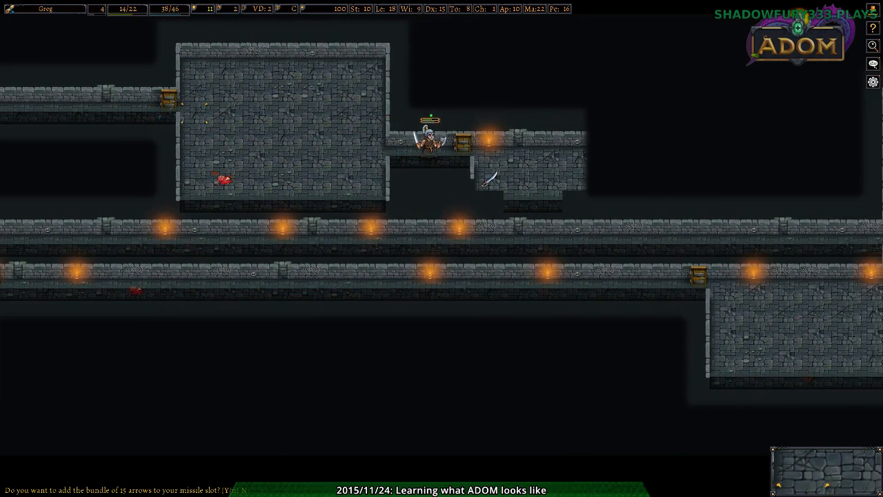
pyautogui.press('n')
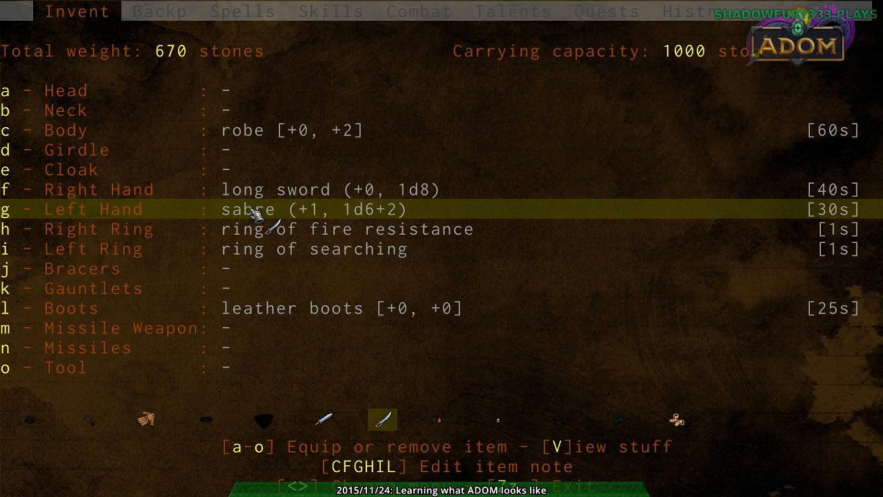
pyautogui.moveTo(325, 215)
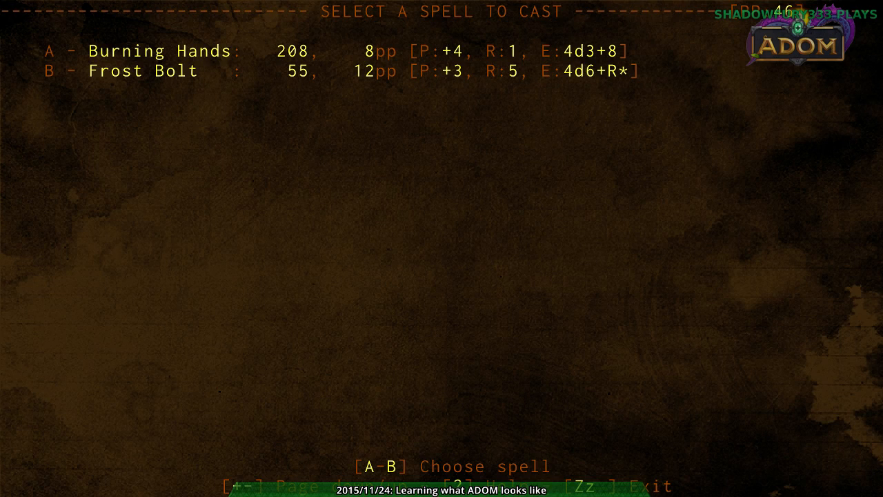
# - Kill the giant rat and goblin rockthrower with Frost Bolt, then try the stuck door
pyautogui.press('b')
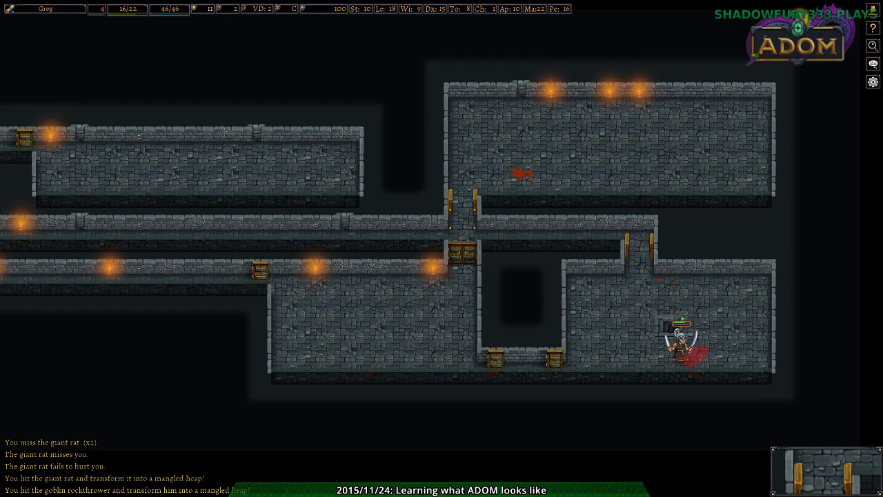
pyautogui.press('up')
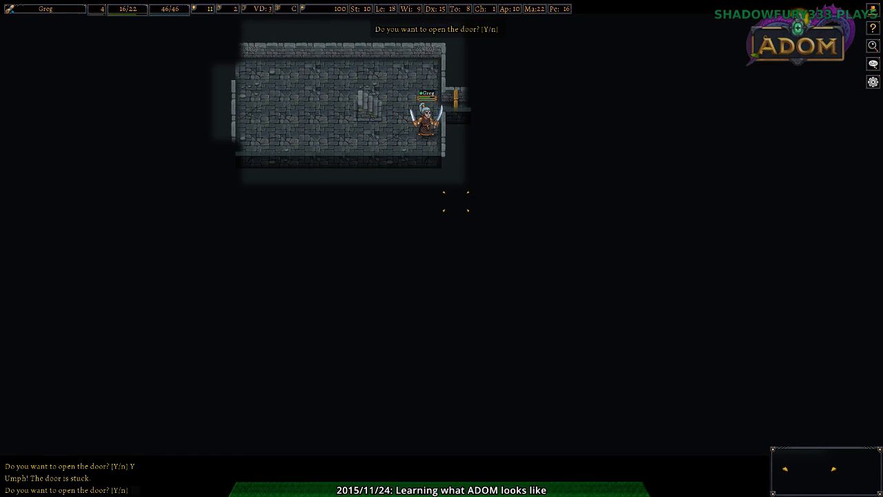
pyautogui.press('y')
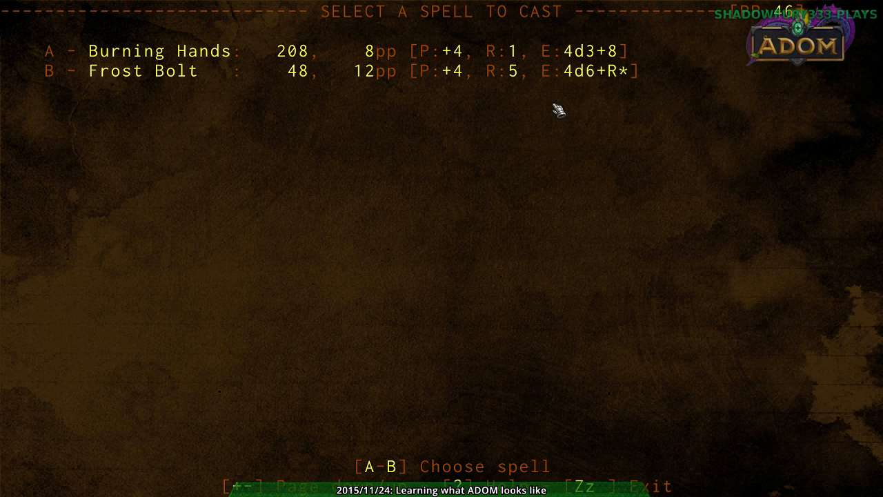
# - Cast Frost Bolt at the enemy, reaching the level-up skill improvement screen
pyautogui.press('b')
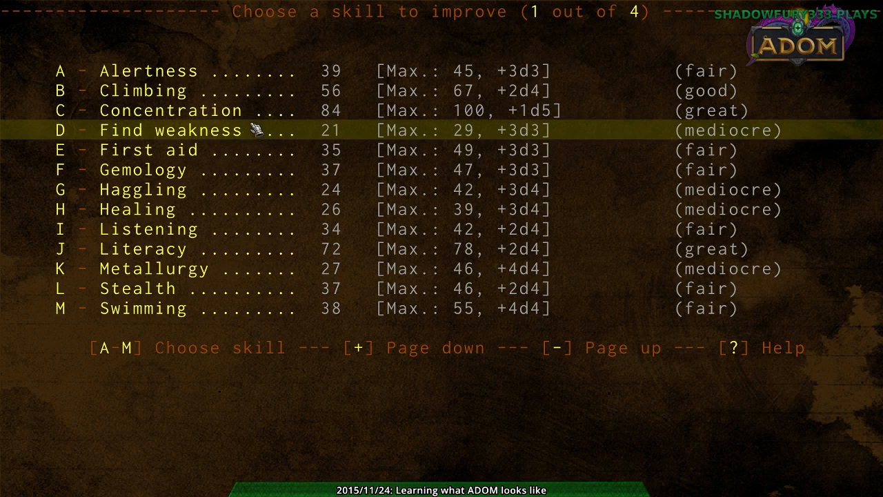
pyautogui.moveTo(266, 263)
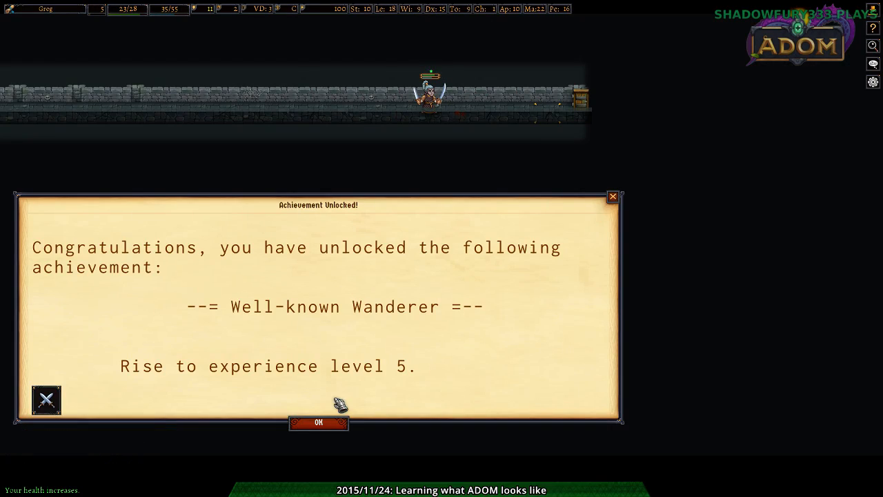
# - Dismiss the Well-known Wanderer achievement and force the stuck door open
pyautogui.click(319, 421)
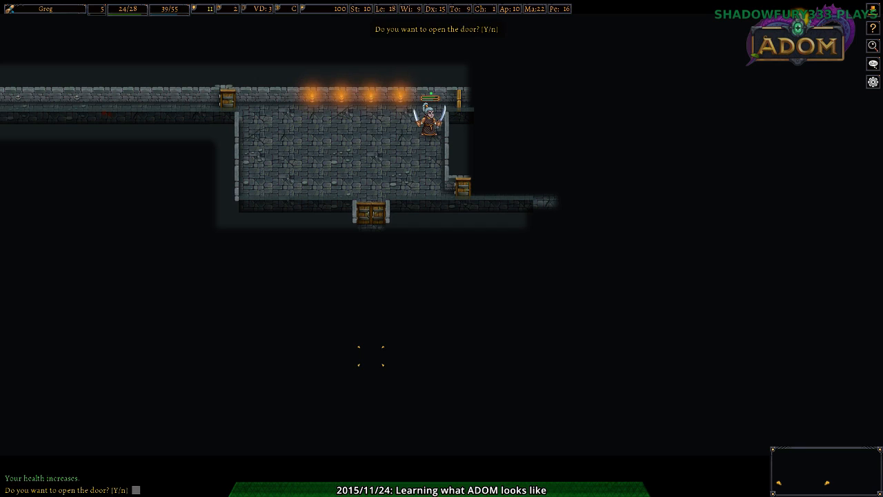
pyautogui.press('y')
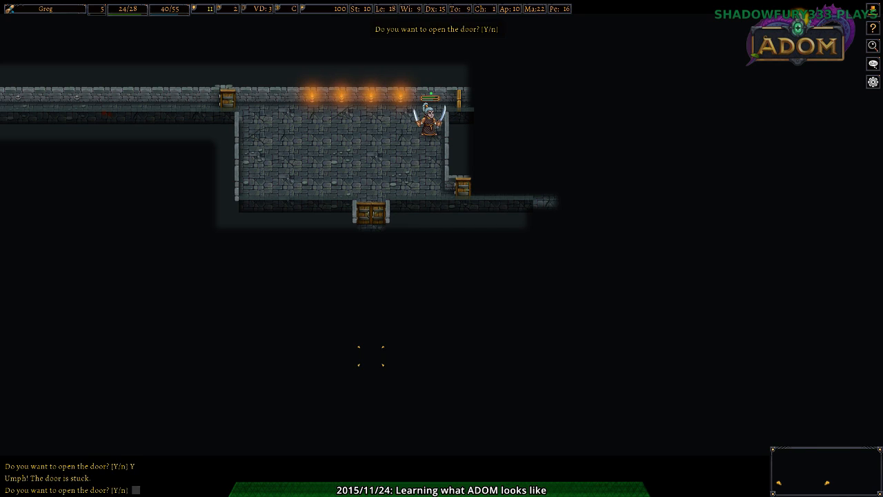
pyautogui.press('y')
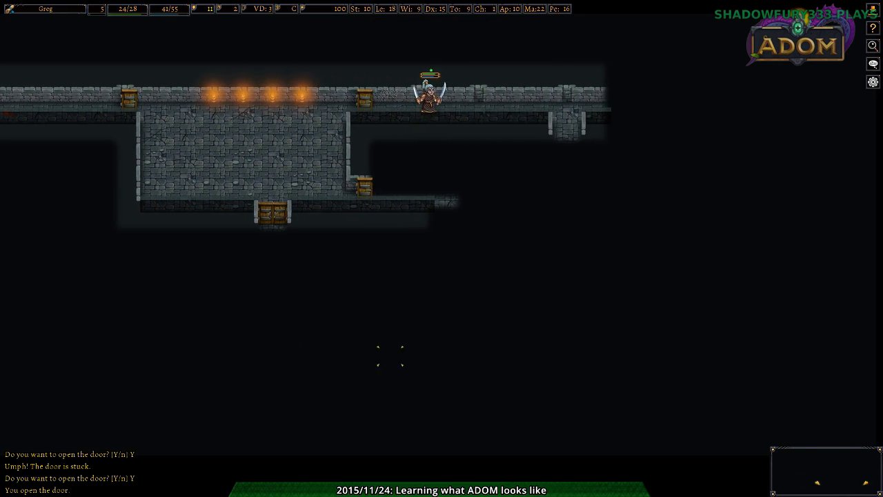
# - Explore the corridors past the quarterstaff
pyautogui.press('down')
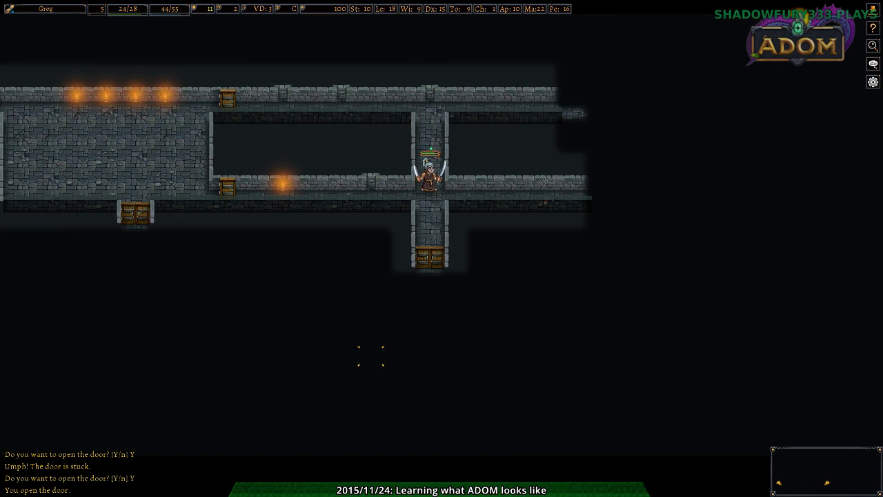
pyautogui.press('up')
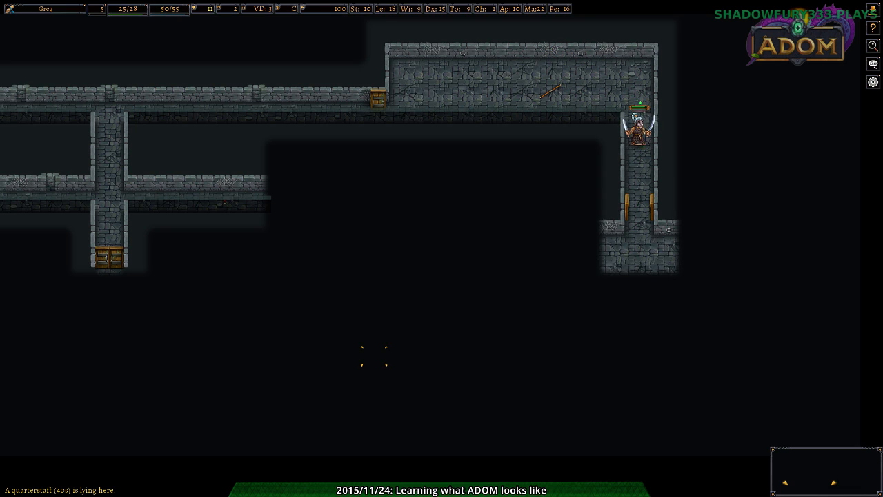
pyautogui.press('Down')
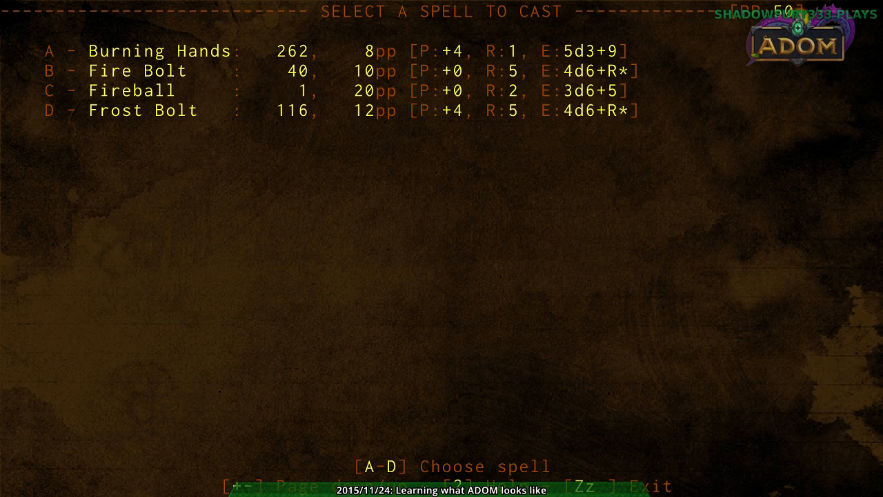
# - Kill the jackal with Fire Bolt and force the stuck door into the next room
pyautogui.press('c')
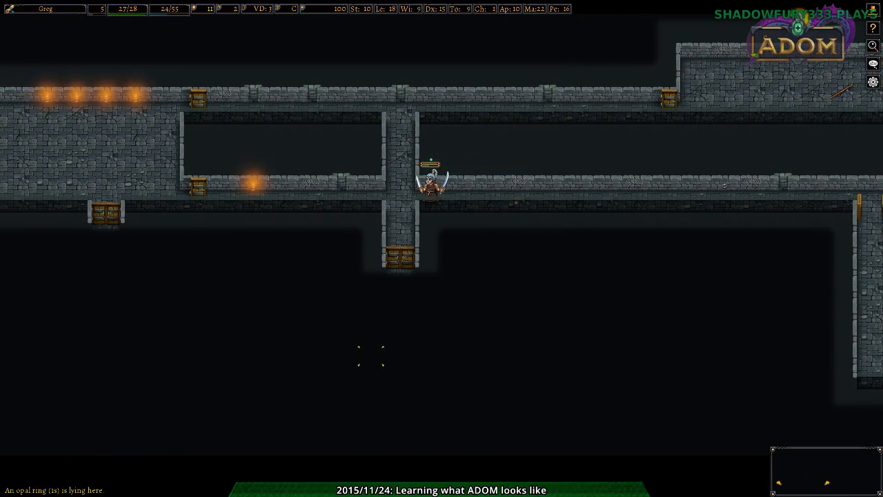
pyautogui.press('Down')
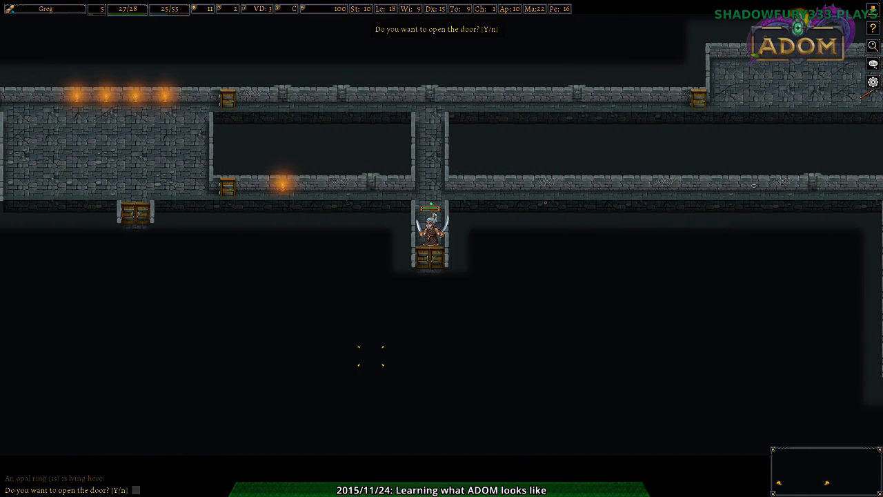
pyautogui.press('y')
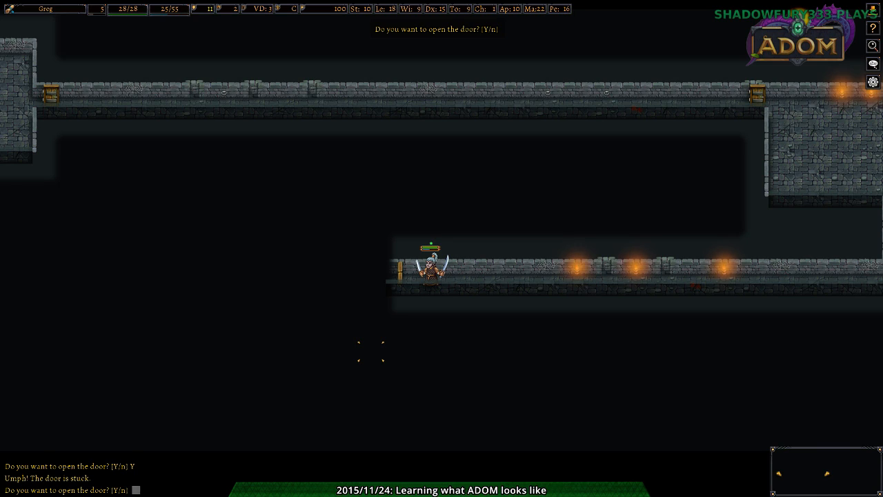
pyautogui.press('y')
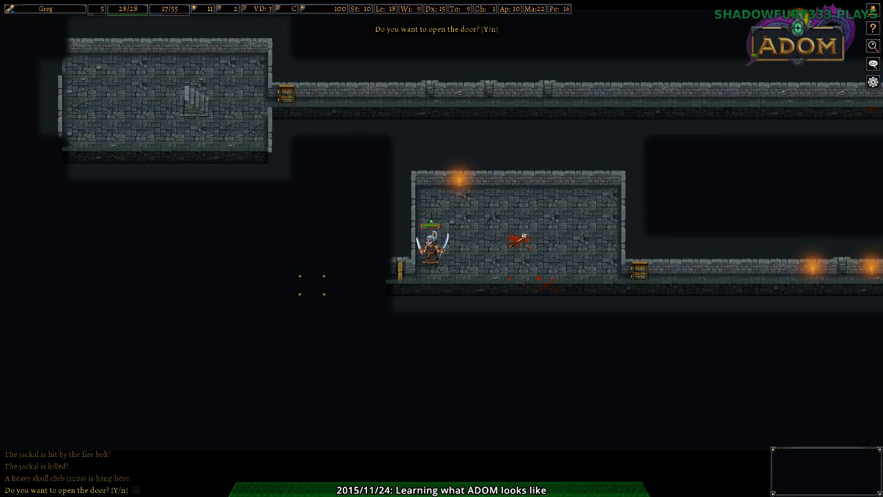
pyautogui.press('y')
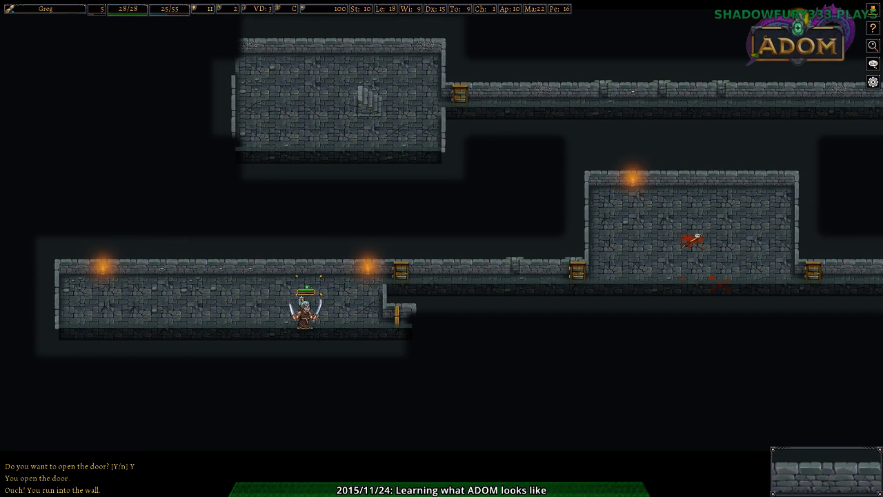
pyautogui.press('right')
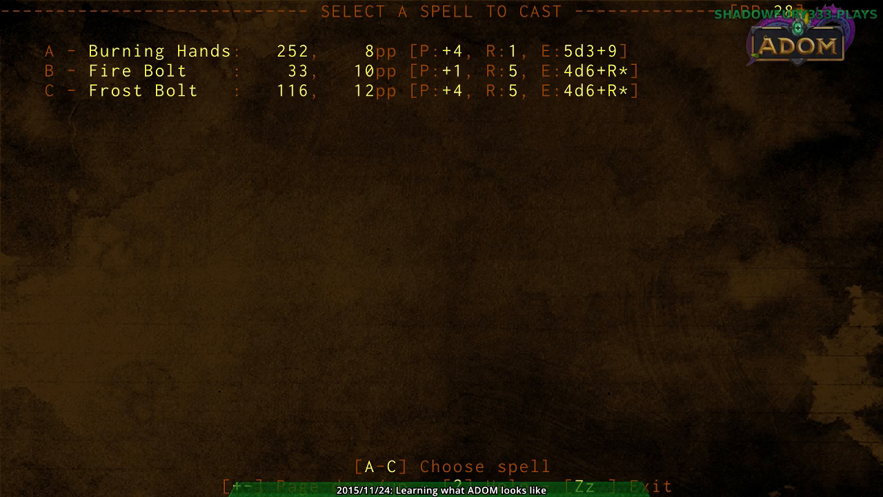
# - Cast a spell, then move past the downward staircase toward the locked door
pyautogui.press('b')
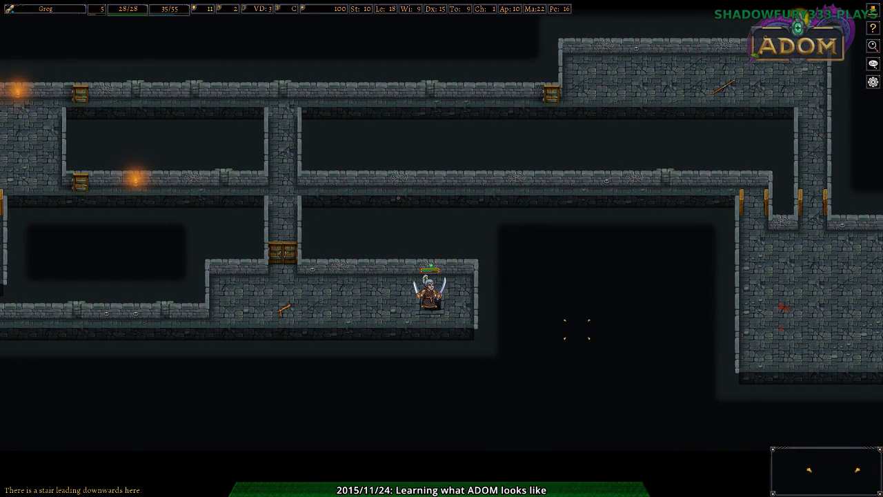
pyautogui.press('>')
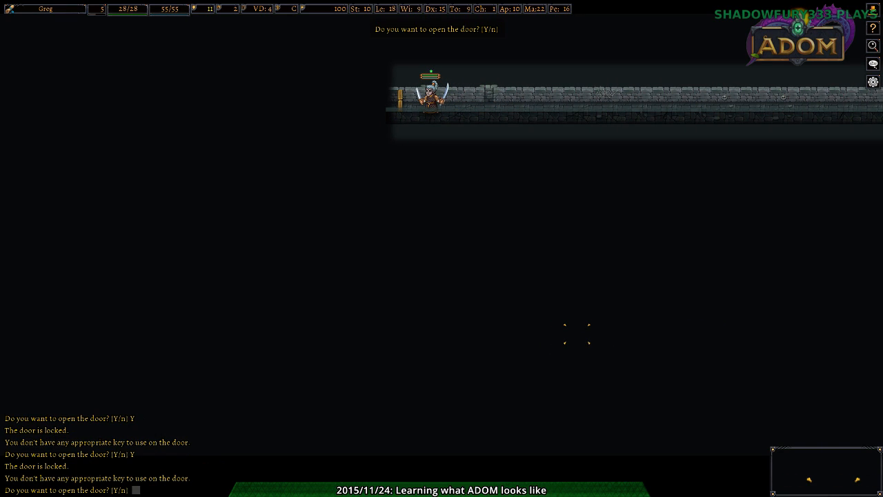
# - Kick the locked door to shatter it, then reach the sling, rocks and goblin rockthrower corpse
pyautogui.press('Y')
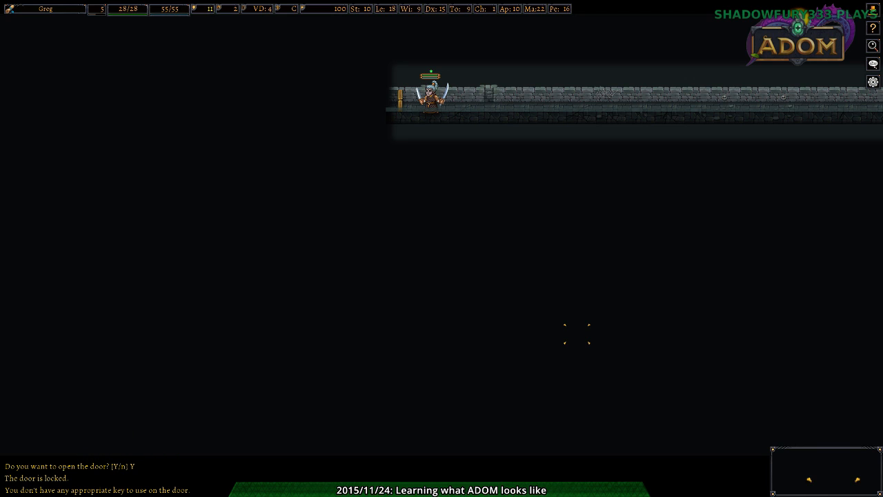
pyautogui.press('left')
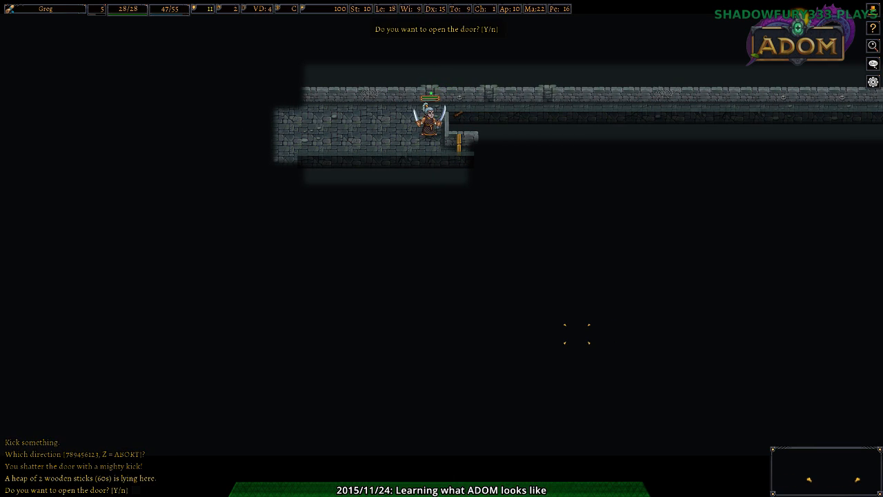
pyautogui.press('y')
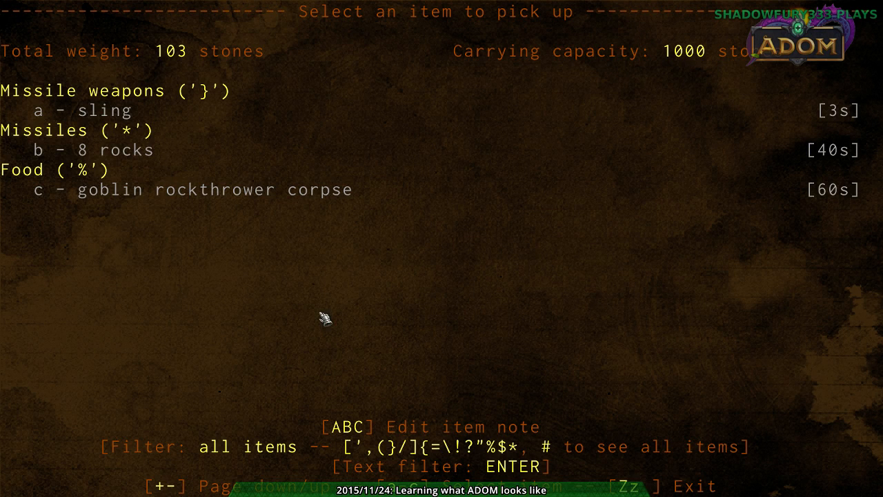
# - Pick up the sling and 8 rocks, then compare the equipped gear and backpack tabs
pyautogui.press('b')
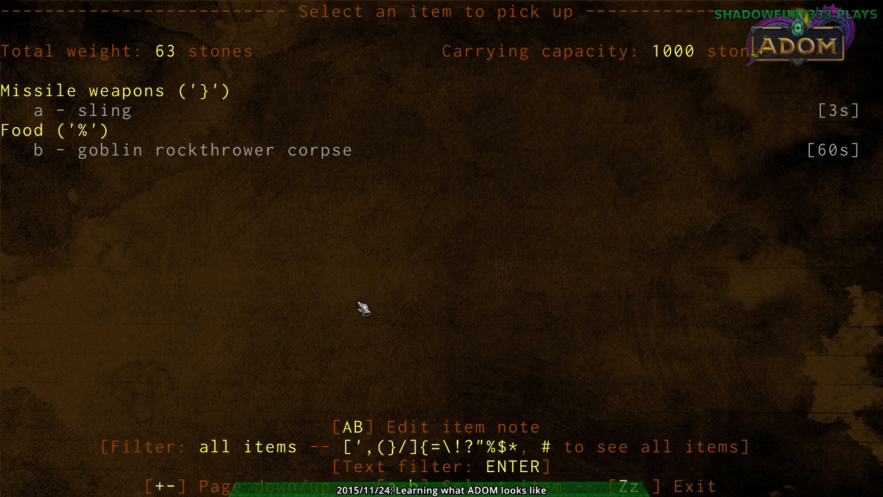
pyautogui.moveTo(212, 174)
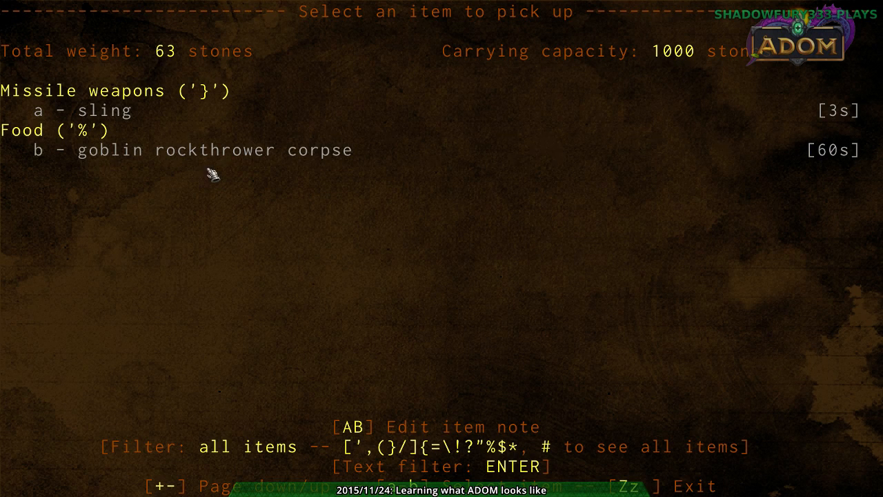
pyautogui.moveTo(285, 286)
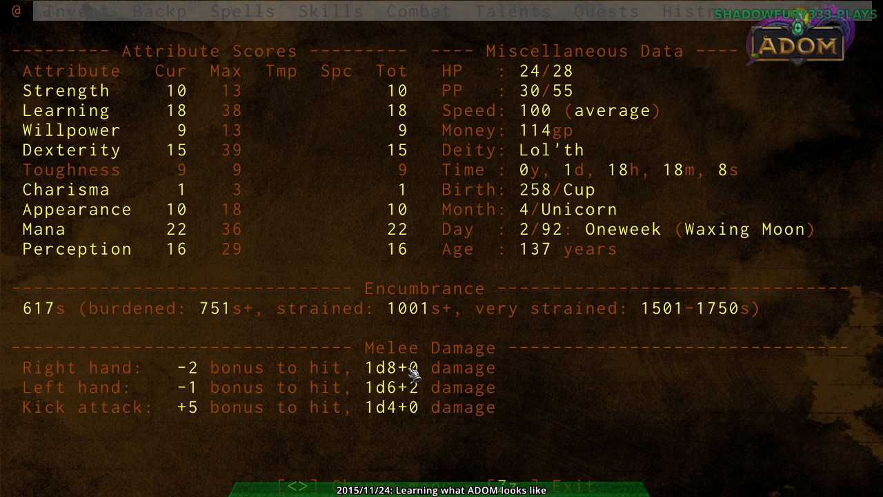
pyautogui.moveTo(276, 362)
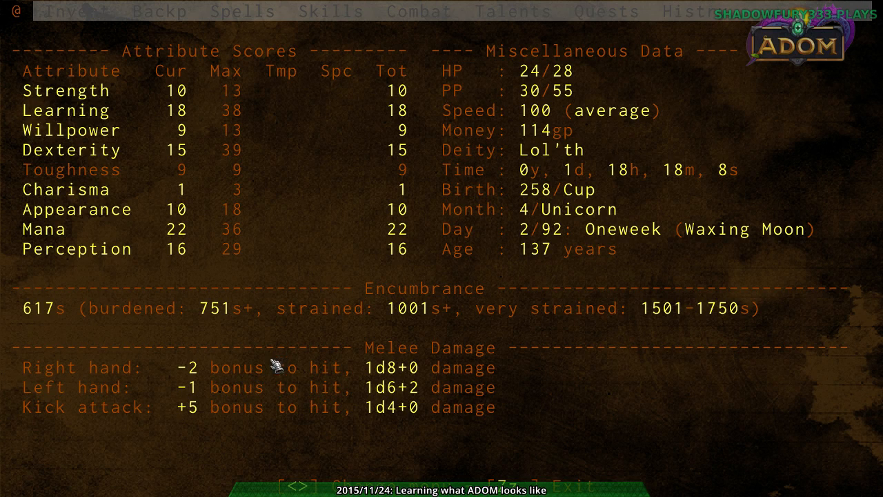
pyautogui.moveTo(238, 372)
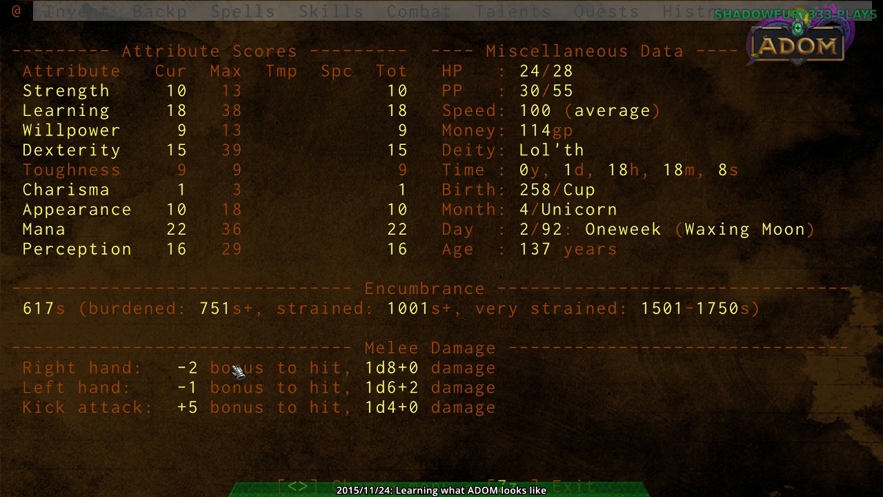
pyautogui.moveTo(279, 331)
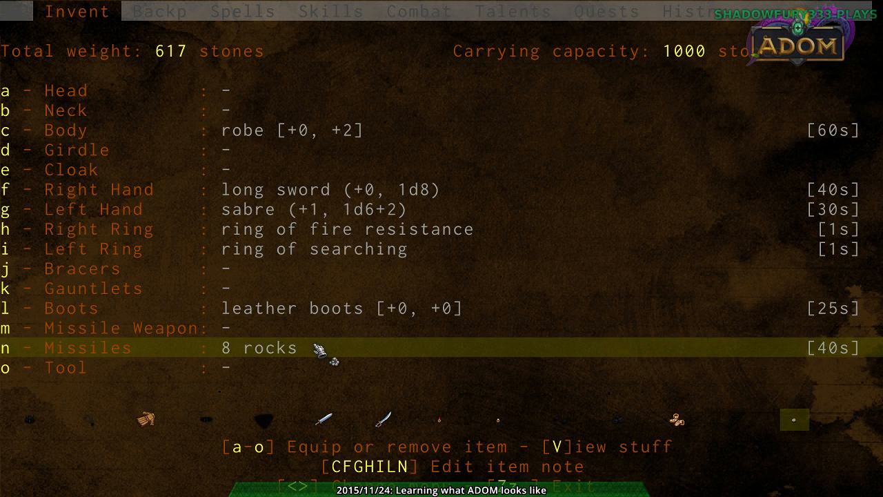
pyautogui.moveTo(297, 210)
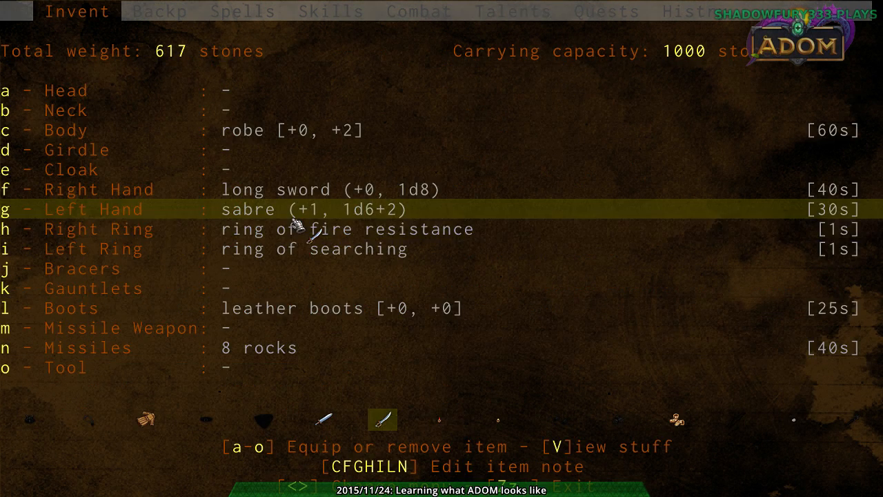
pyautogui.click(159, 11)
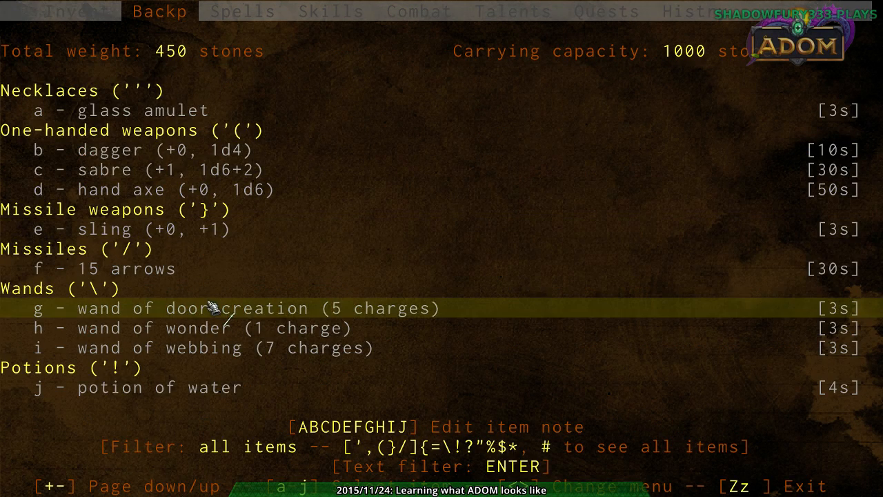
pyautogui.click(76, 11)
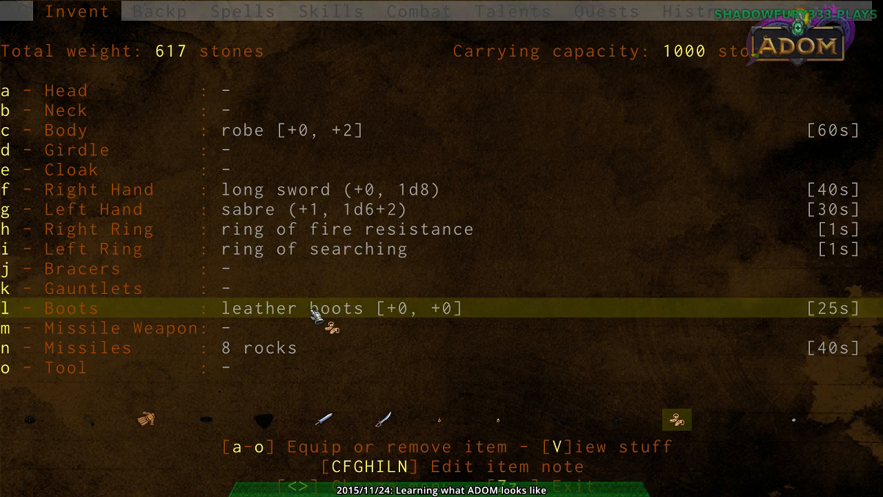
pyautogui.click(159, 11)
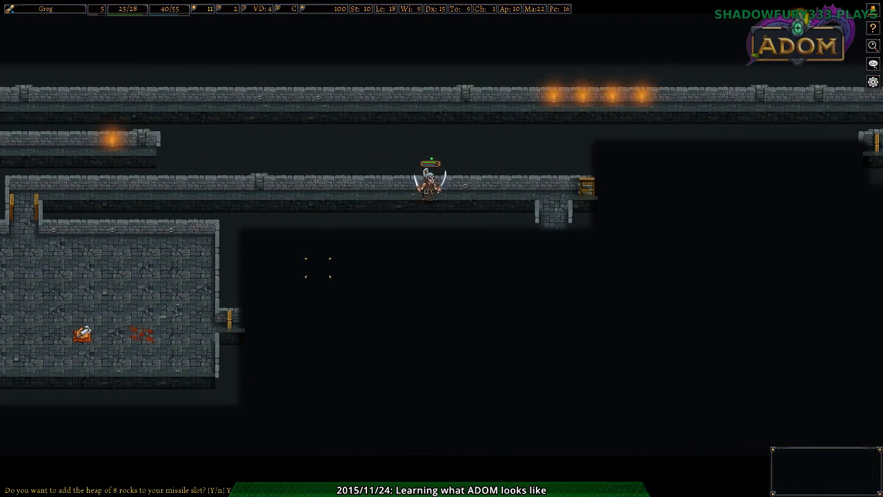
# - Walk down the corridor, pick up the leather armor, and bring up the drop list
pyautogui.press('y')
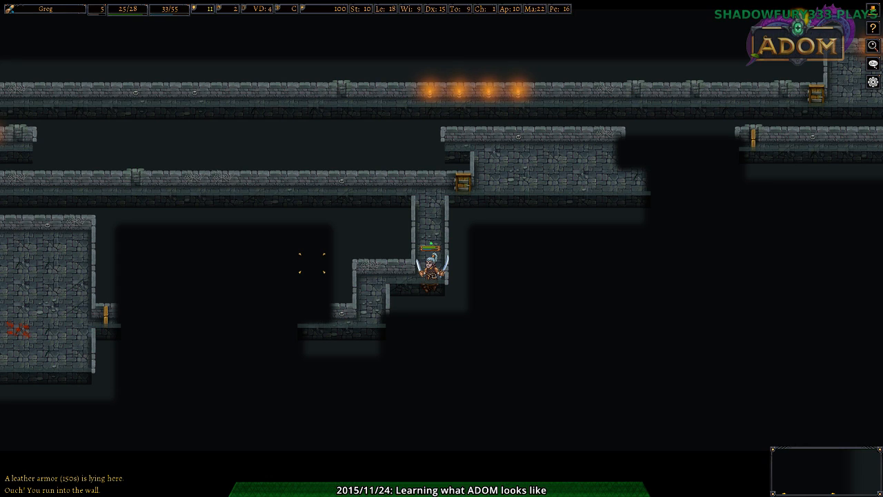
pyautogui.press('i')
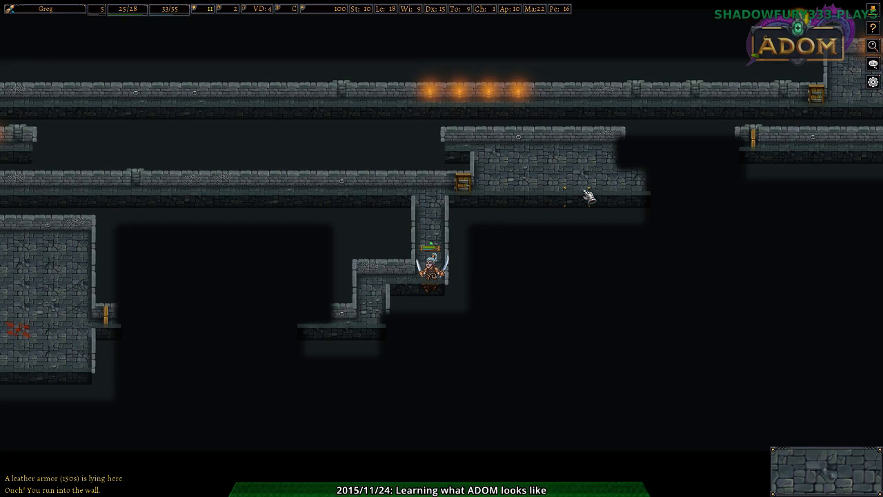
pyautogui.press('g')
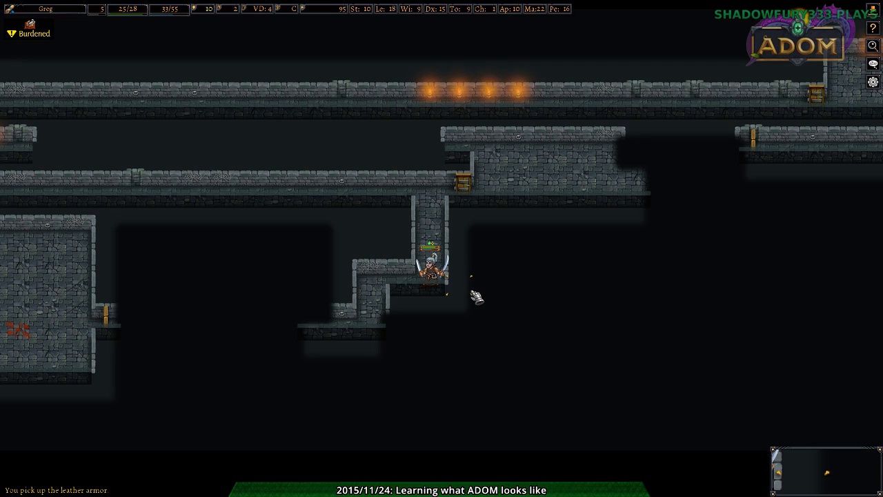
pyautogui.press('D')
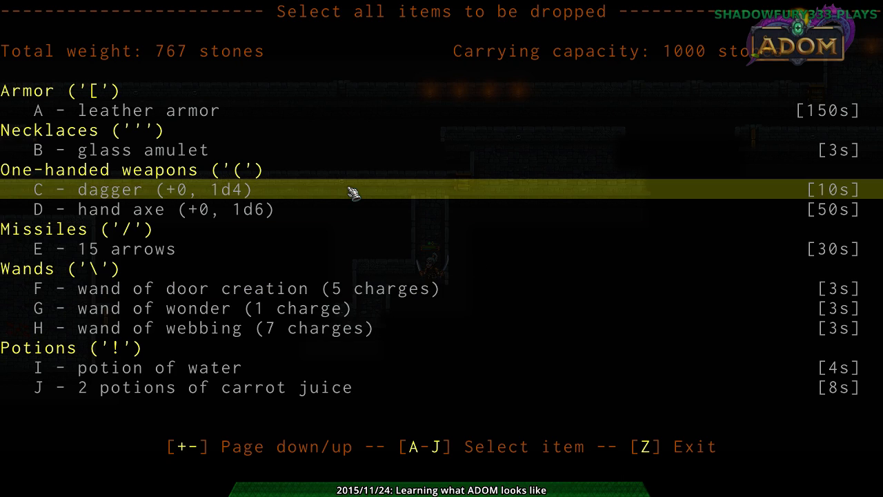
pyautogui.moveTo(310, 249)
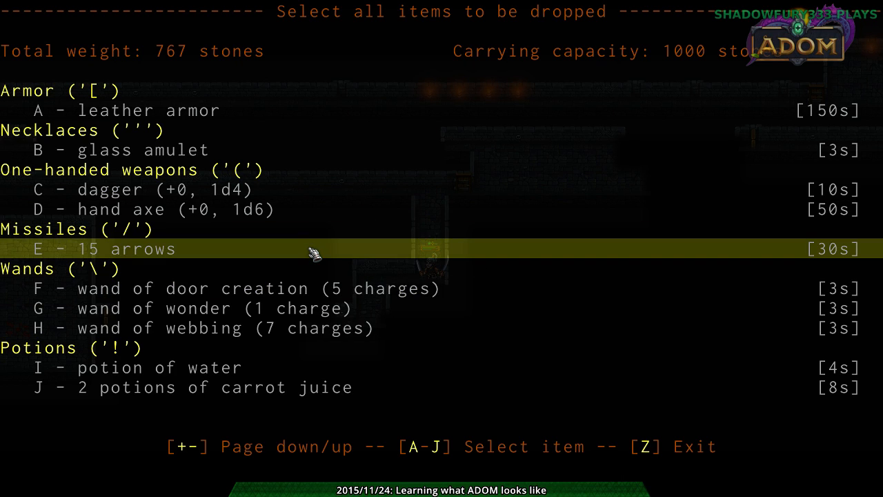
pyautogui.moveTo(376, 300)
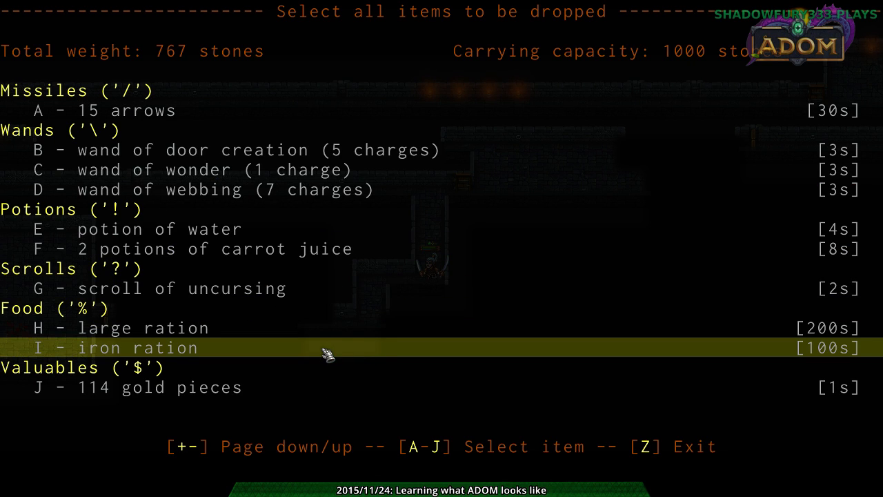
pyautogui.moveTo(292, 315)
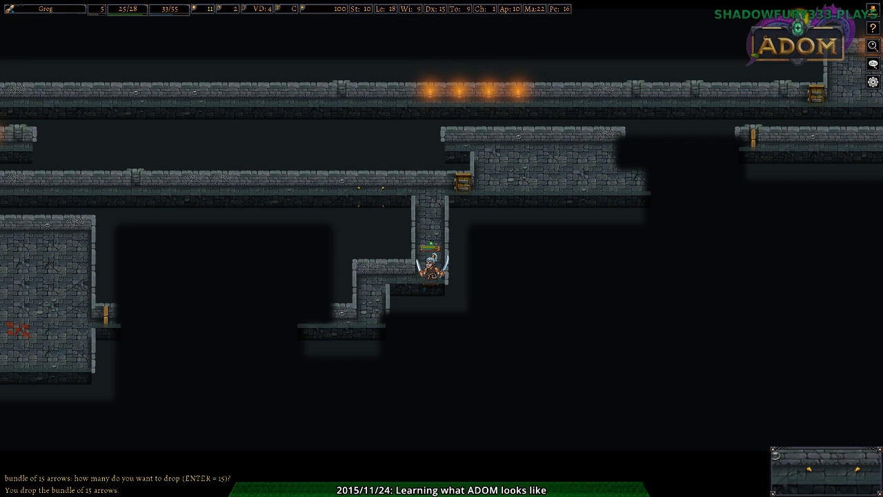
# - Replace the robe with the leather armor on the Body slot and view equipped gear
pyautogui.press('i')
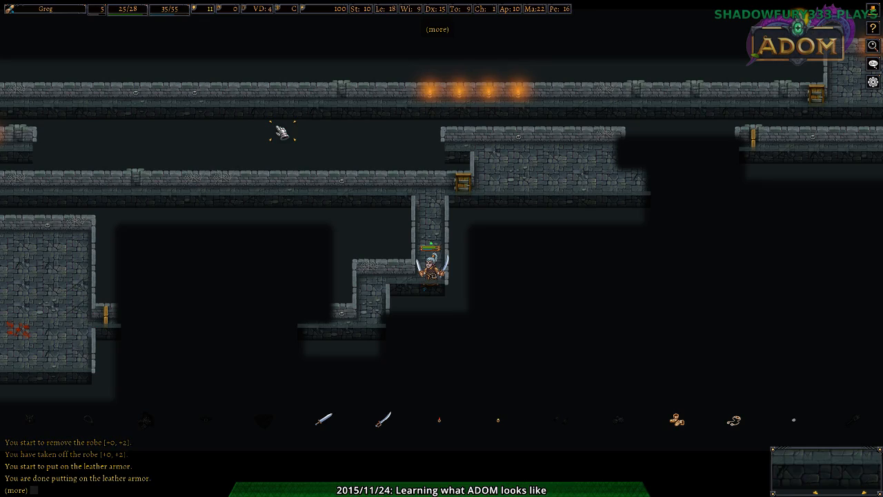
pyautogui.press('i')
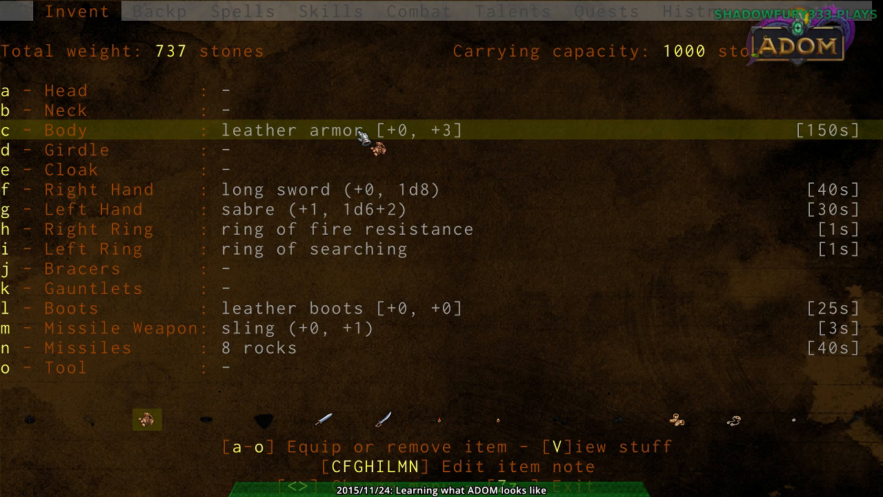
# - Flip through the attributes, Spells, Skills, Talents and History sheets, then return to the map
pyautogui.press('c')
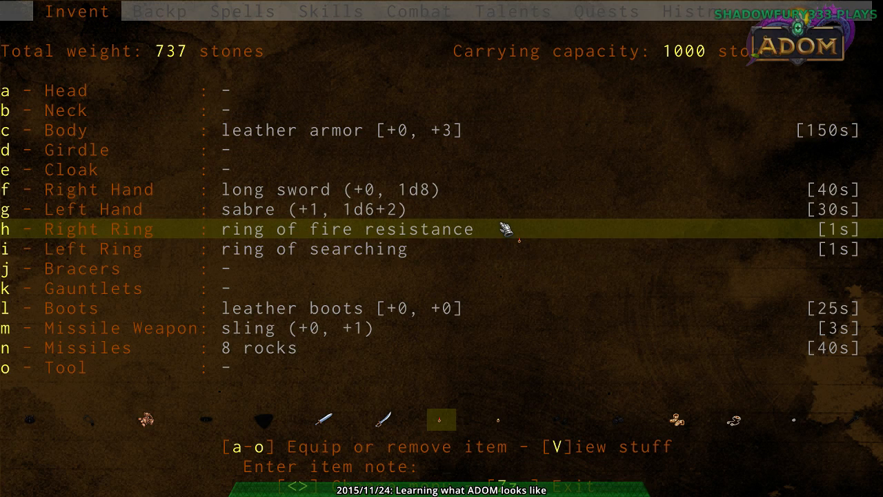
pyautogui.write('Z')
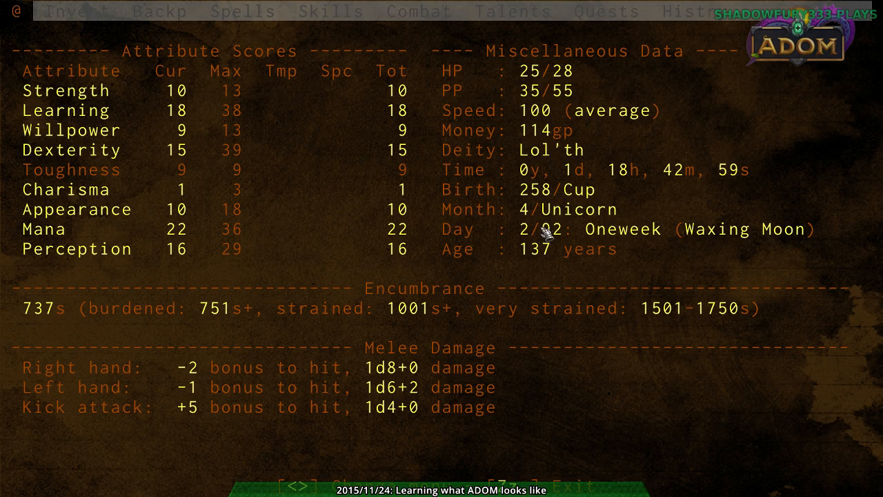
pyautogui.moveTo(546, 192)
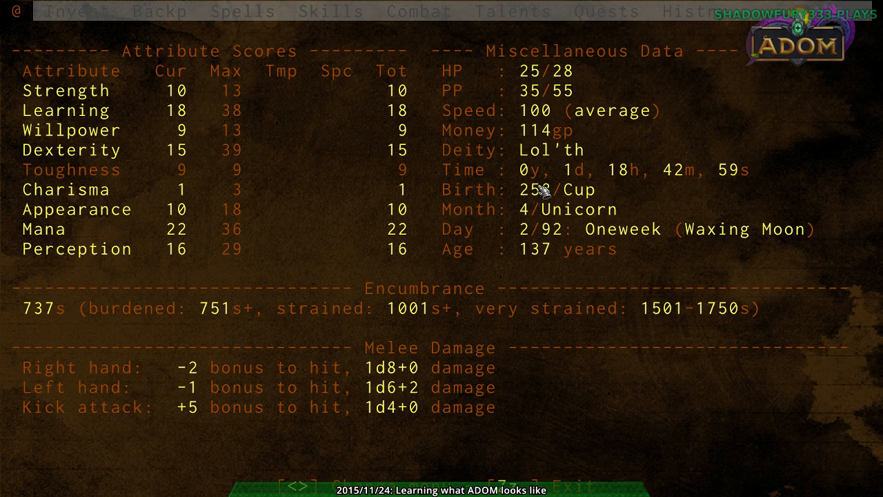
pyautogui.moveTo(578, 84)
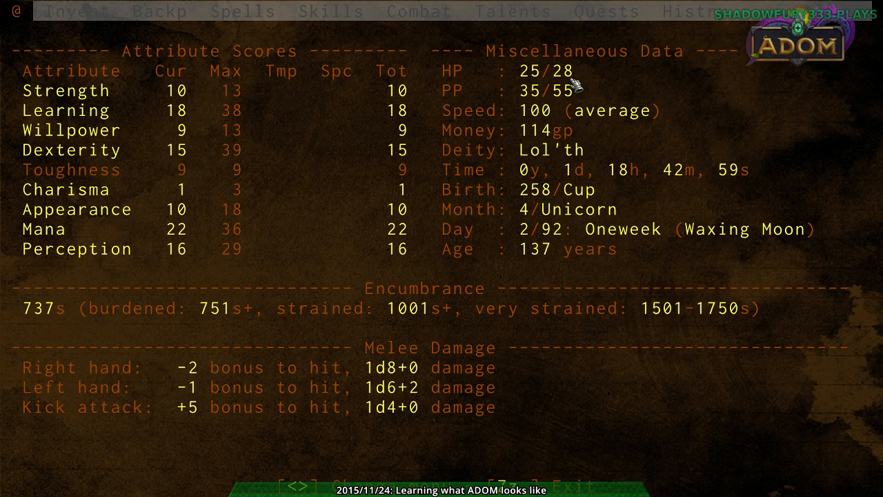
pyautogui.click(242, 12)
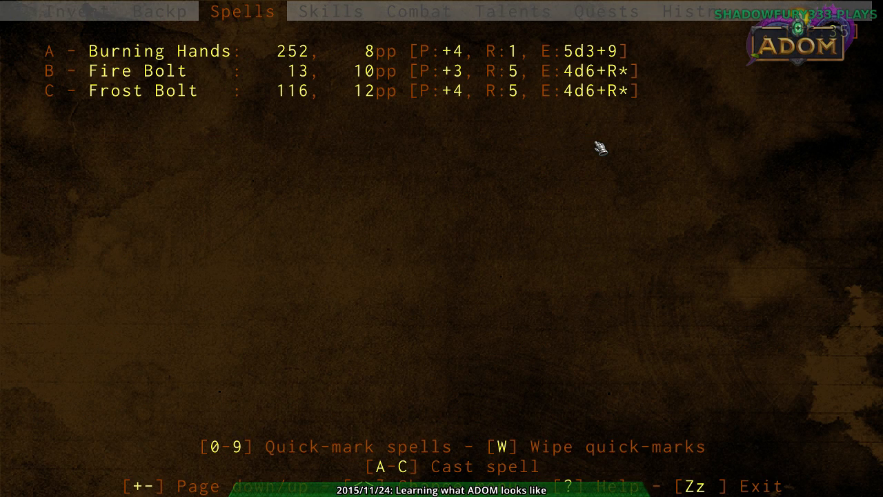
pyautogui.click(329, 12)
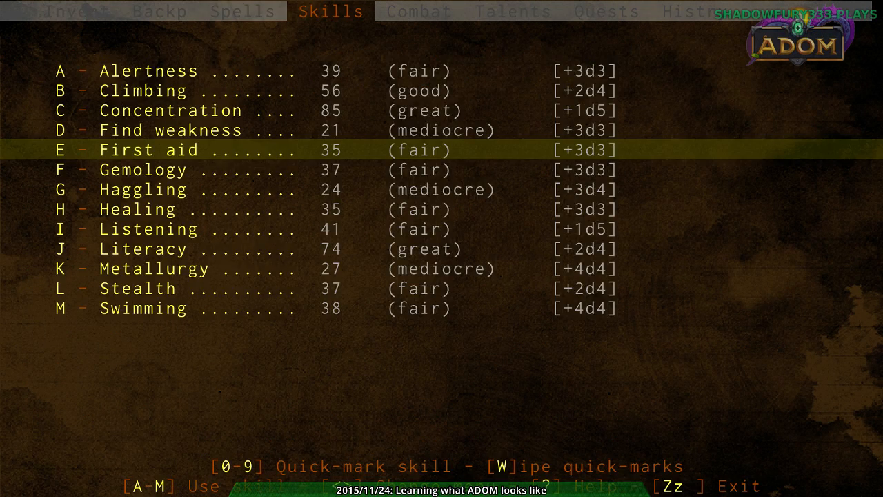
pyautogui.click(512, 12)
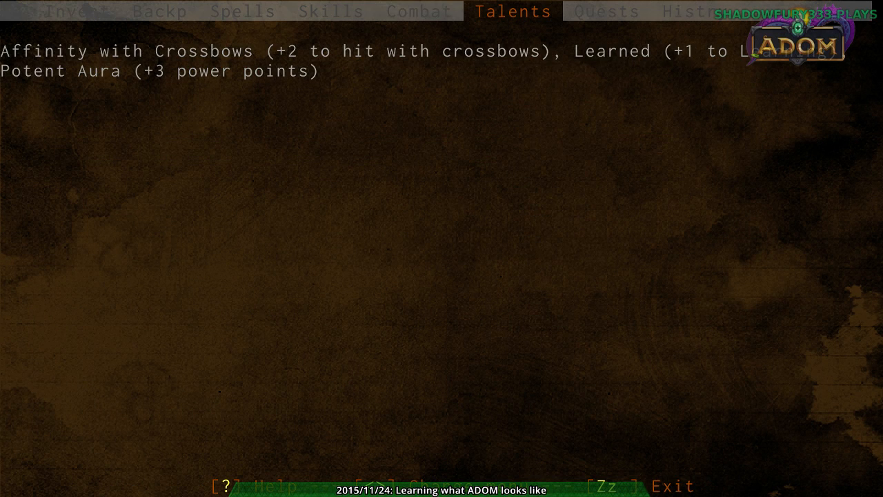
pyautogui.click(685, 11)
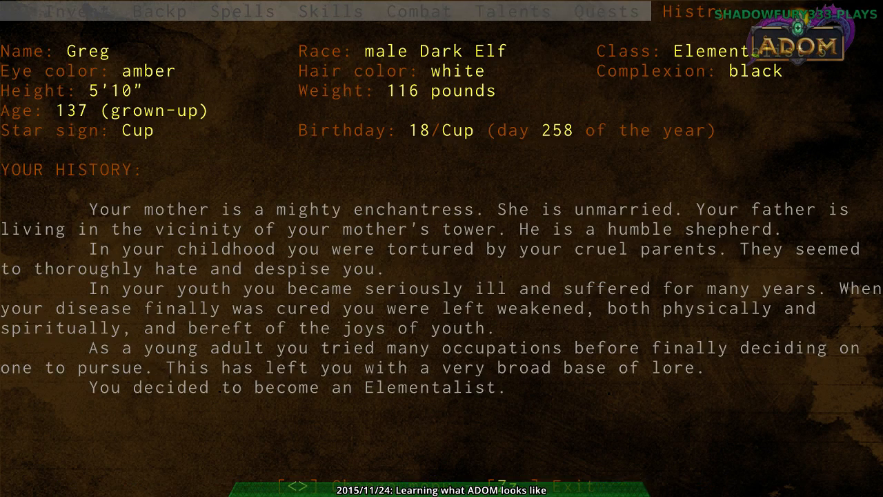
pyautogui.press('Escape')
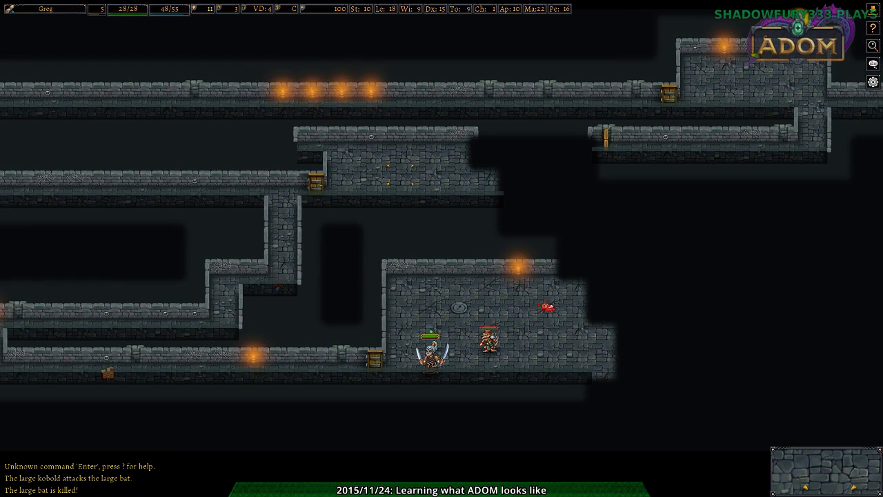
# - Kill the large kobold with Fire Bolt, grab the metal cap, and reopen the spell menu
pyautogui.press('c')
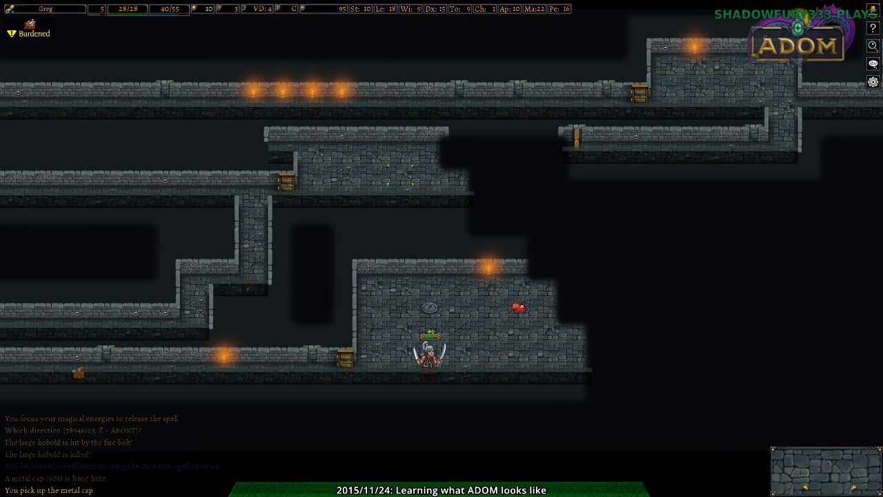
pyautogui.press('i')
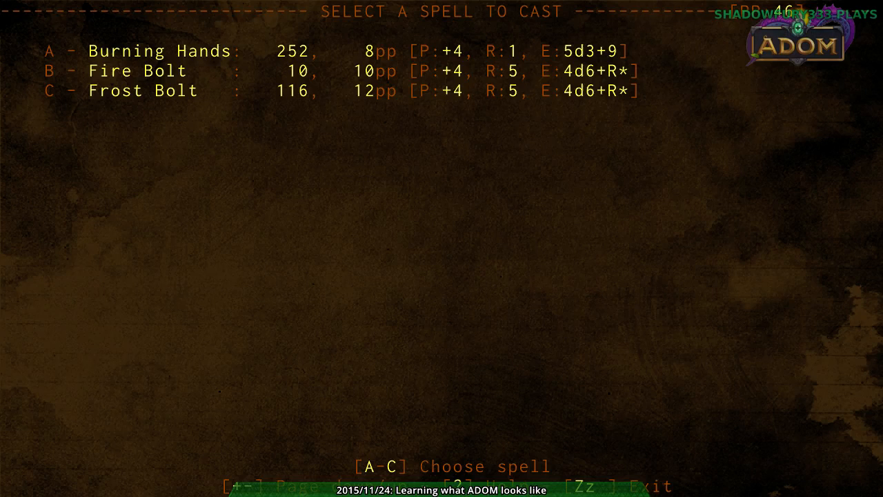
# - Walk up to Iharod the healer and chat until he offers healing
pyautogui.press('b')
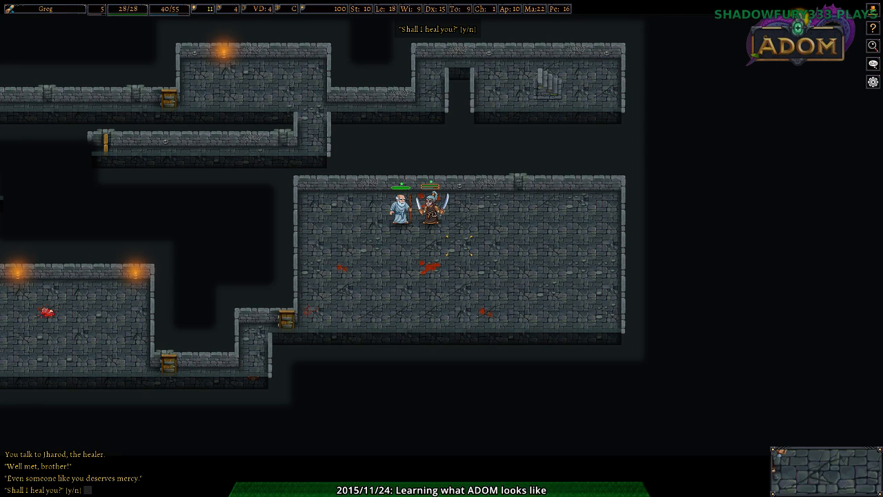
# - Accept Iharod's healing, read the Carpe Diem scroll, and confirm the long sword is +1
pyautogui.press('y')
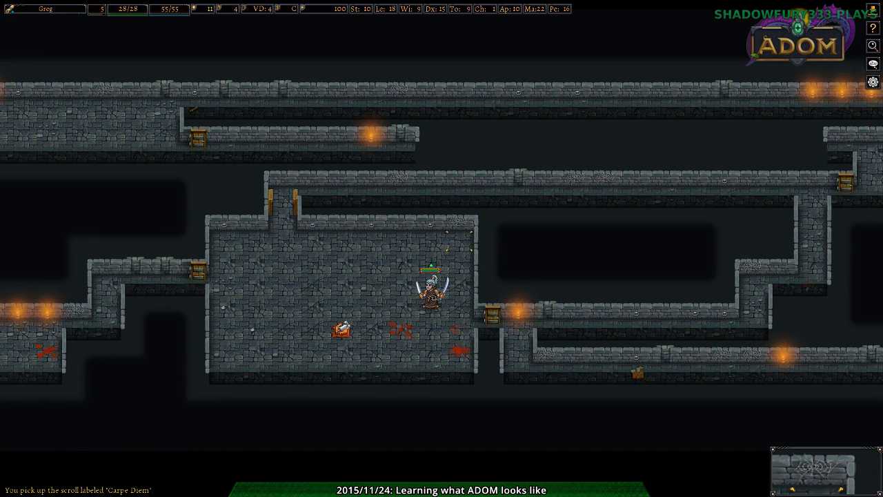
pyautogui.press('r')
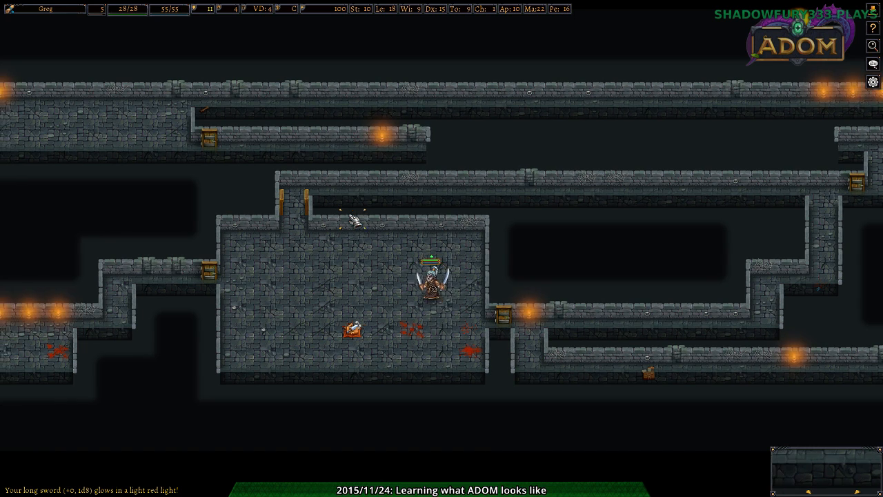
pyautogui.press('i')
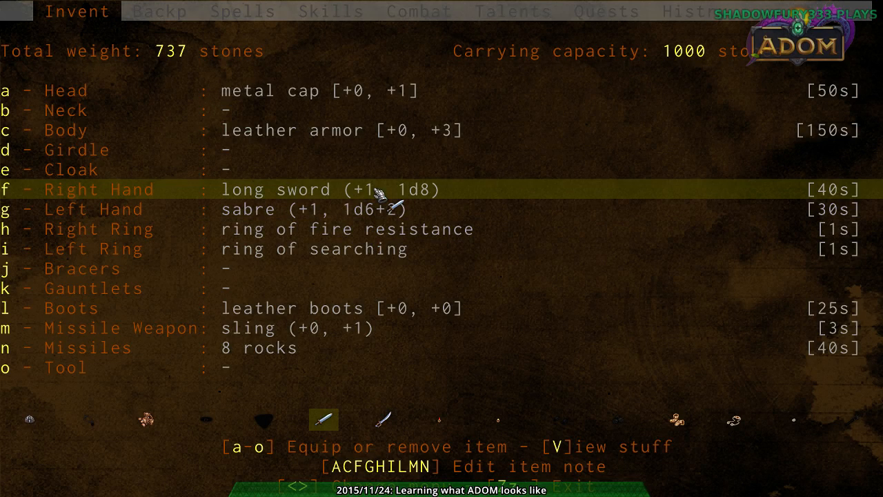
pyautogui.moveTo(469, 207)
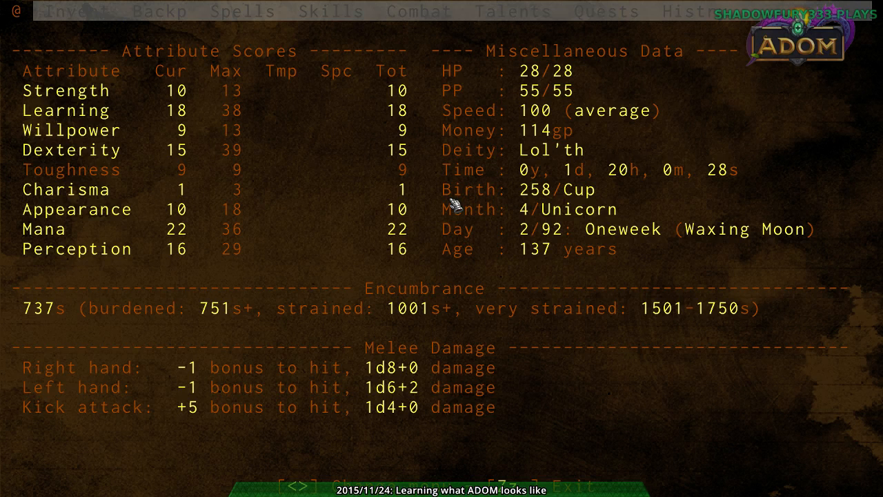
# - View the attribute scores with full hit points and power points, then leave the sheet
pyautogui.press('Escape')
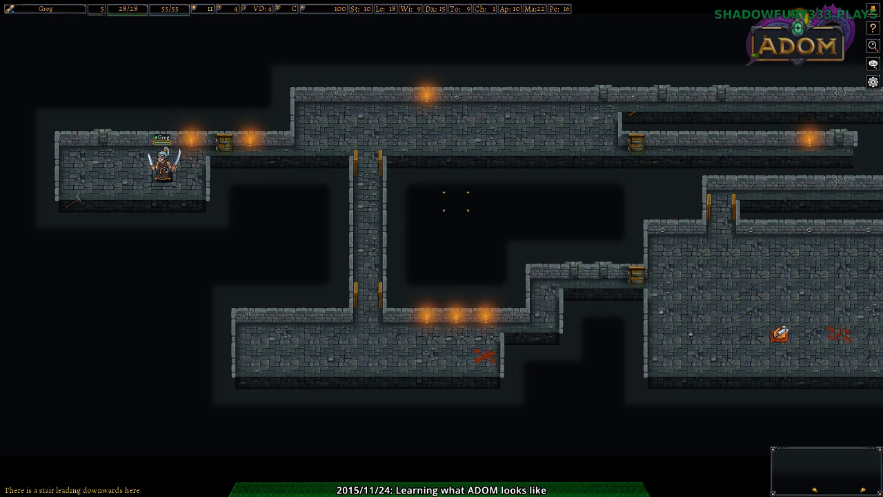
# - Descend the stairs, open the door, inspect the ancient chaotic altar, and reopen the character sheet
pyautogui.press('>')
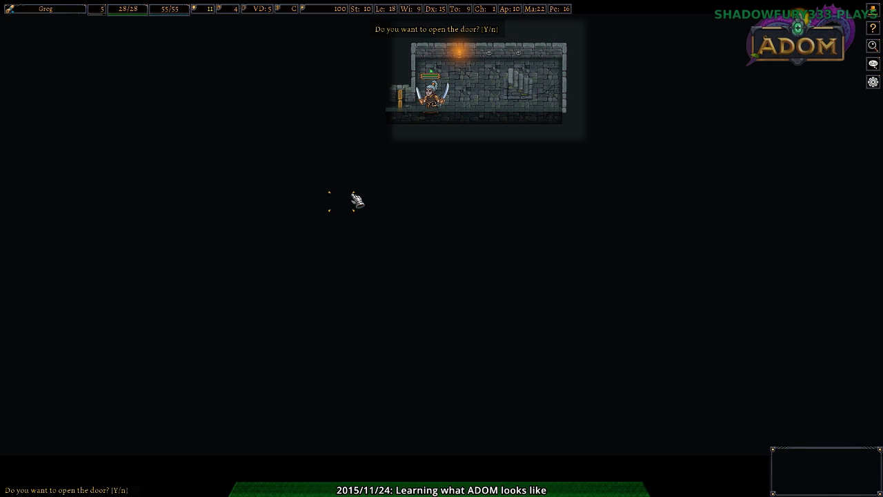
pyautogui.press('y')
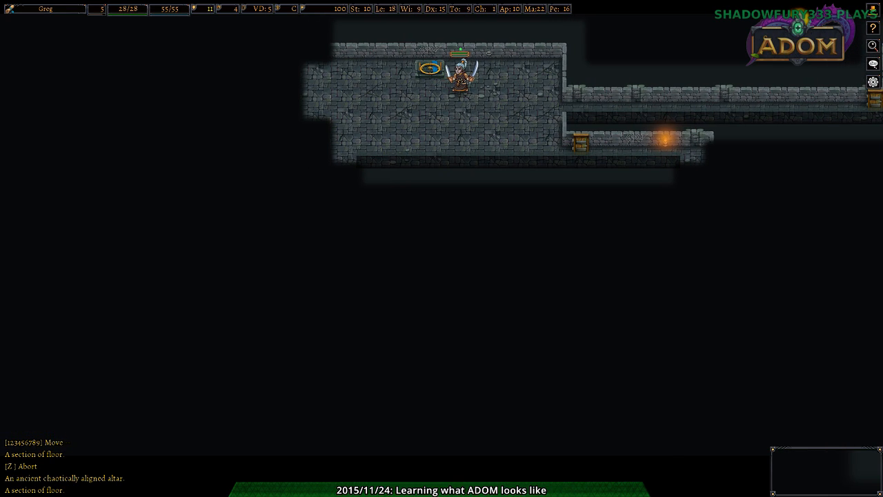
pyautogui.press('C')
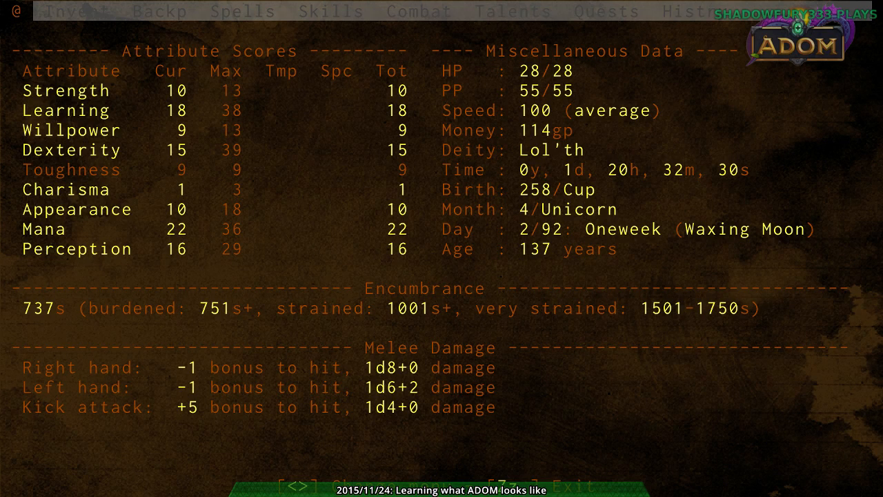
# - Check the Backpack and Talents tabs of Greg's character overview, then leave the overview
pyautogui.click(160, 12)
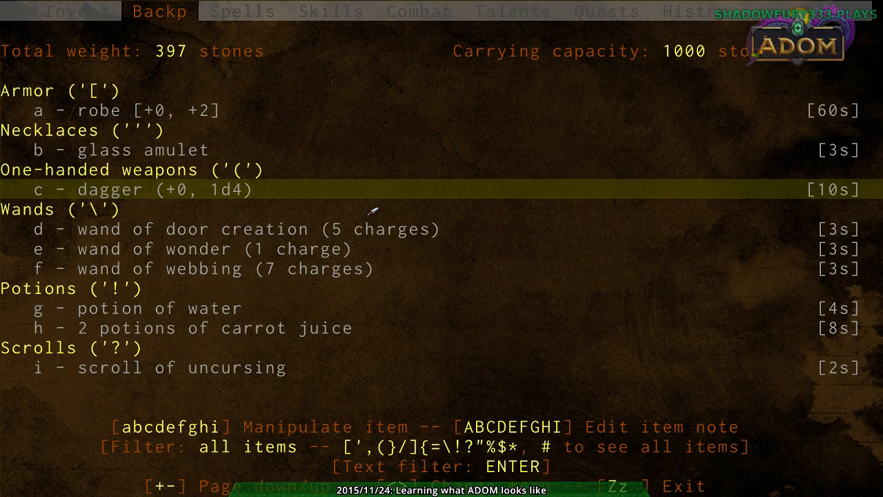
pyautogui.click(512, 12)
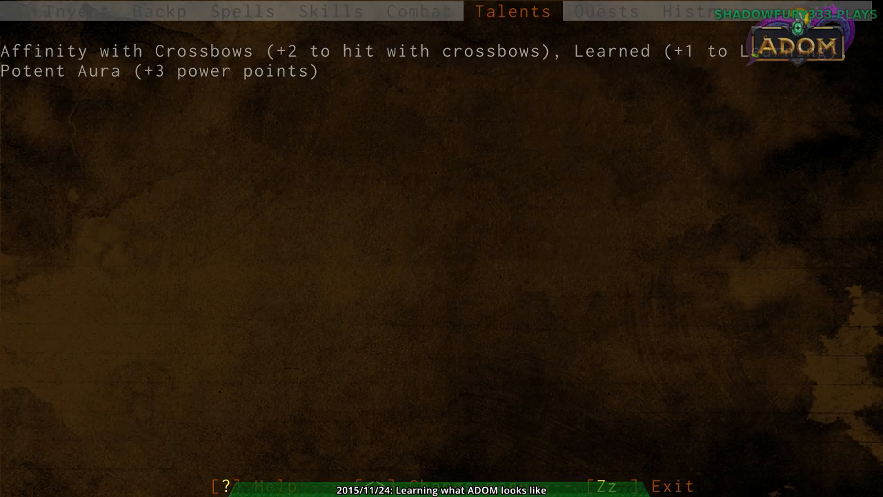
pyautogui.click(690, 12)
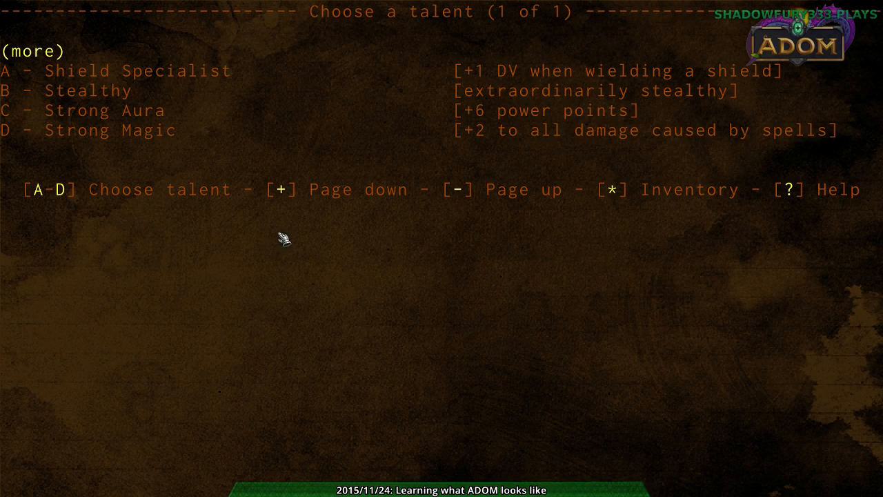
# - Page back to the earlier choices in the level-up talent list
pyautogui.press('space')
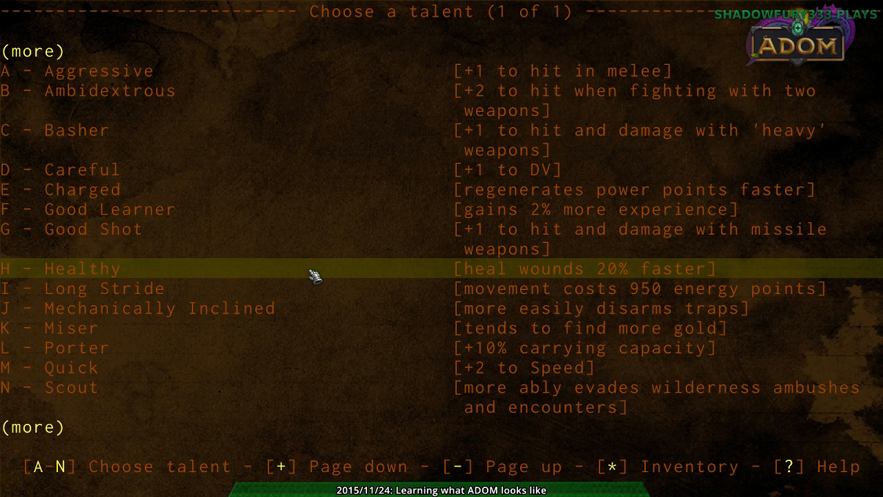
pyautogui.moveTo(315, 300)
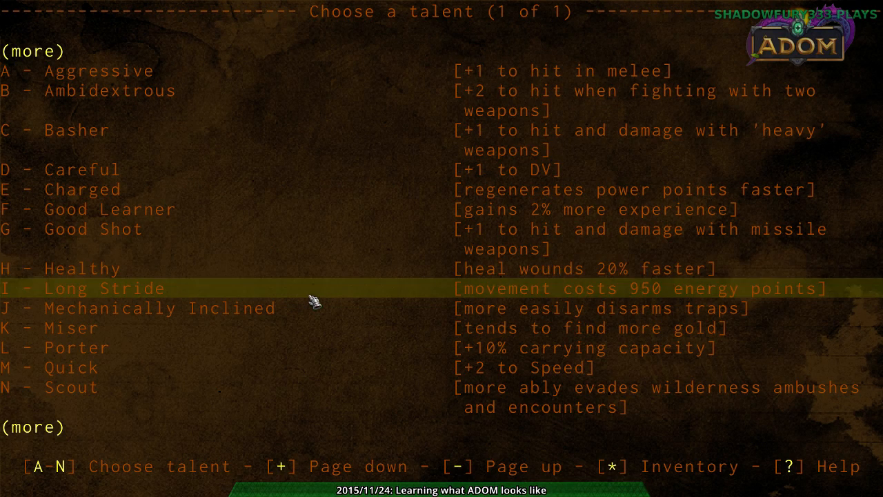
pyautogui.moveTo(314, 308)
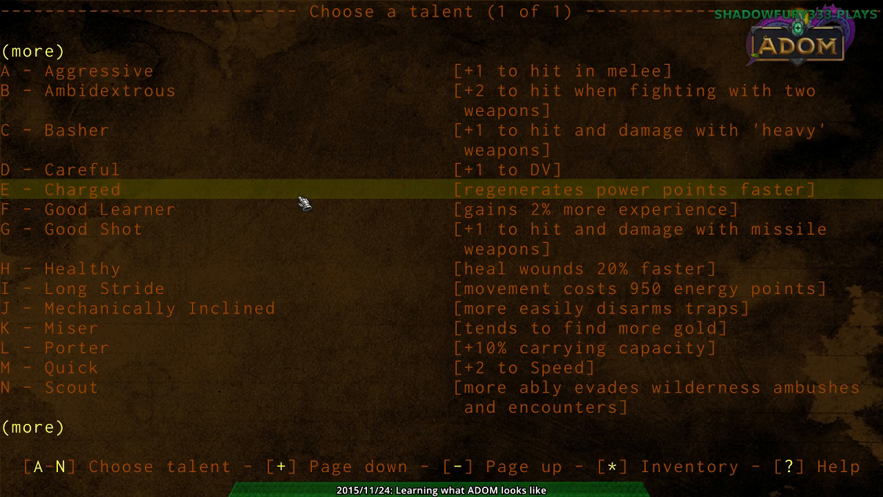
pyautogui.moveTo(308, 88)
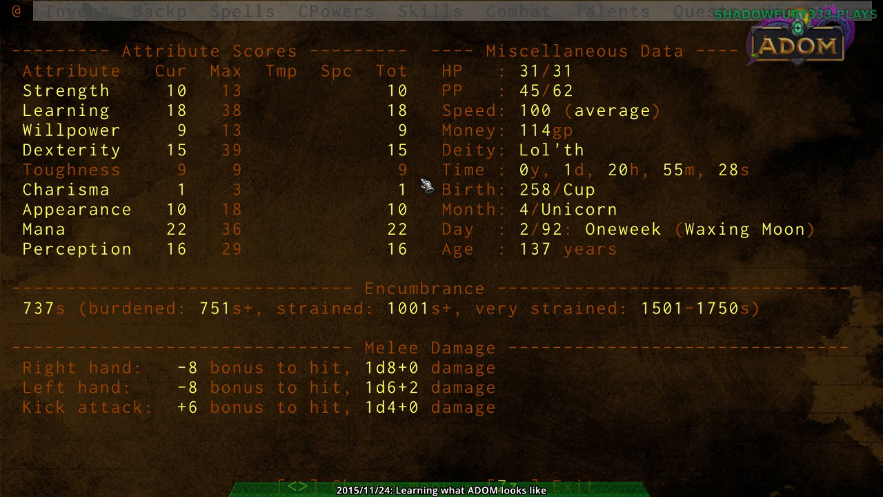
pyautogui.moveTo(424, 183)
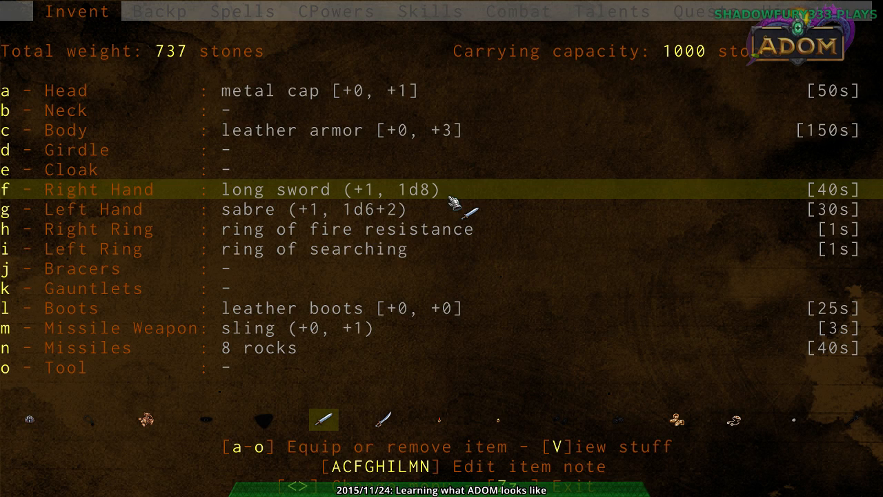
# - View the backpack contents, then close the inventory to return to the dungeon
pyautogui.click(159, 11)
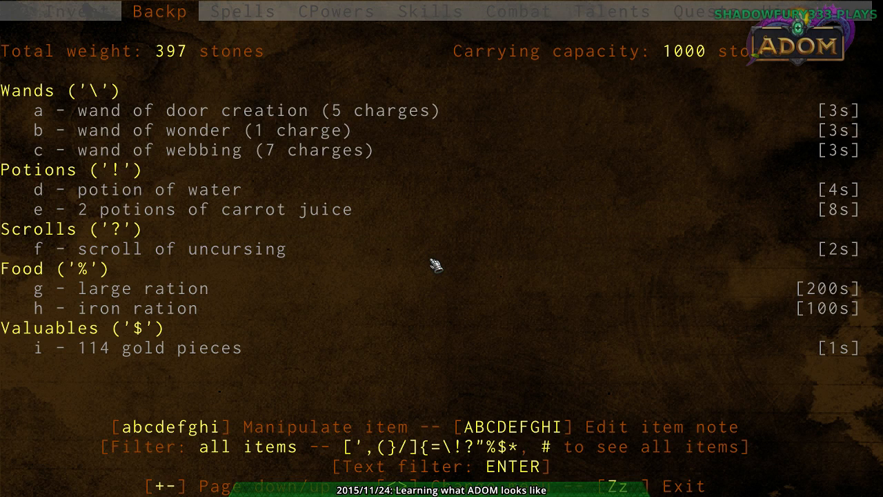
pyautogui.click(76, 12)
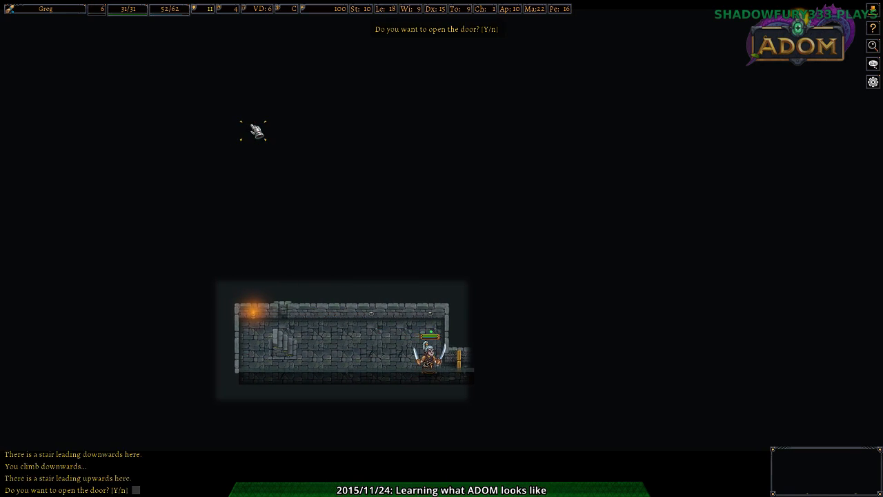
# - Walk the corridors past the locked door and kill the giant bat with Fire Bolt
pyautogui.press('n')
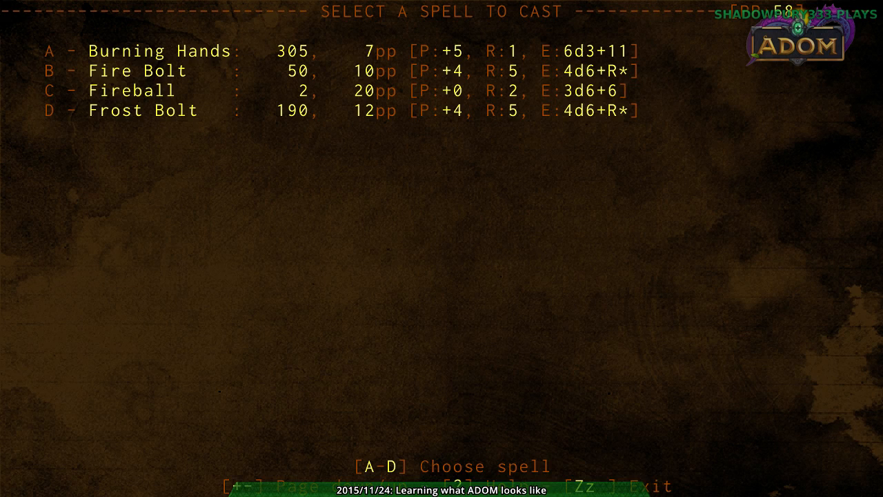
pyautogui.press('a')
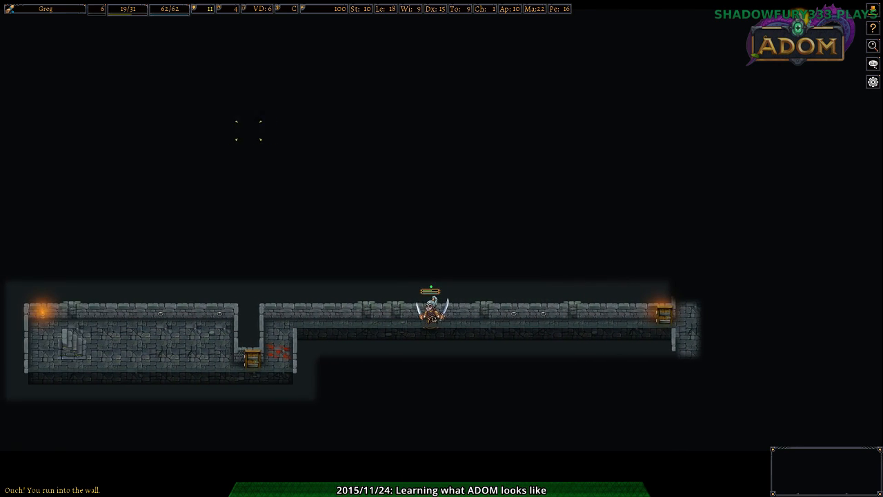
pyautogui.press('Right')
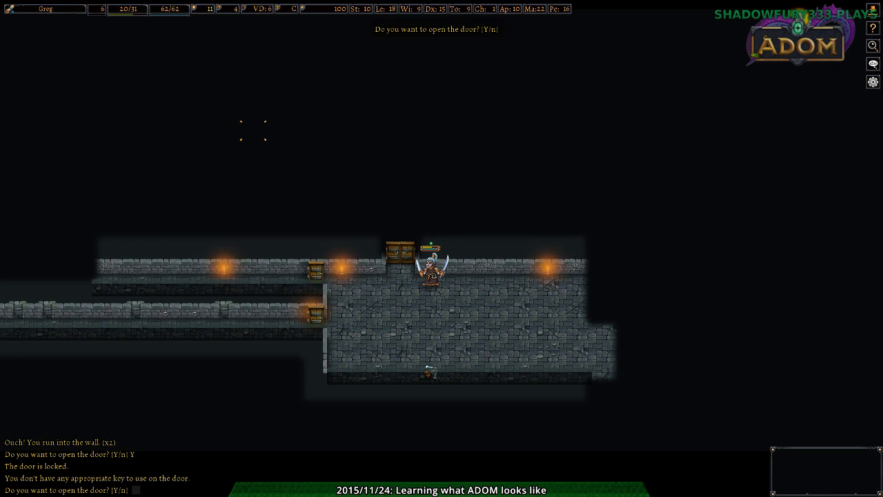
pyautogui.press('y')
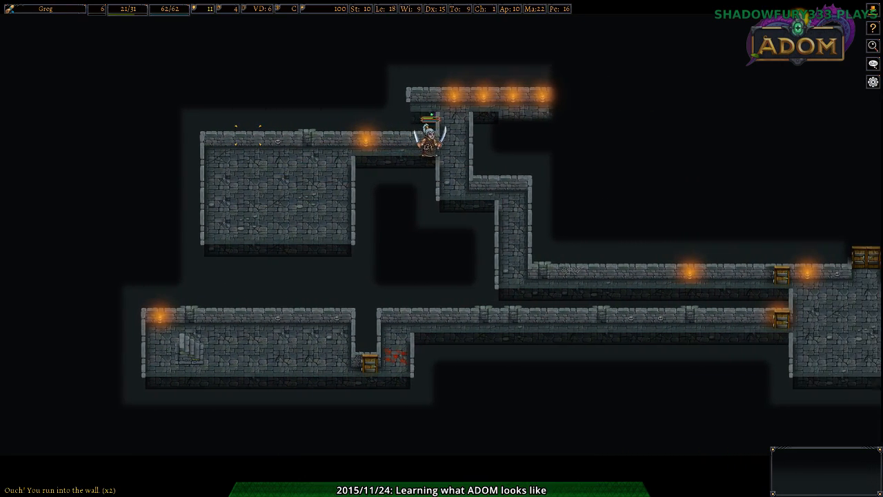
pyautogui.press('up')
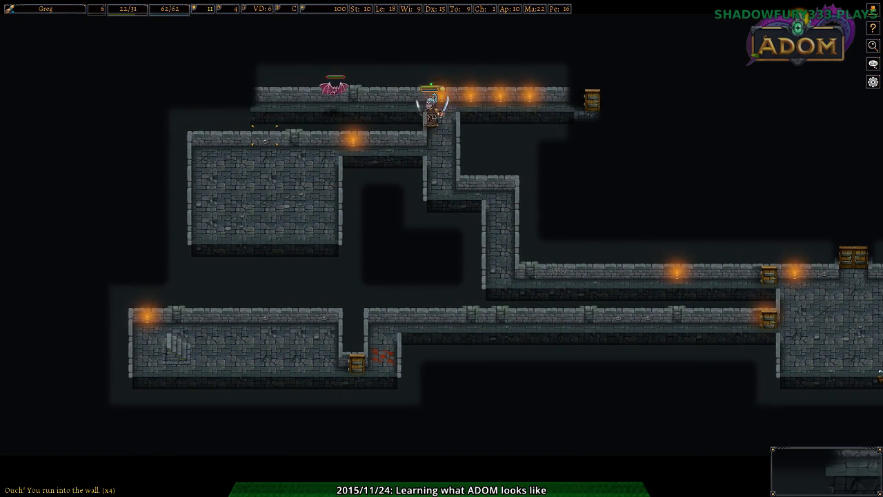
pyautogui.press('c')
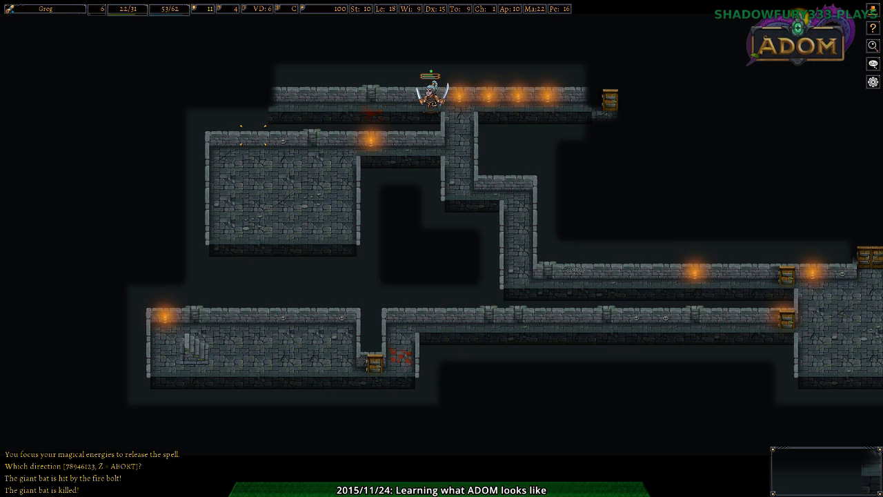
pyautogui.moveTo(207, 9)
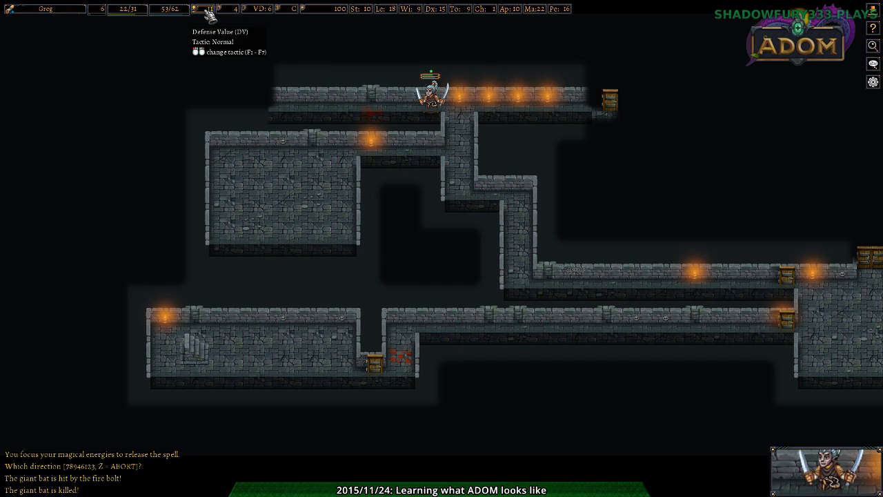
pyautogui.moveTo(218, 15)
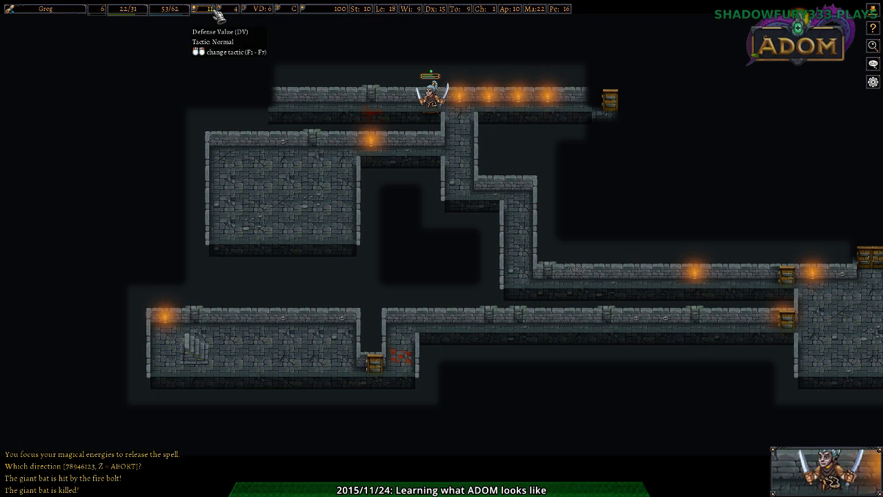
# - Look over the character attribute summary, then close it and resume play
pyautogui.click(213, 10)
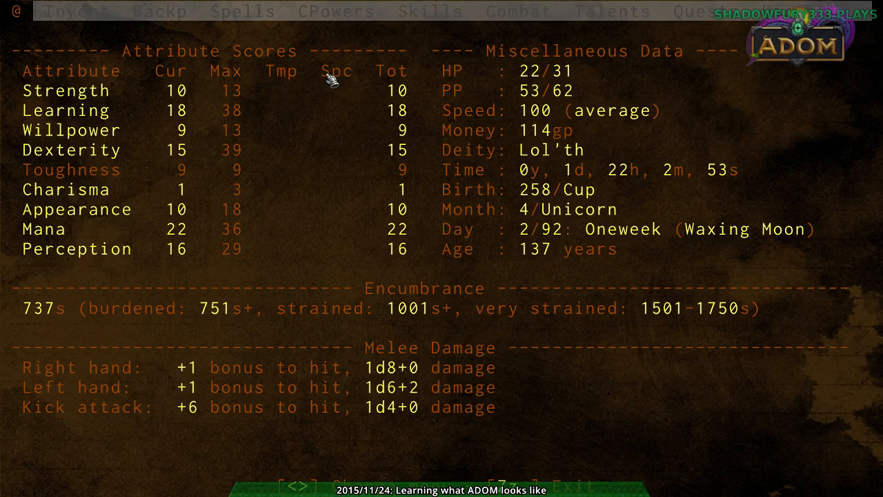
pyautogui.press('Escape')
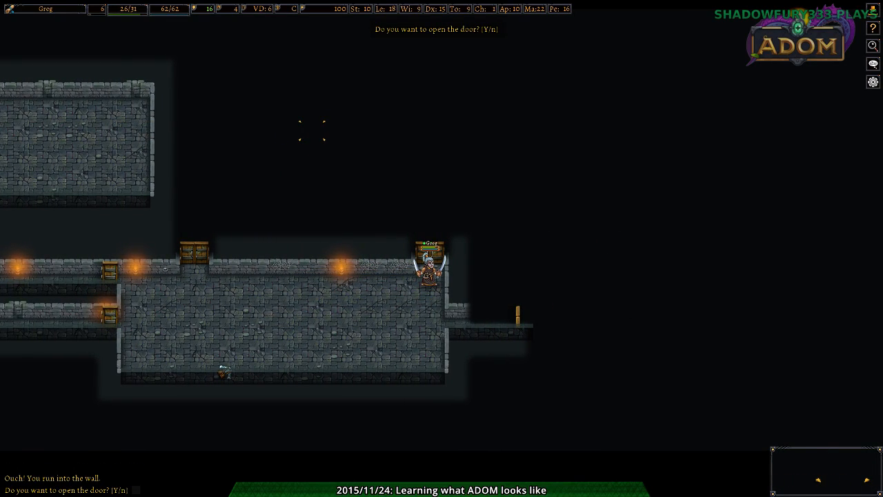
# - Open the door, Fire Bolt the large spider, collect 278 gold and reach the next door
pyautogui.press('Y')
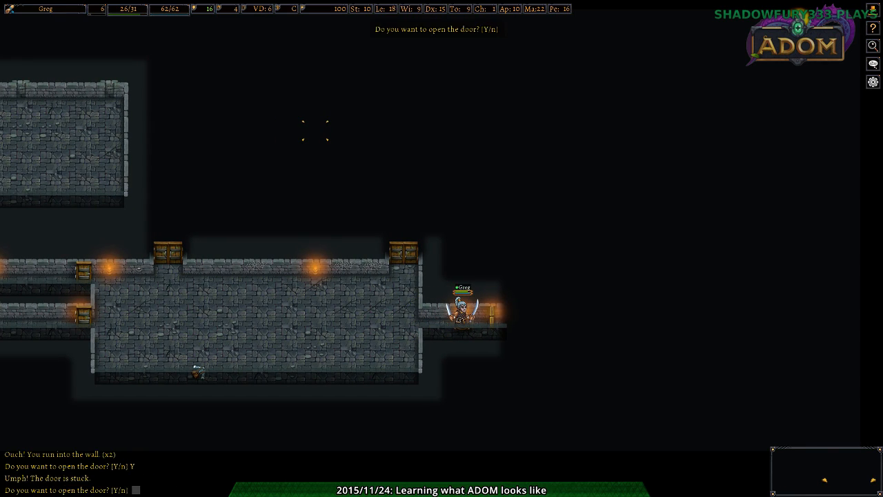
pyautogui.press('y')
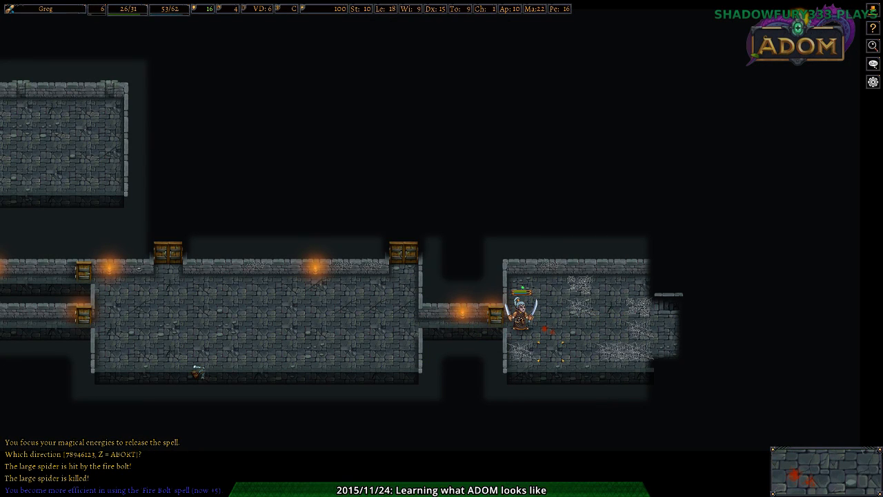
pyautogui.press('Z')
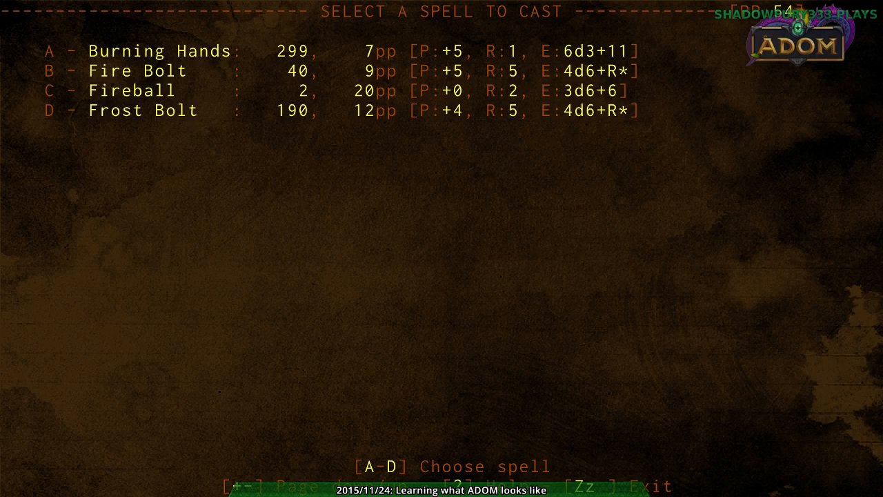
pyautogui.press('c')
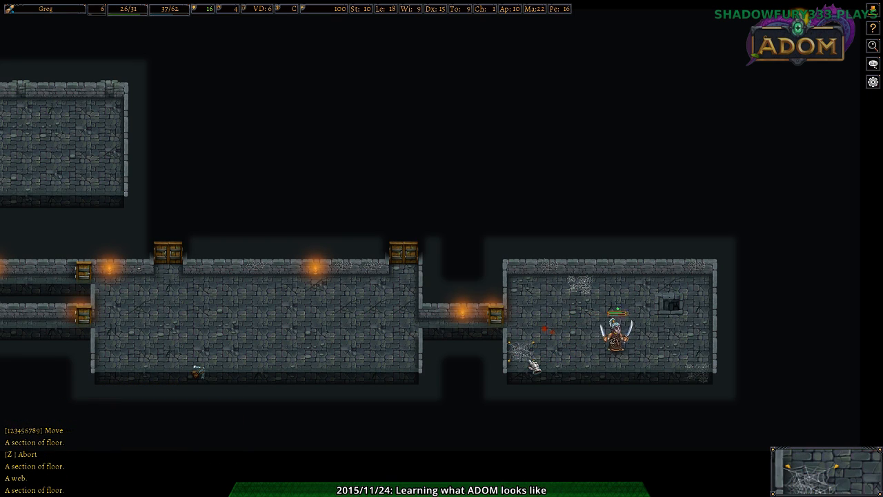
pyautogui.press('9')
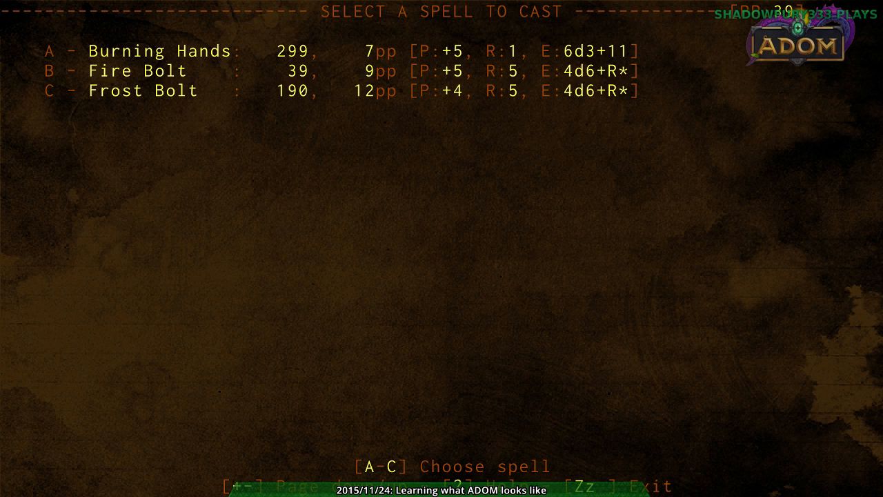
pyautogui.press('b')
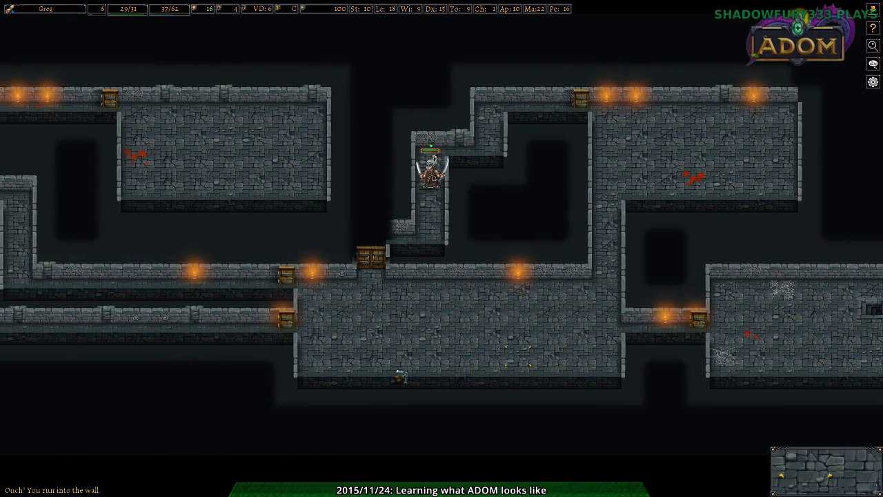
pyautogui.press('k')
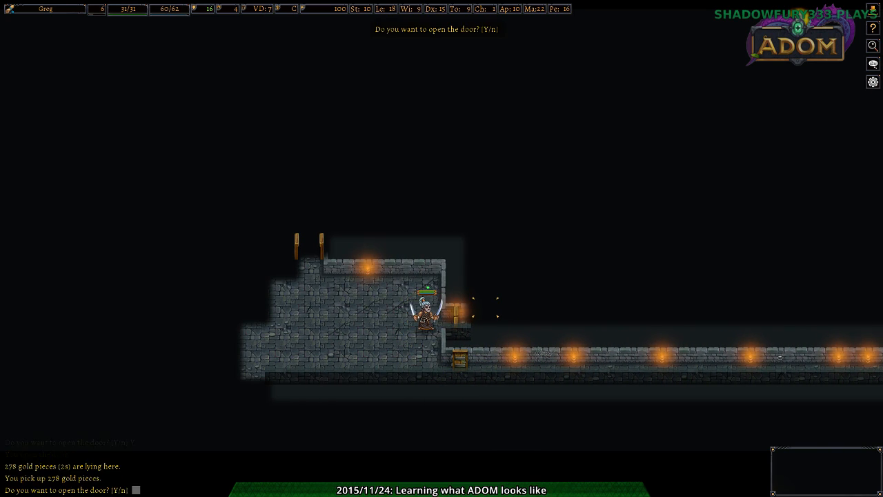
pyautogui.press('y')
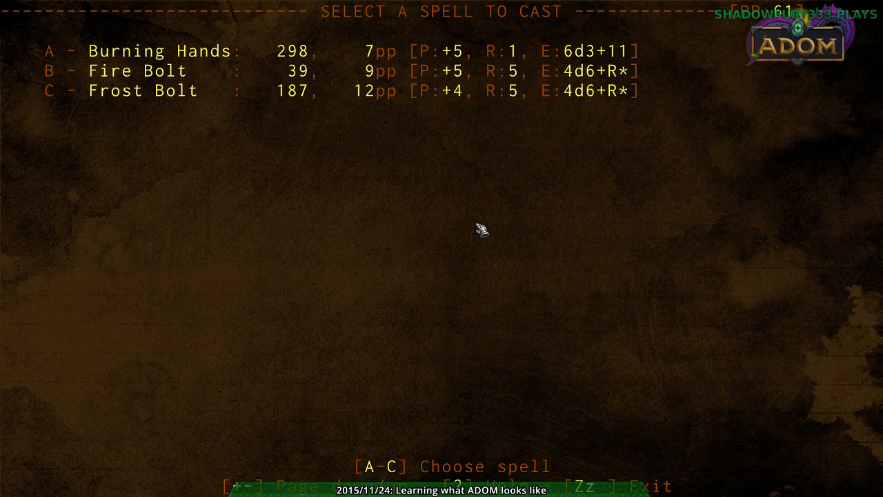
# - Cast Fire Bolt at the gelatinous cube to kill it
pyautogui.press('b')
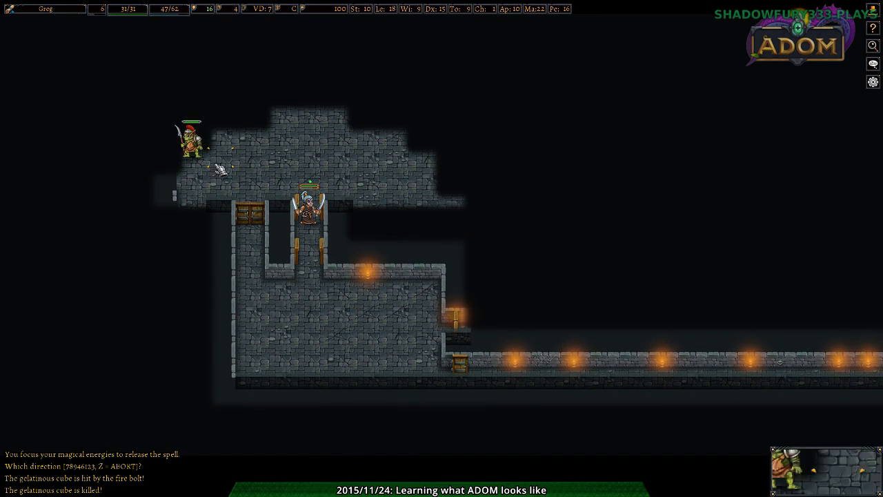
pyautogui.moveTo(193, 138)
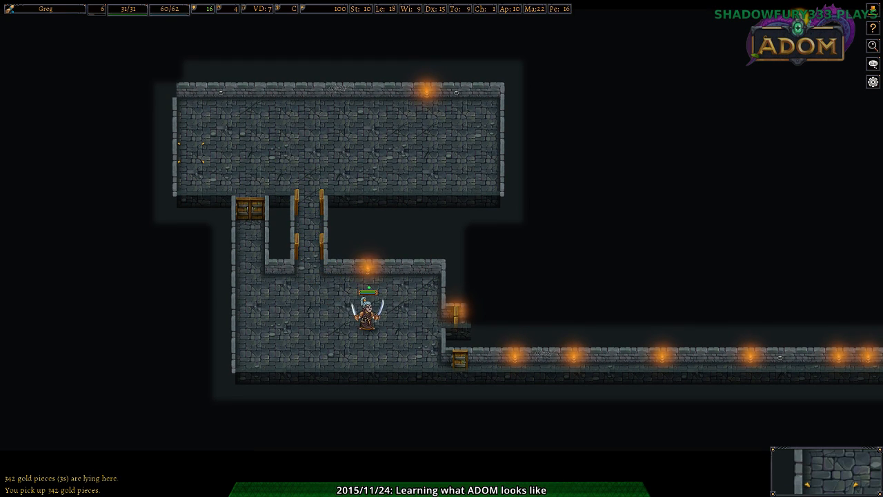
# - Walk toward the door and agree to open it
pyautogui.press('Right')
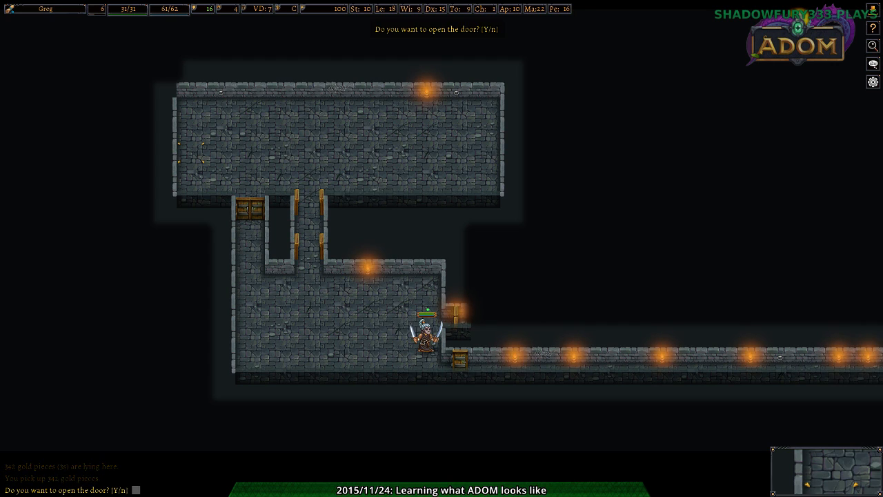
pyautogui.press('y')
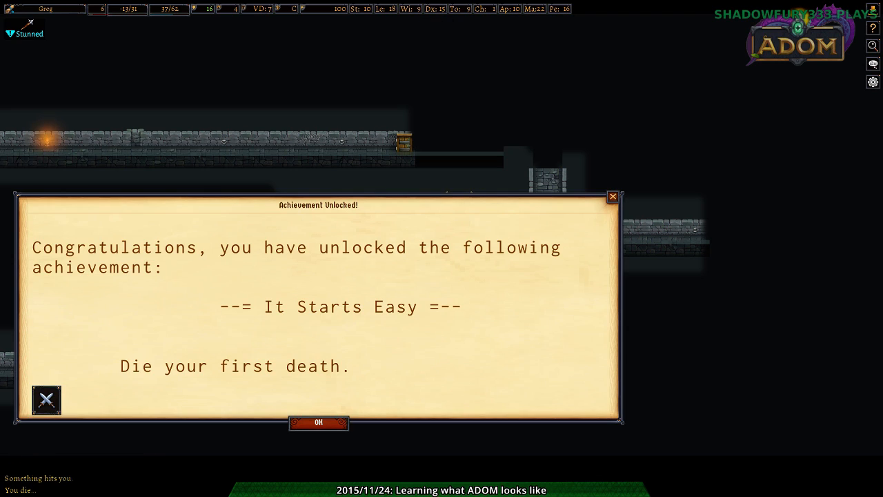
# - Dismiss the It Starts Easy achievement and page through the death screen, summary and slain monsters
pyautogui.click(318, 421)
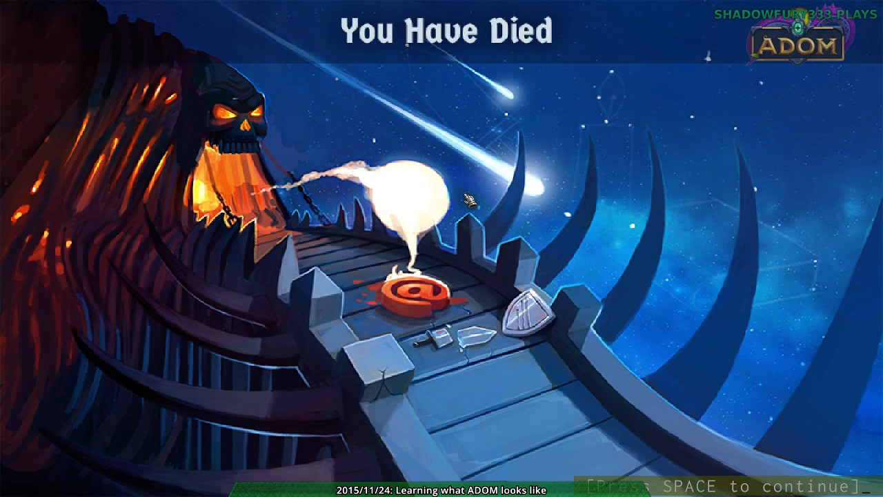
pyautogui.press('space')
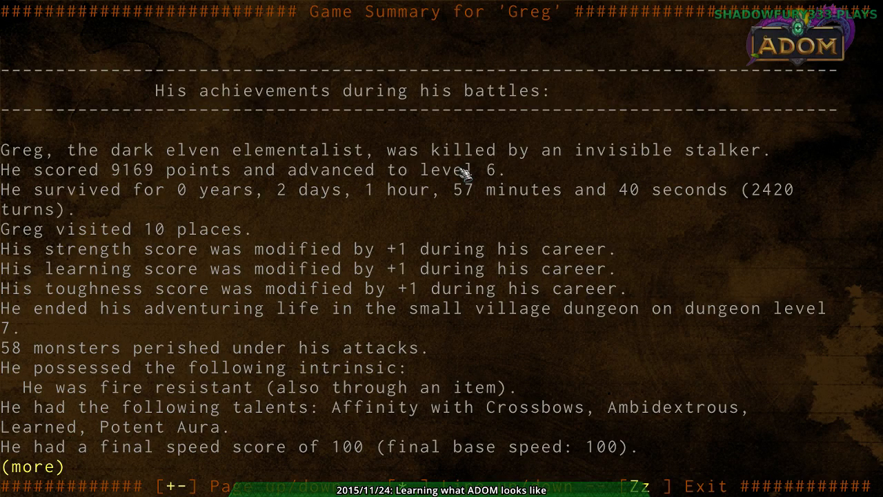
pyautogui.press('space')
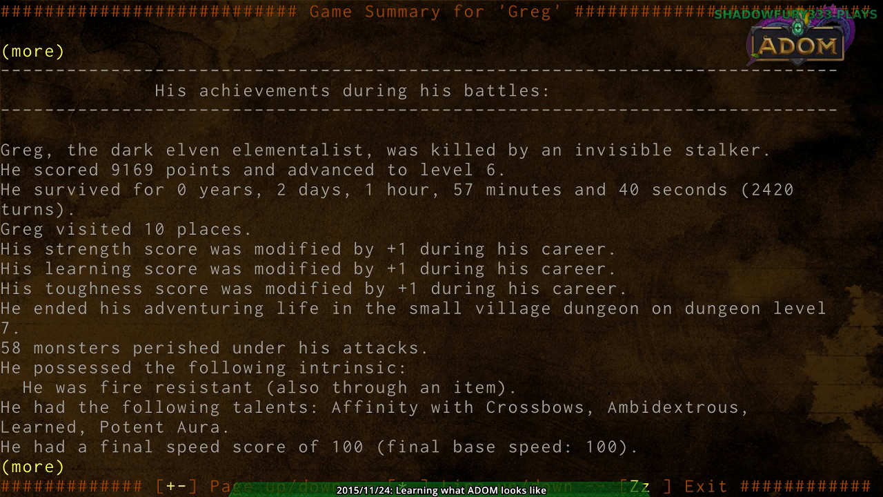
pyautogui.press('space')
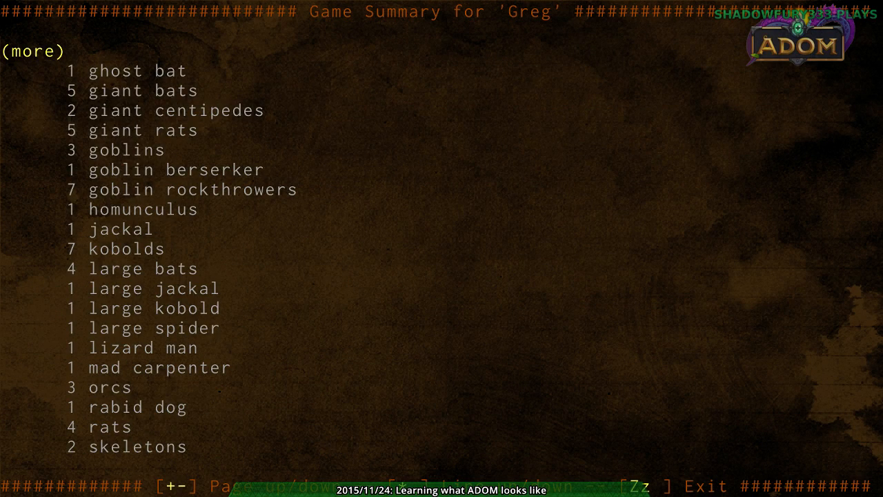
pyautogui.press('space')
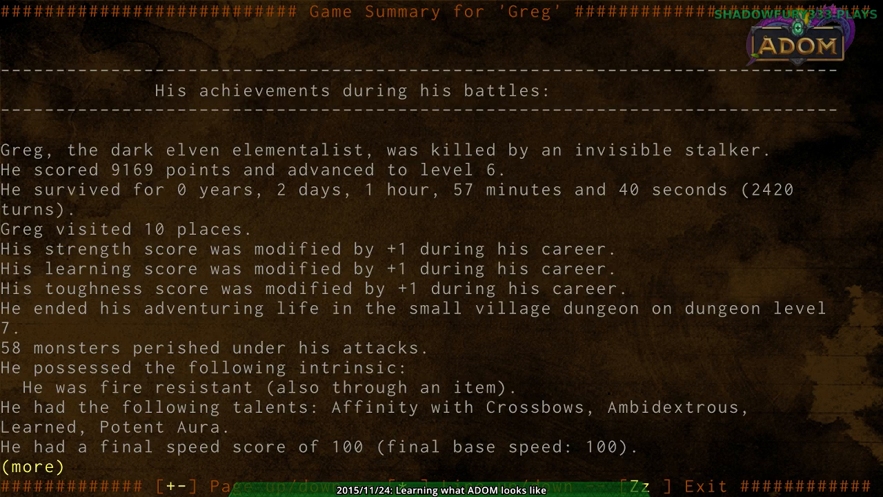
pyautogui.press('space')
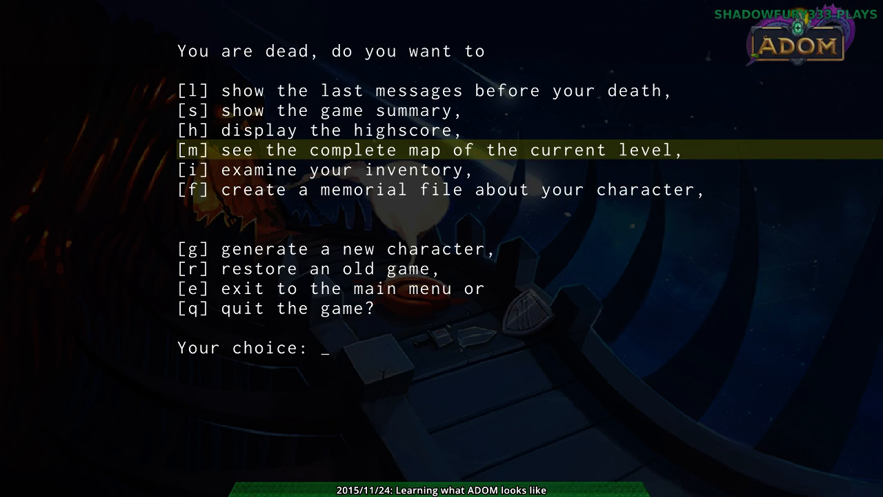
# - View the full level map and the last messages before death, then exit to the main menu
pyautogui.press('m')
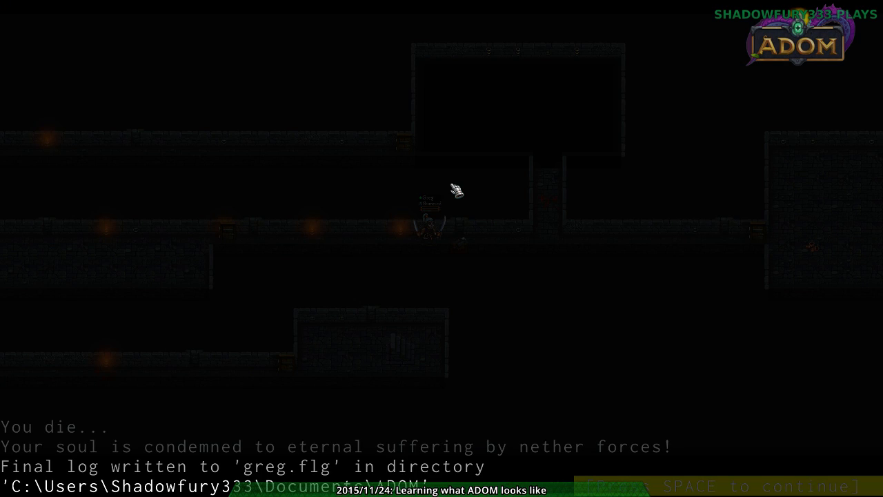
pyautogui.press('space')
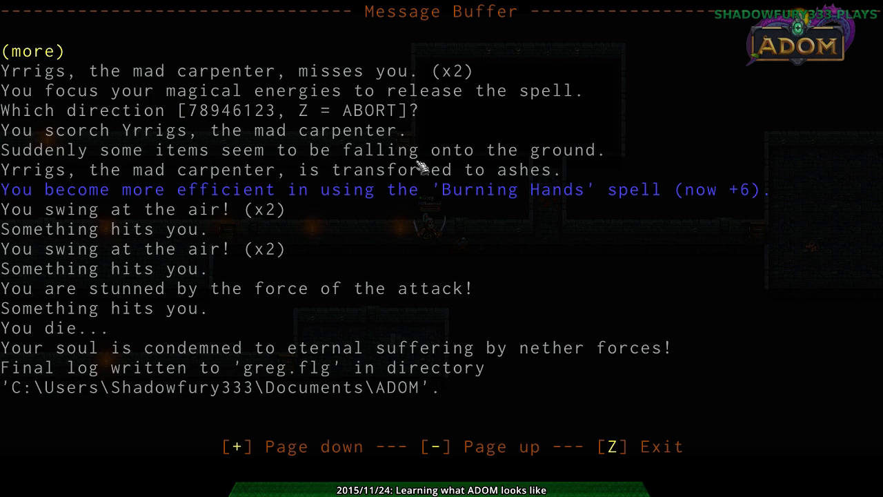
pyautogui.moveTo(220, 248)
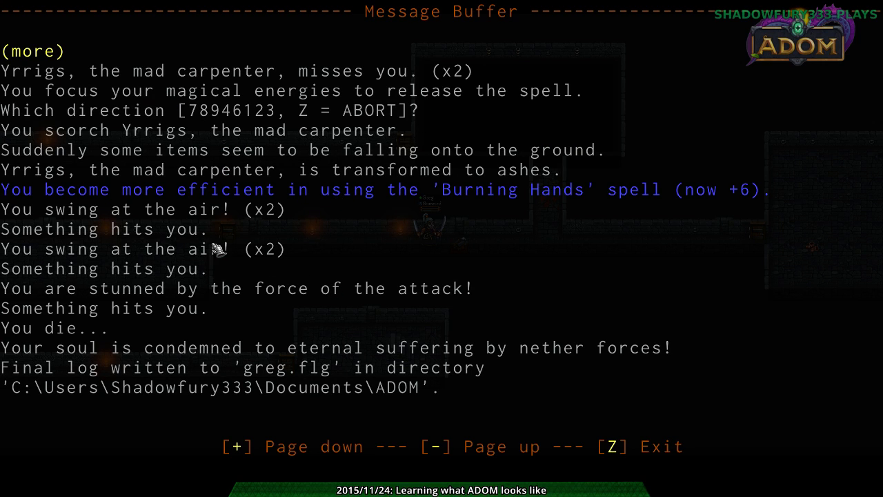
pyautogui.moveTo(276, 227)
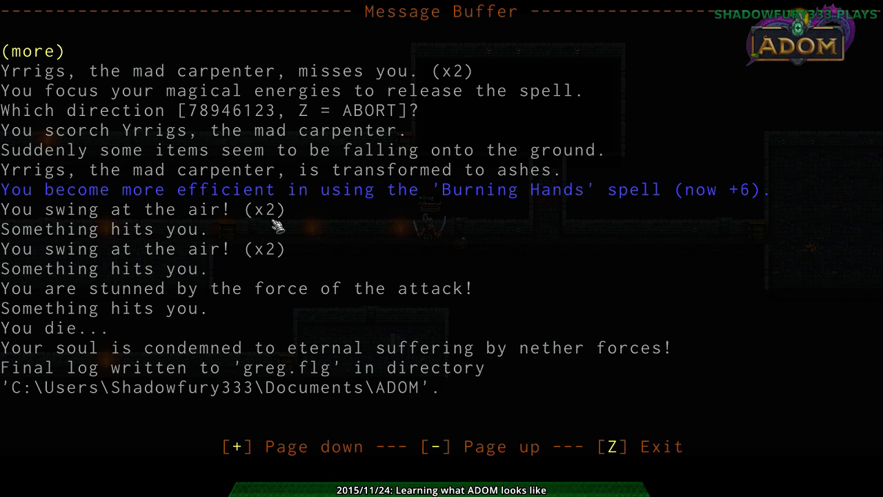
pyautogui.press('z')
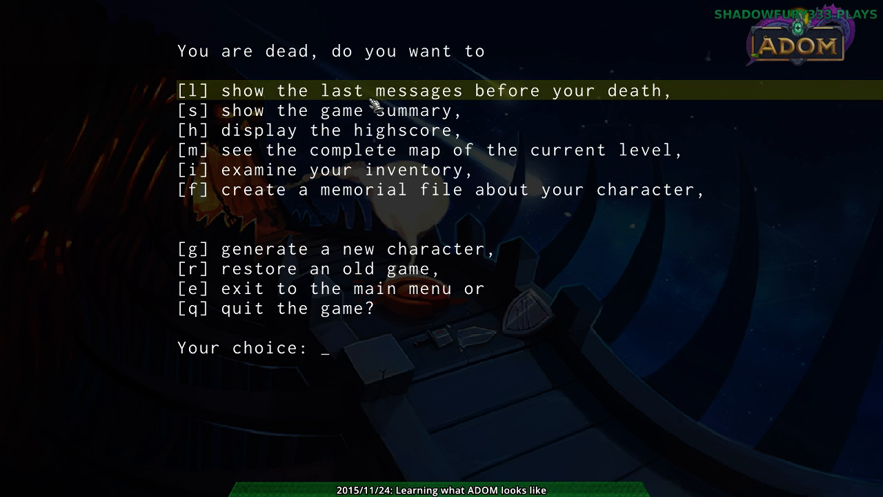
pyautogui.moveTo(369, 269)
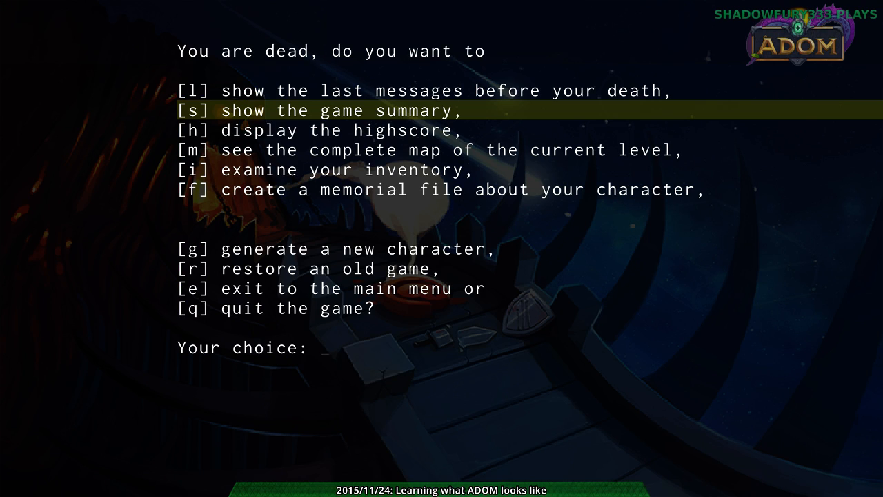
pyautogui.moveTo(366, 150)
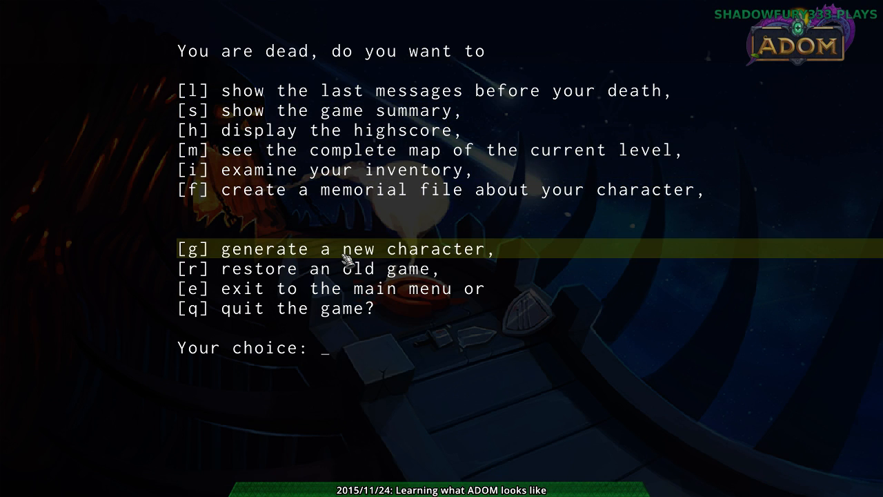
pyautogui.moveTo(349, 276)
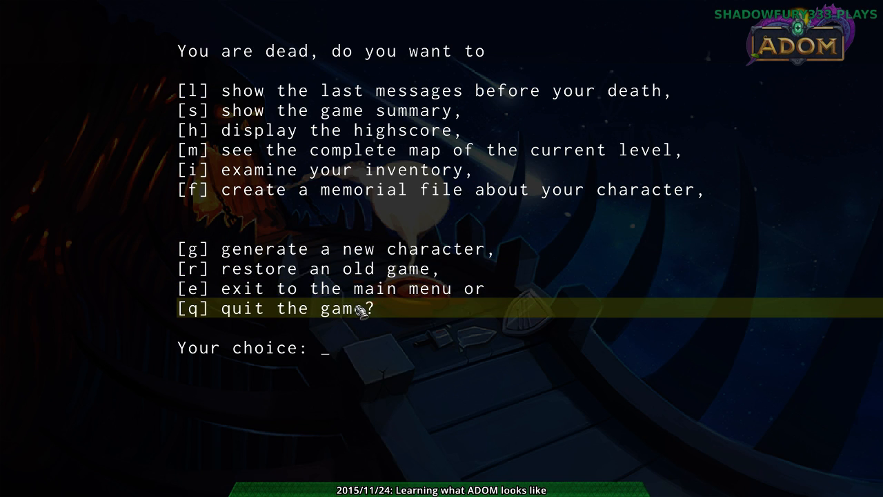
pyautogui.press('e')
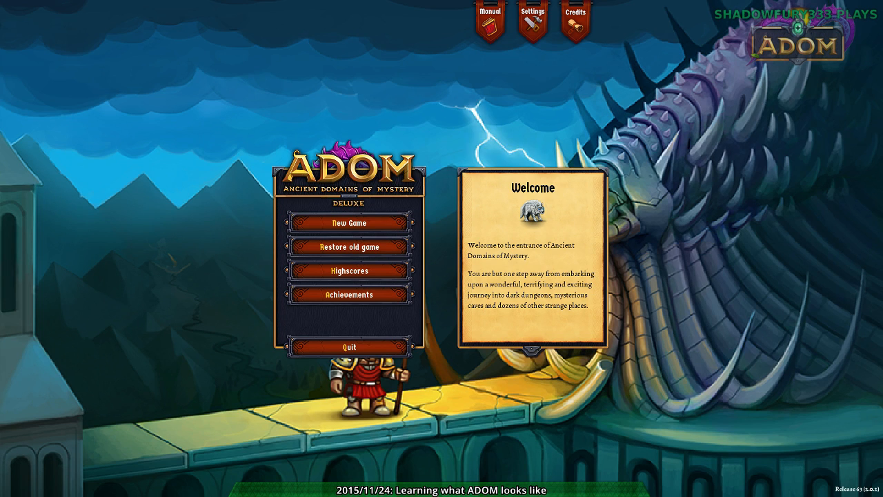
pyautogui.click(349, 295)
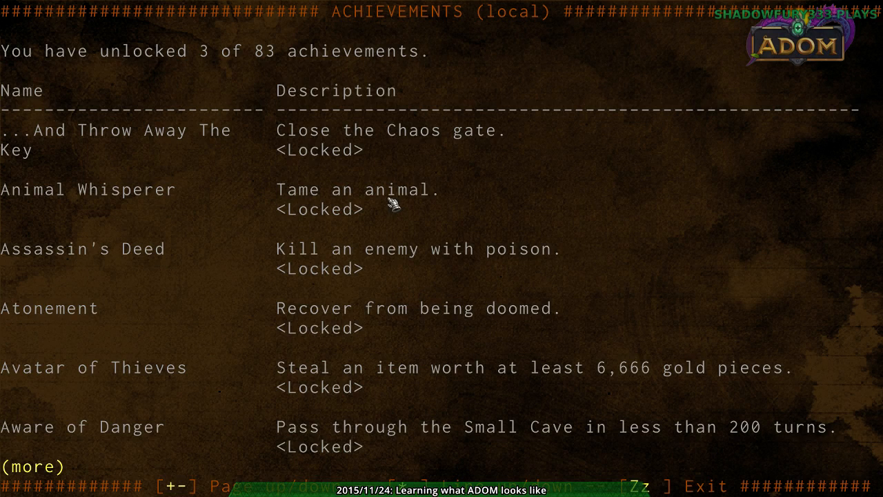
pyautogui.moveTo(399, 209)
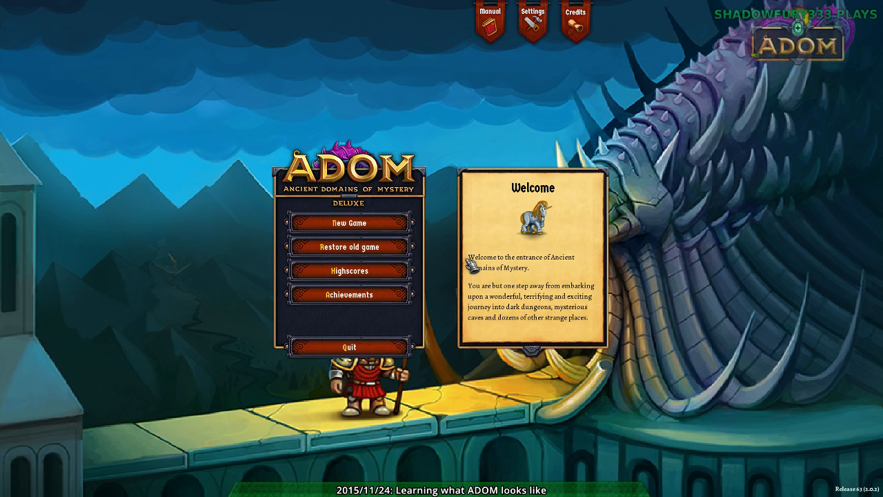
pyautogui.click(350, 295)
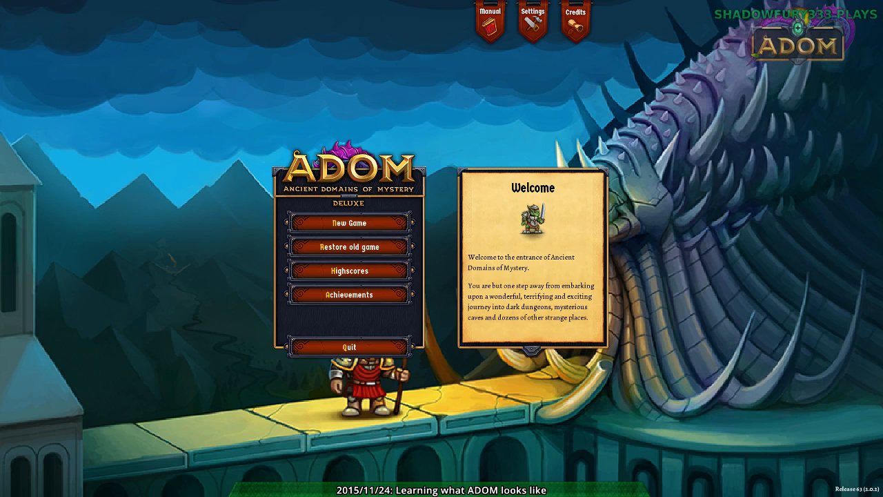
pyautogui.moveTo(441, 136)
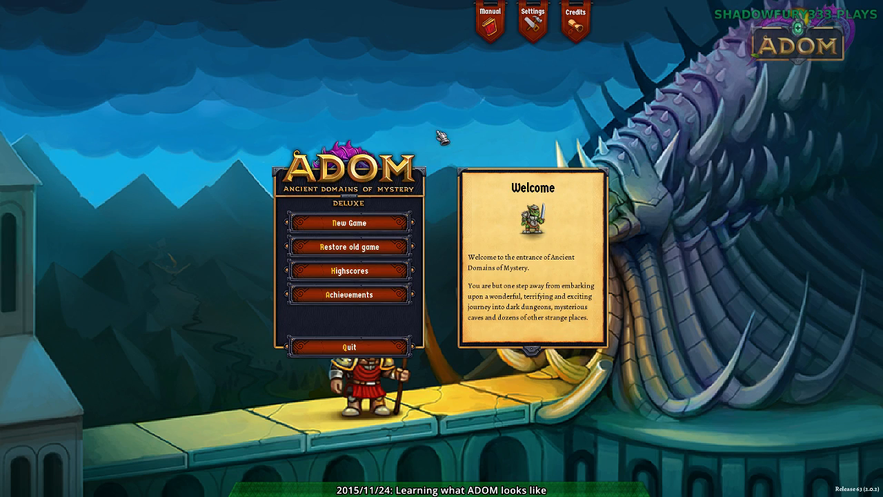